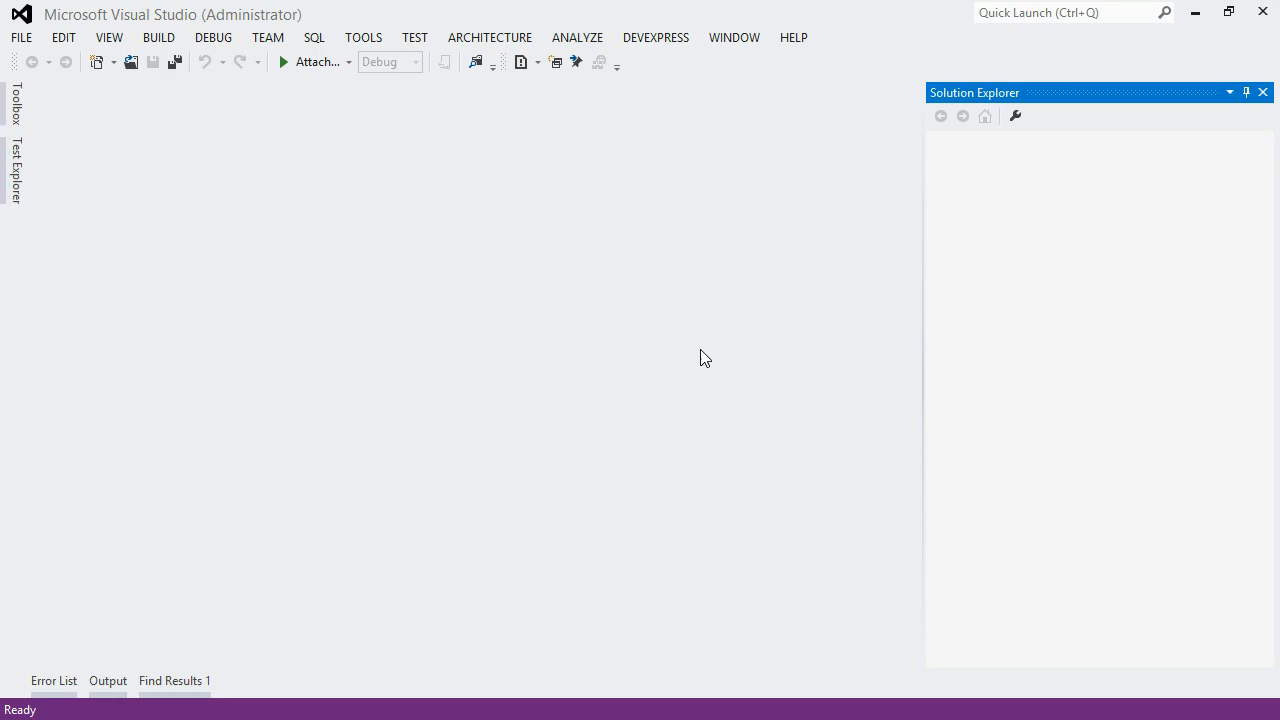
mouse_move(672, 324)
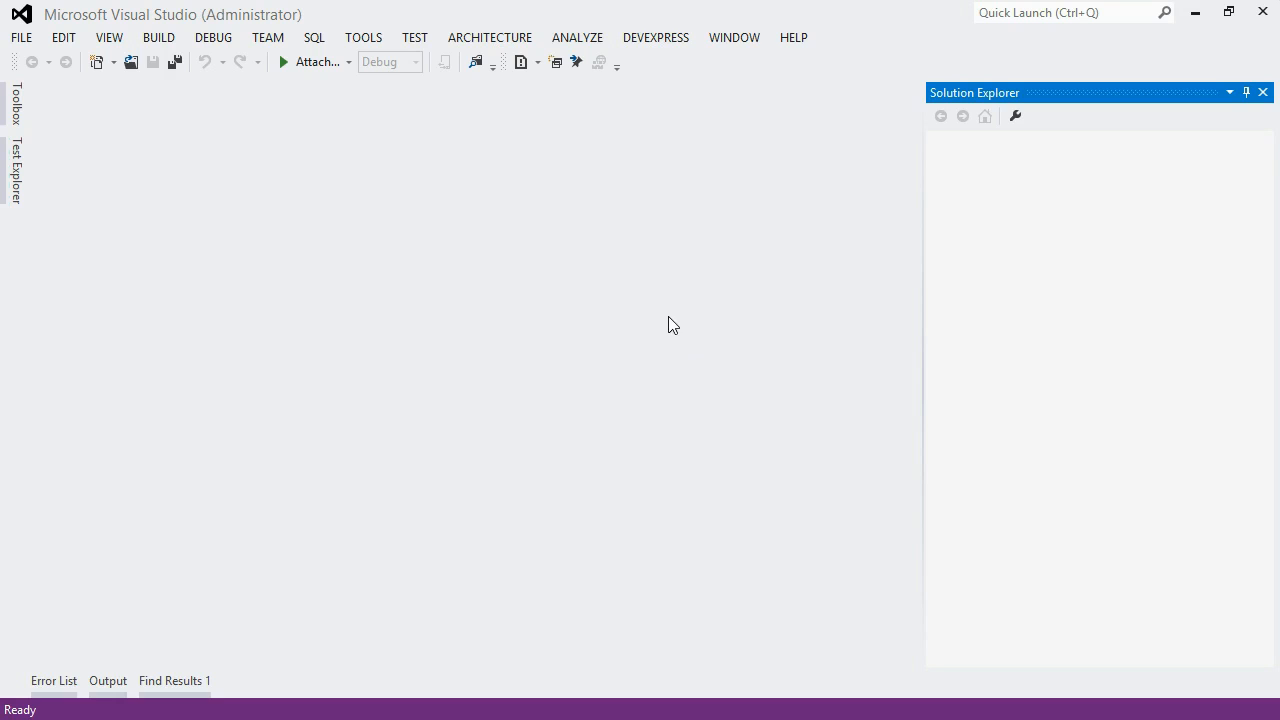
mouse_move(310, 138)
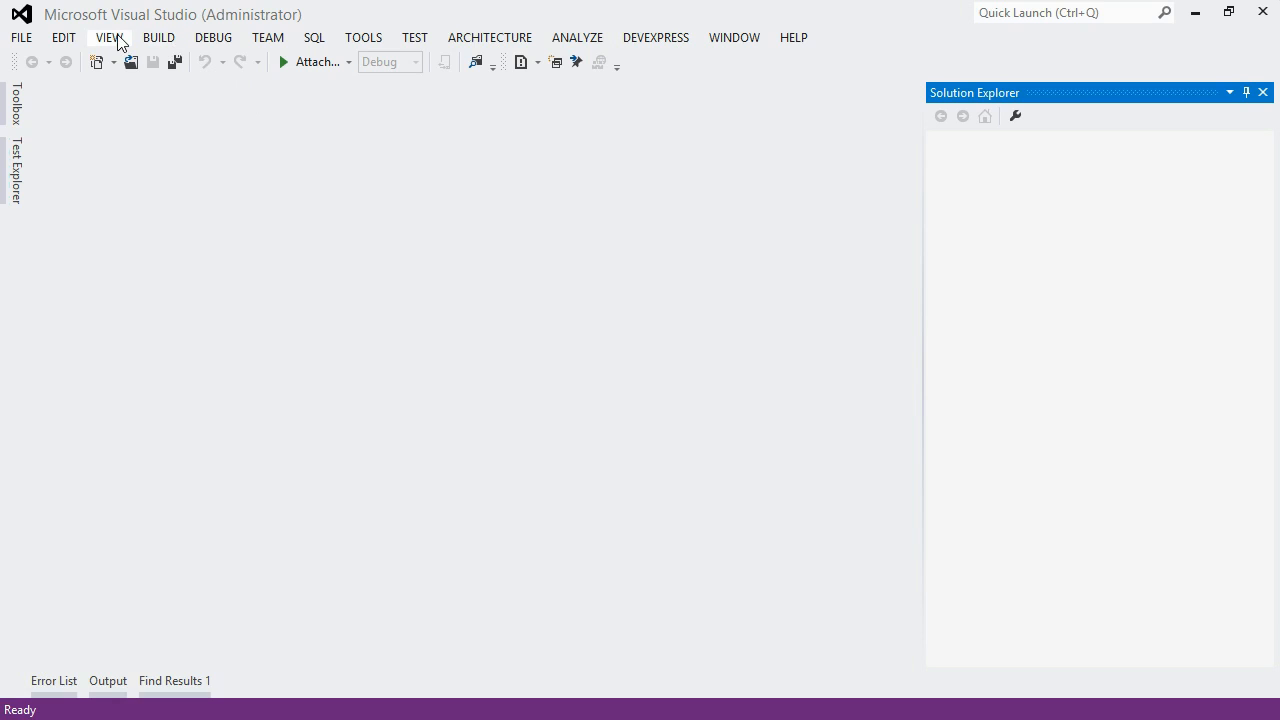
- Show Team Explorer's Home page for DemoProject and review its available pages
click(110, 36)
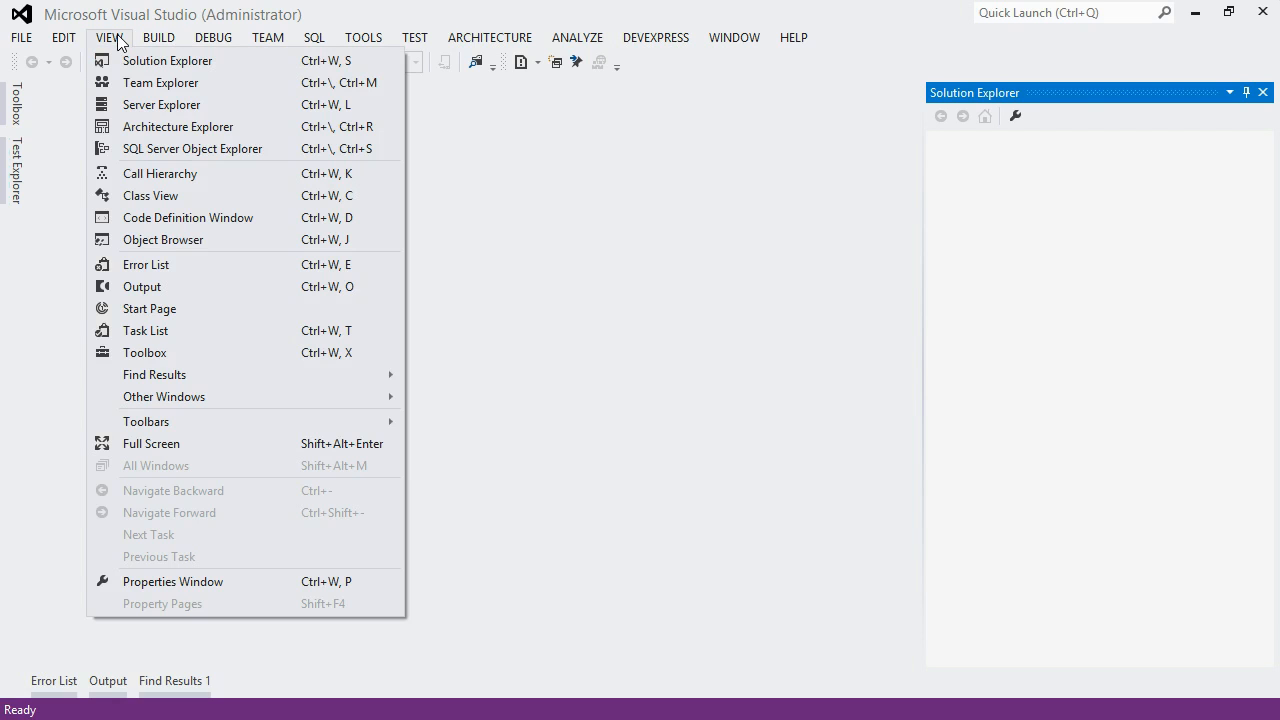
mouse_move(160, 82)
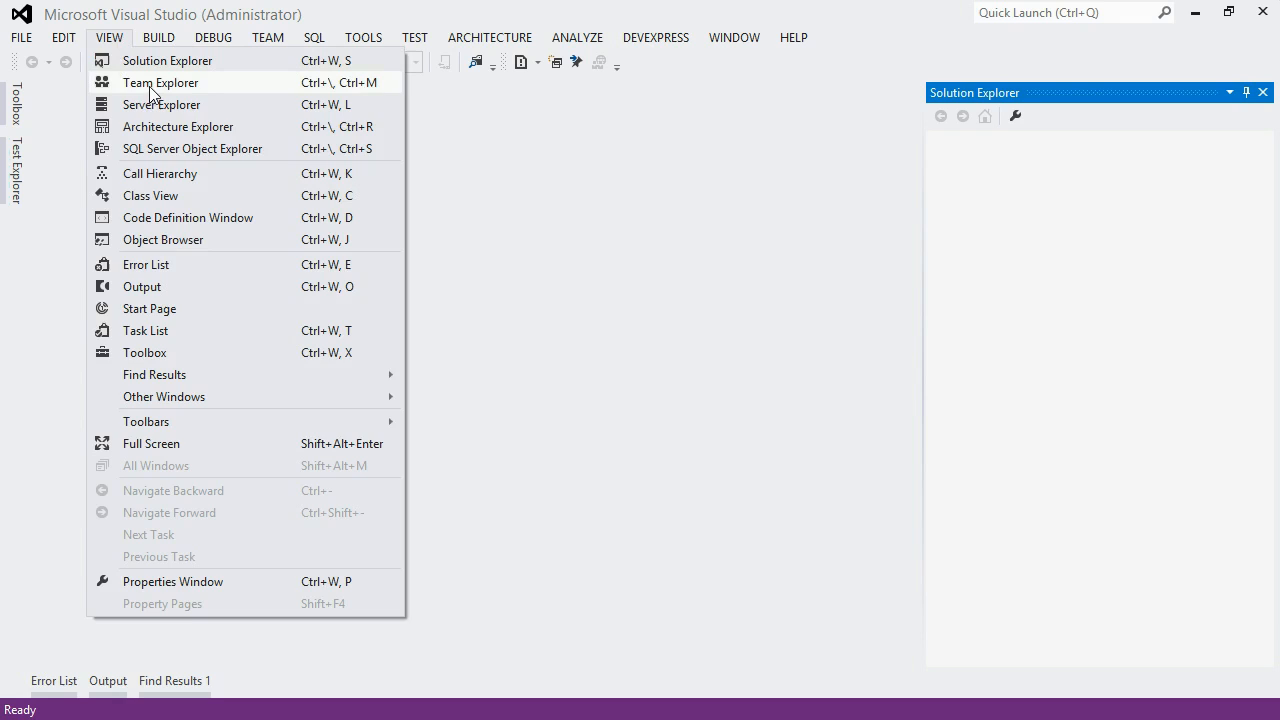
click(160, 82)
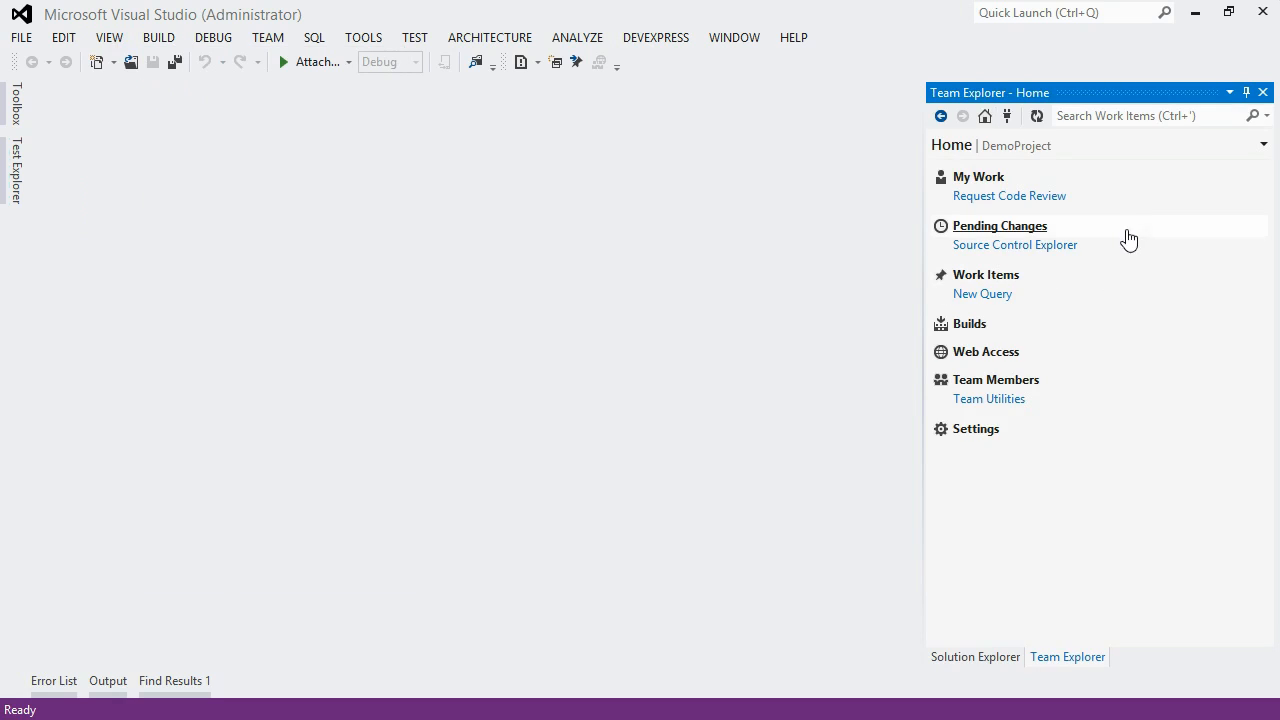
mouse_move(1076, 302)
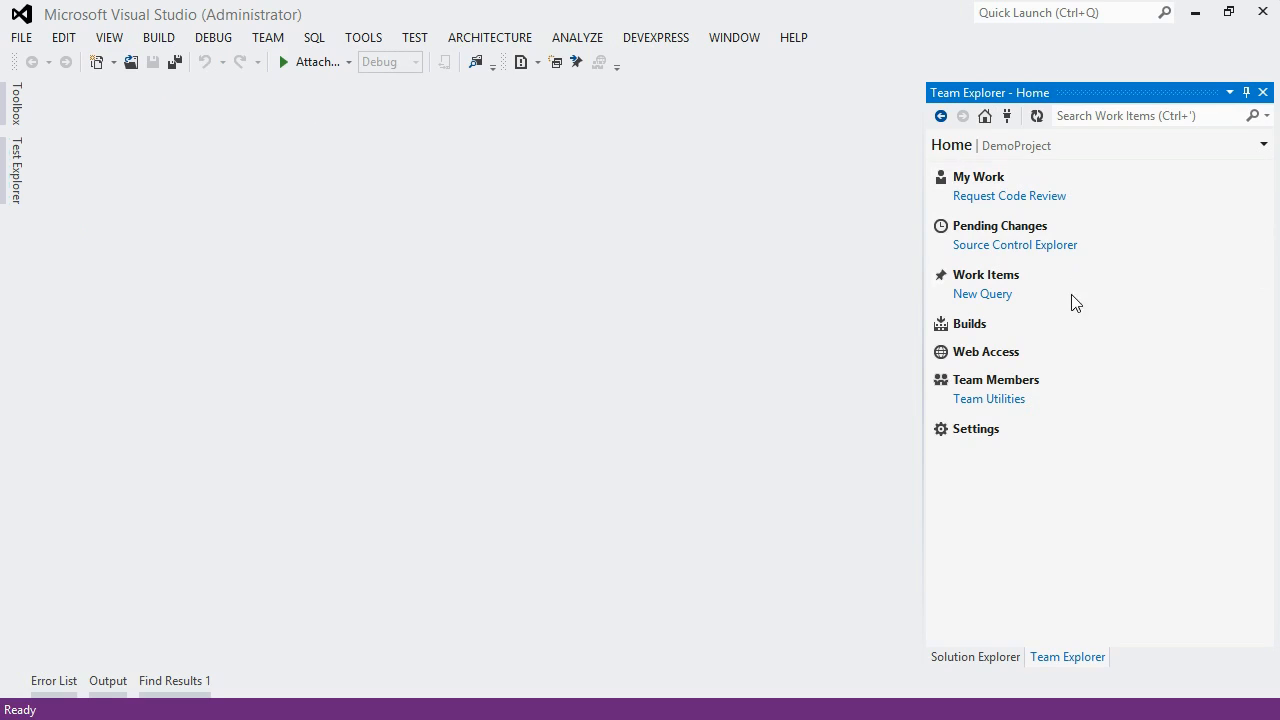
mouse_move(1080, 408)
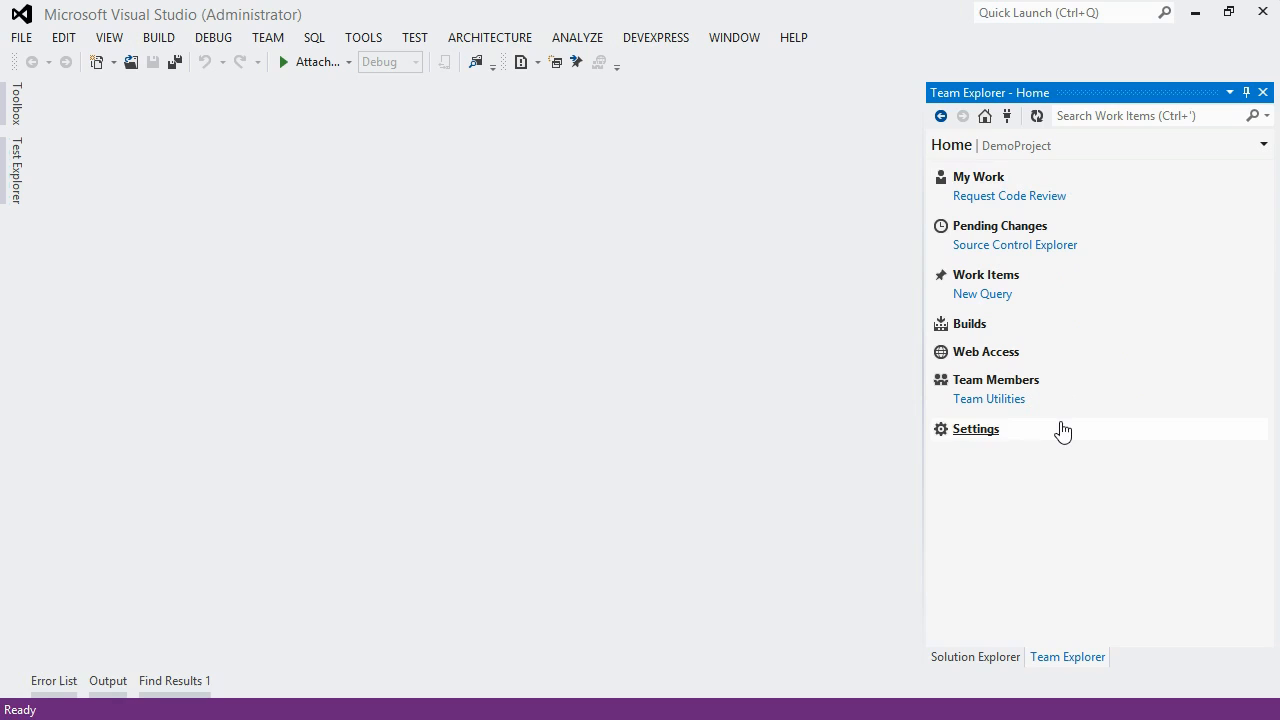
mouse_move(1056, 458)
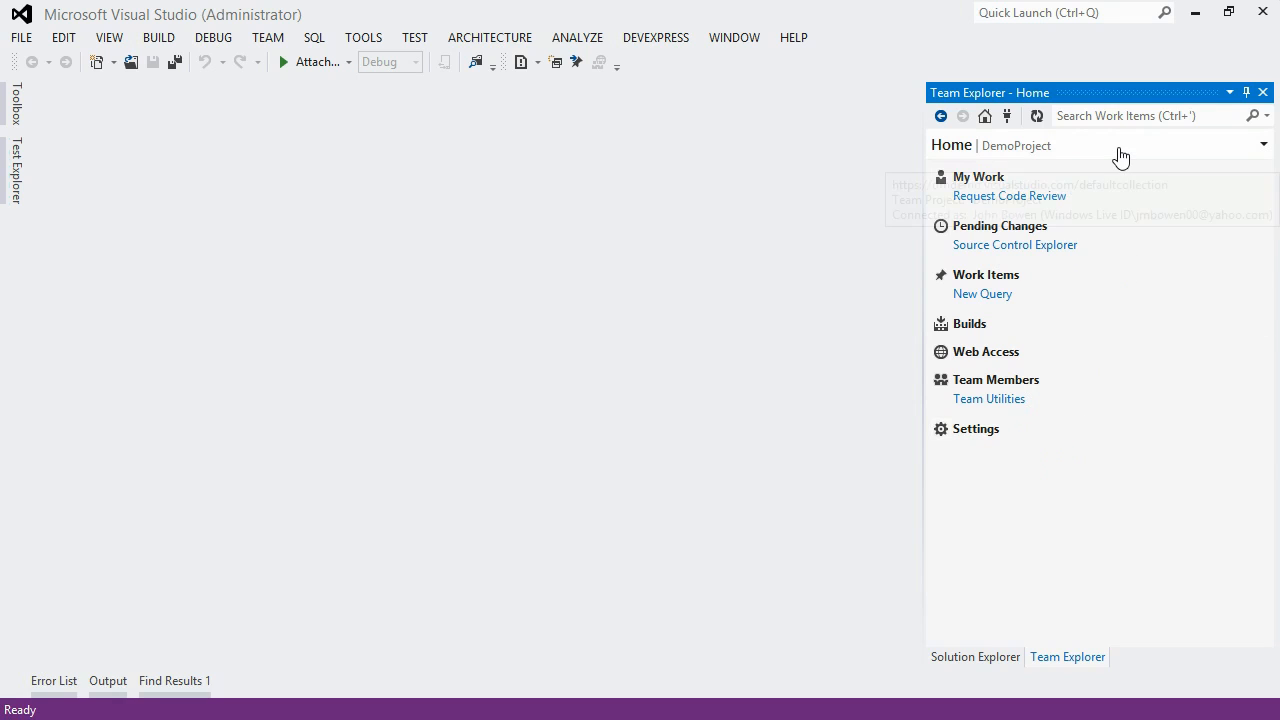
click(1264, 144)
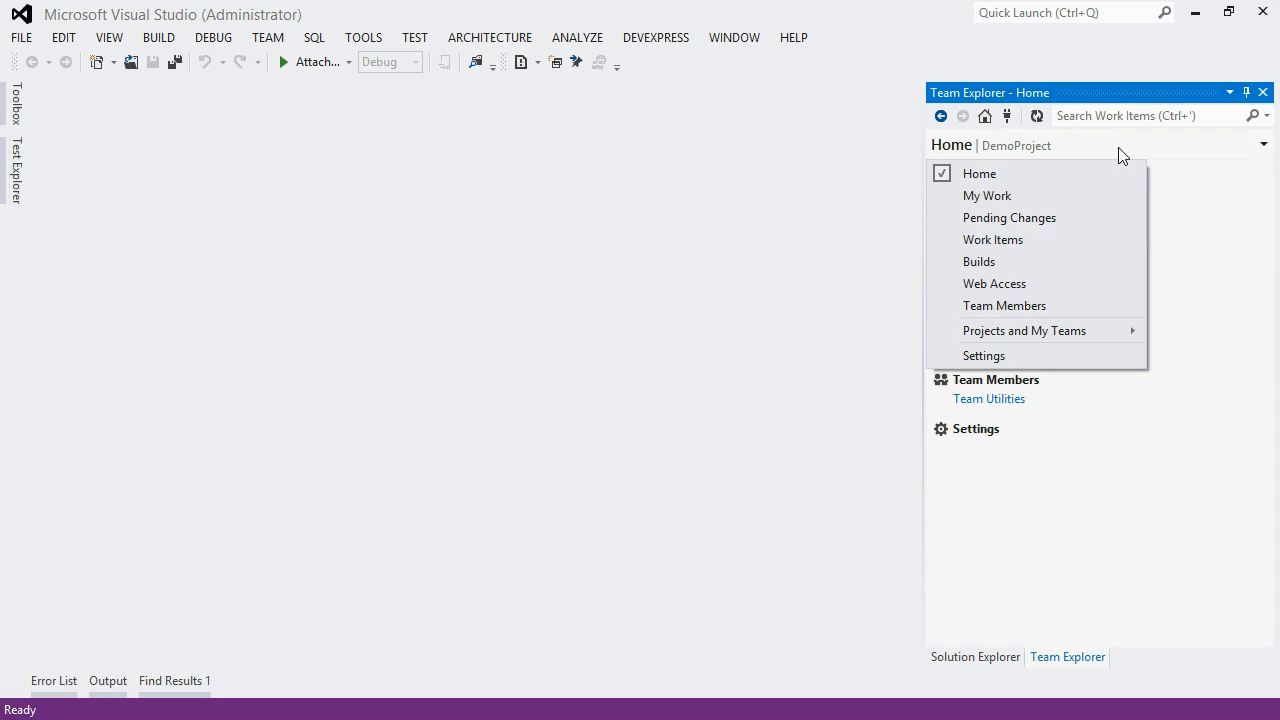
mouse_move(1076, 172)
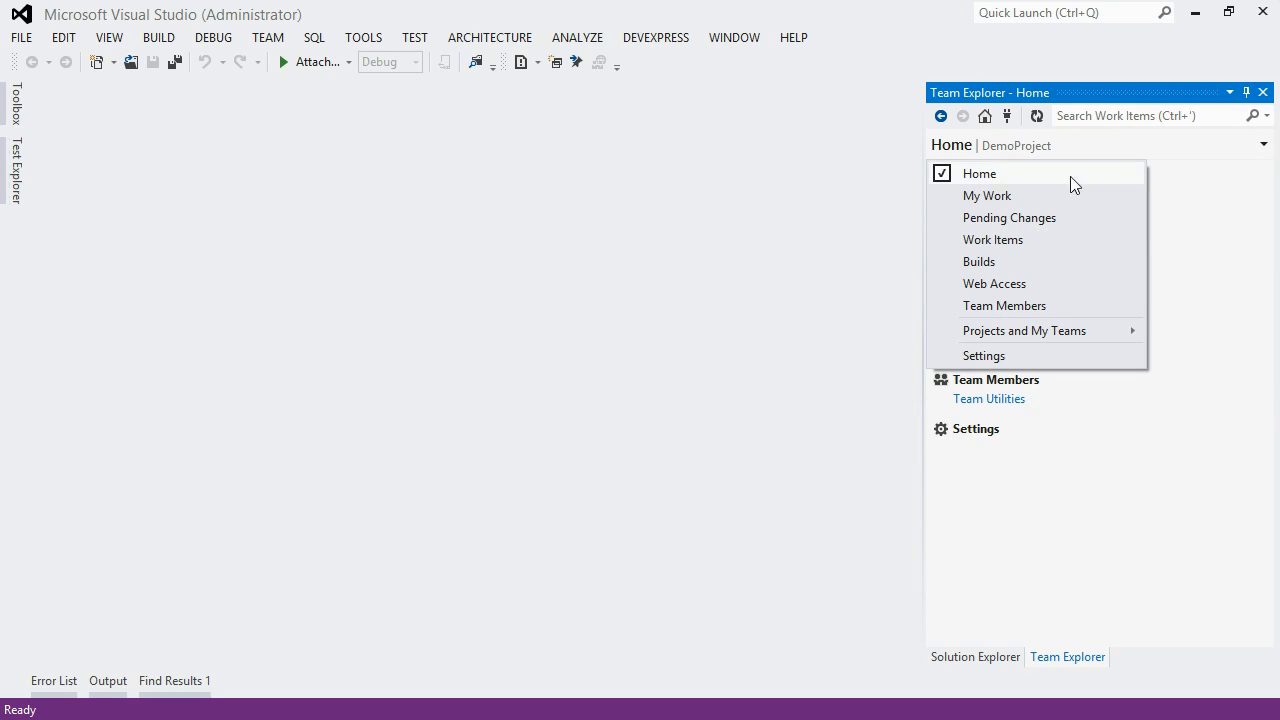
mouse_move(1018, 210)
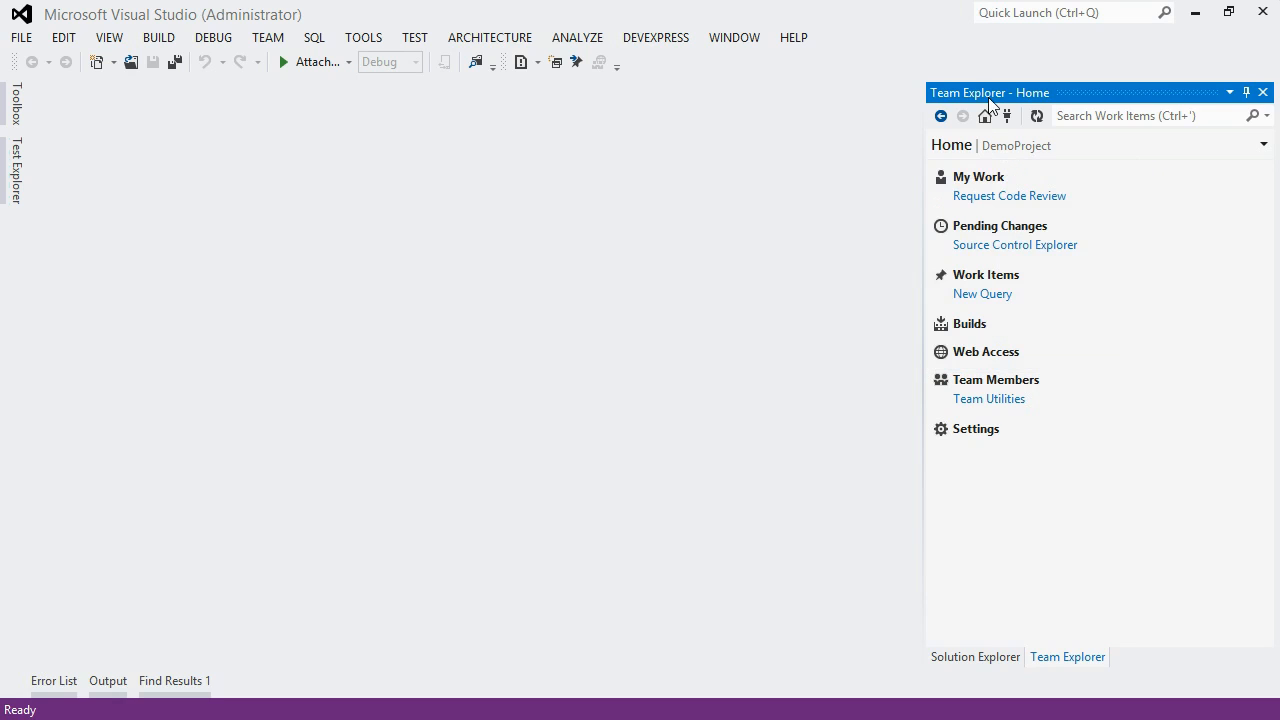
mouse_move(940, 114)
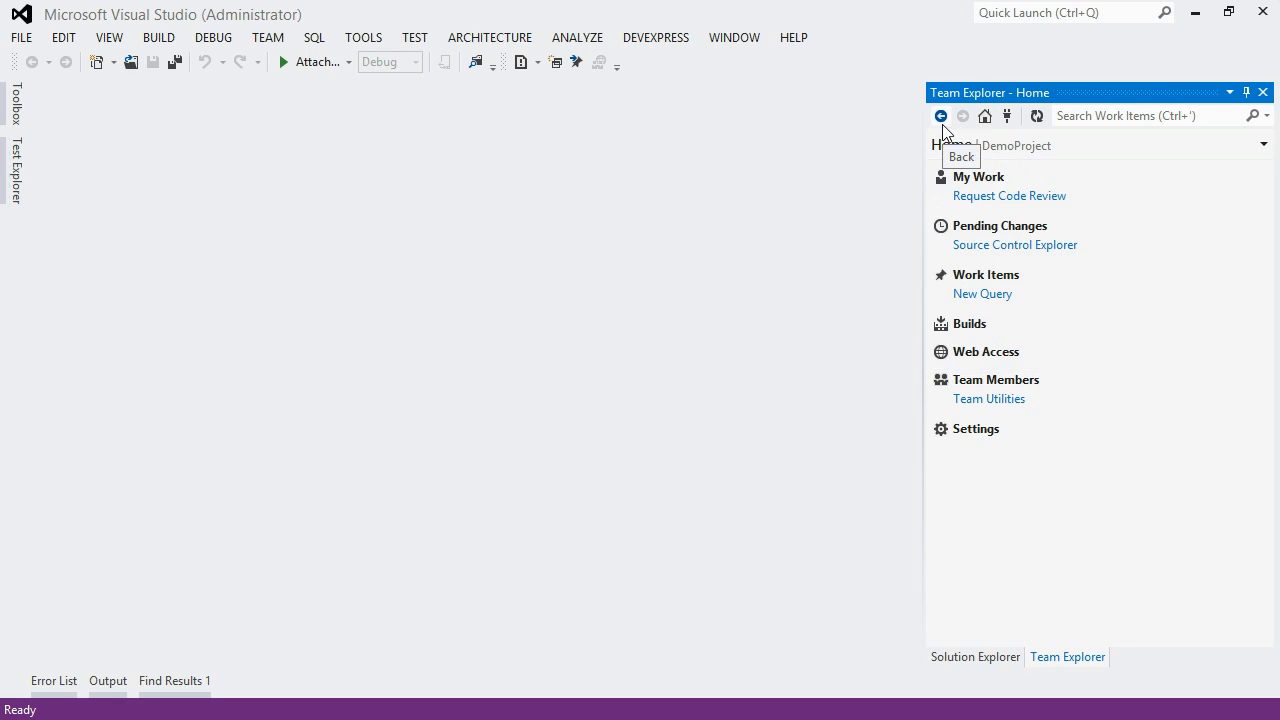
mouse_move(984, 116)
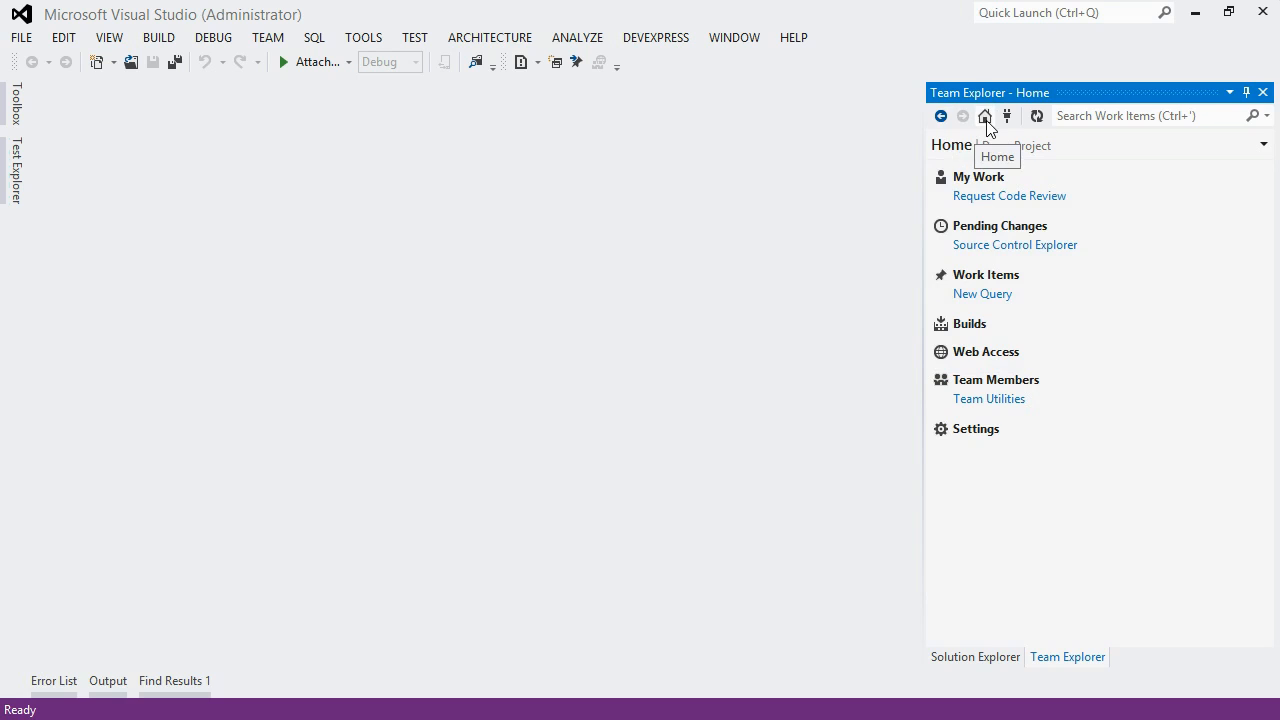
mouse_move(1024, 204)
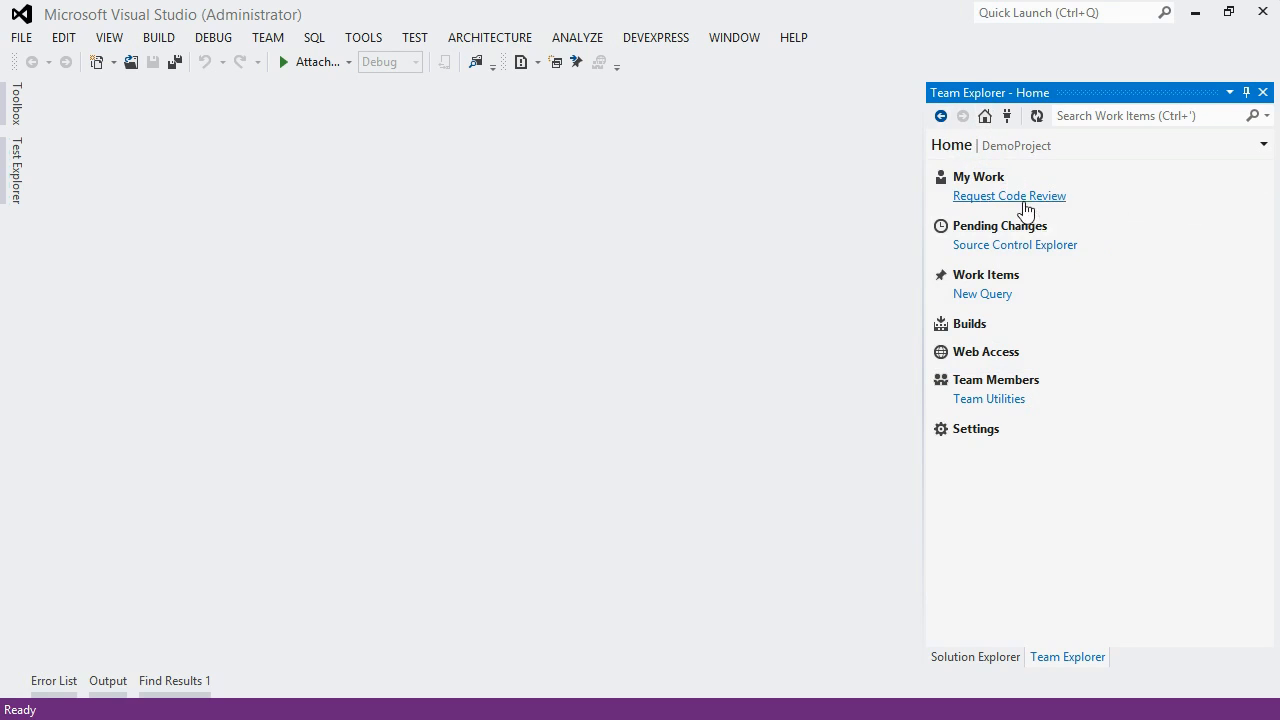
mouse_move(1040, 452)
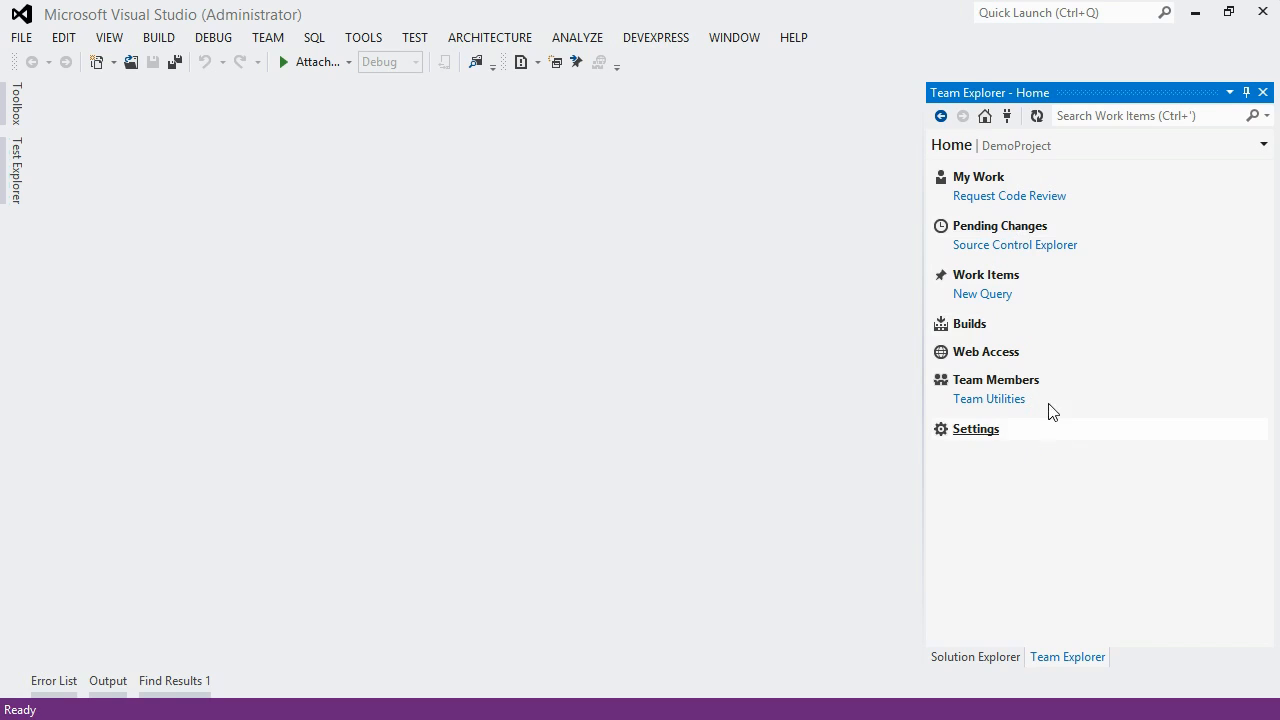
mouse_move(1040, 264)
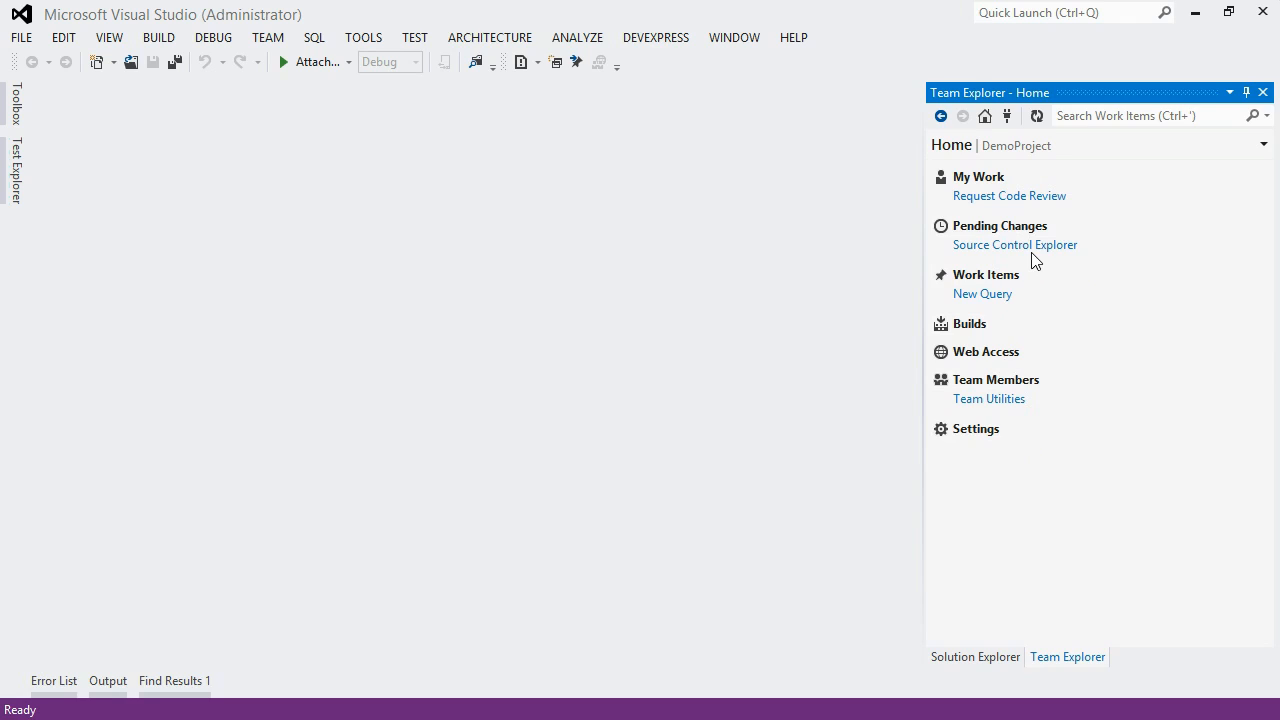
mouse_move(1014, 244)
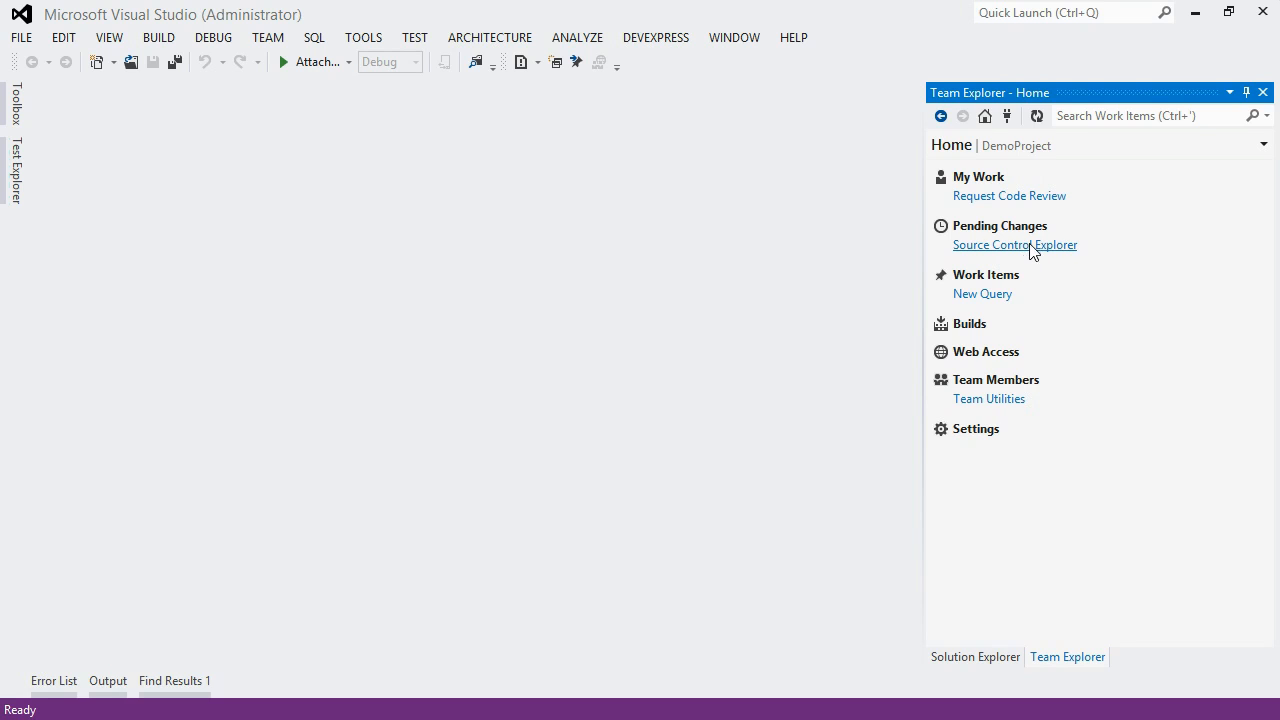
- Show Source Control Explorer with DemoProject selected, listing BuildProcessTemplates, HelloTFS and MyTfsProject
click(1014, 244)
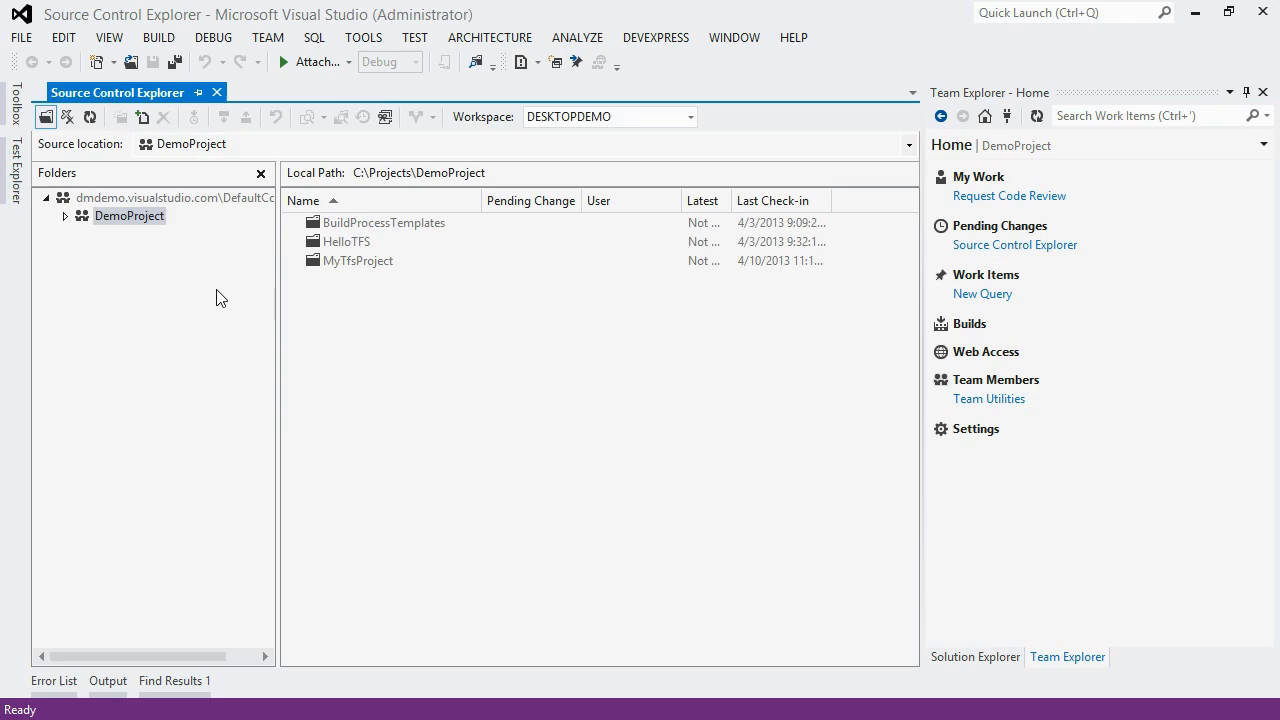
mouse_move(180, 240)
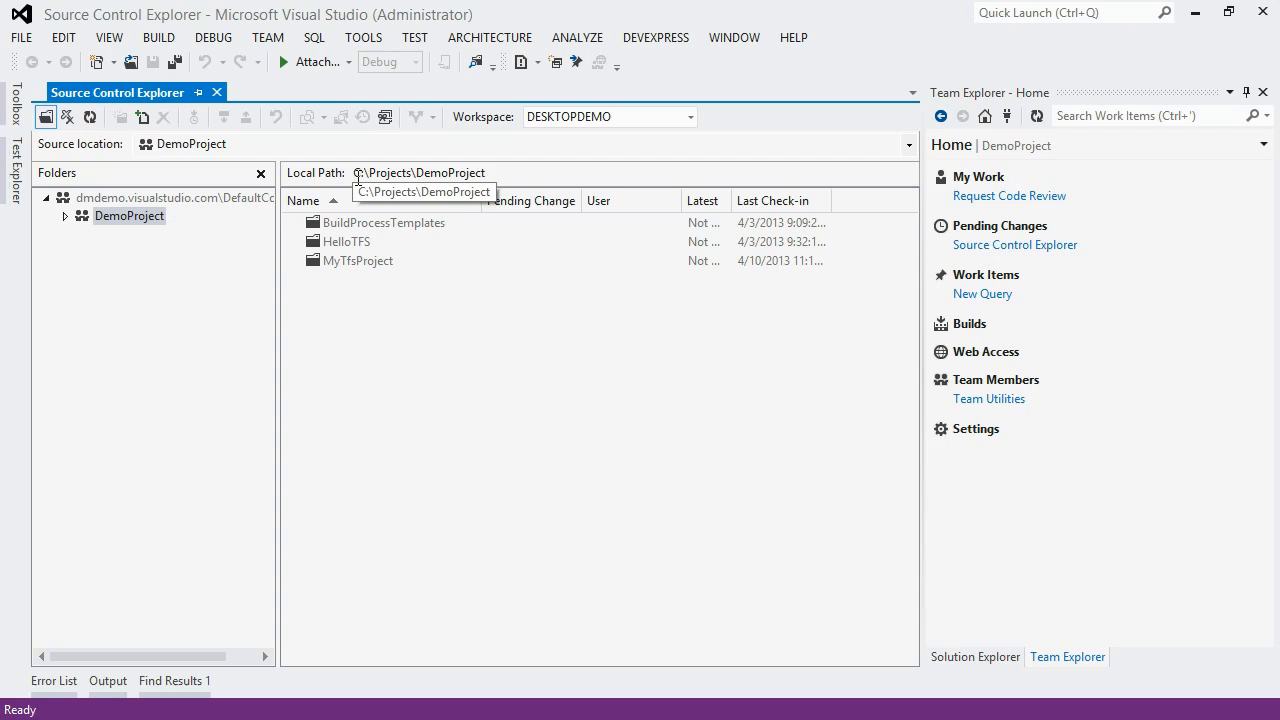
click(420, 172)
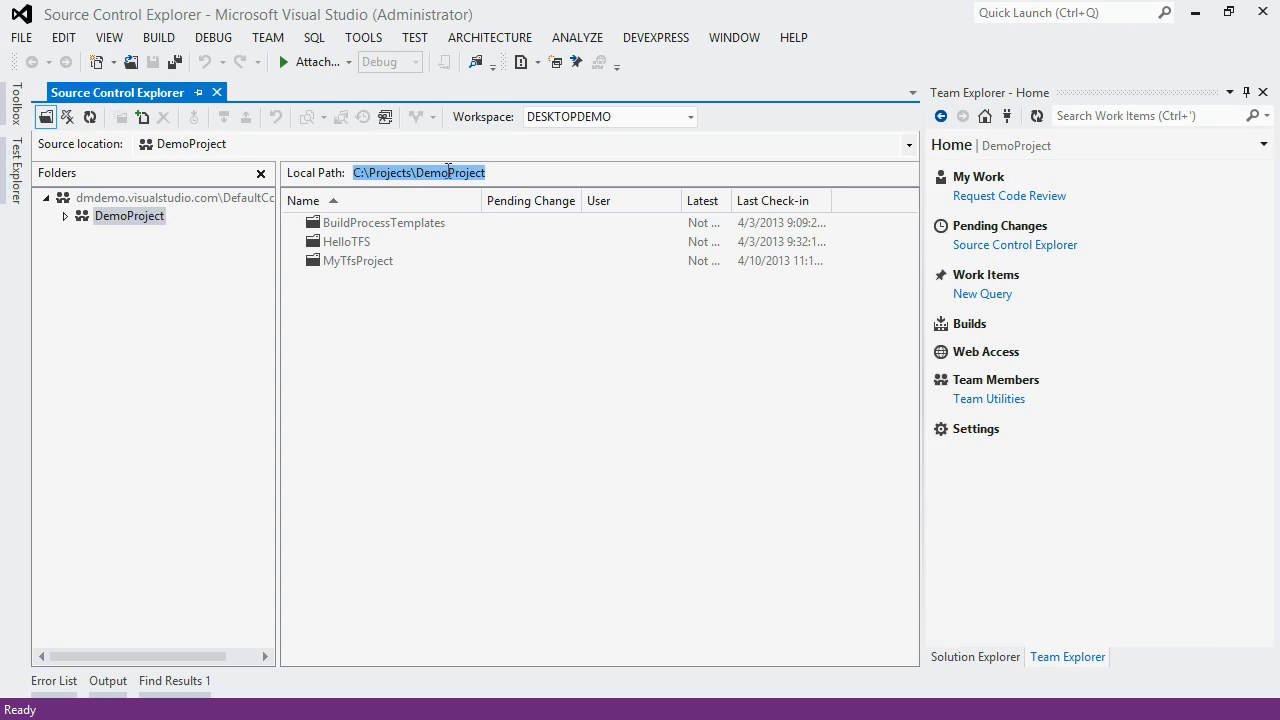
mouse_move(490, 344)
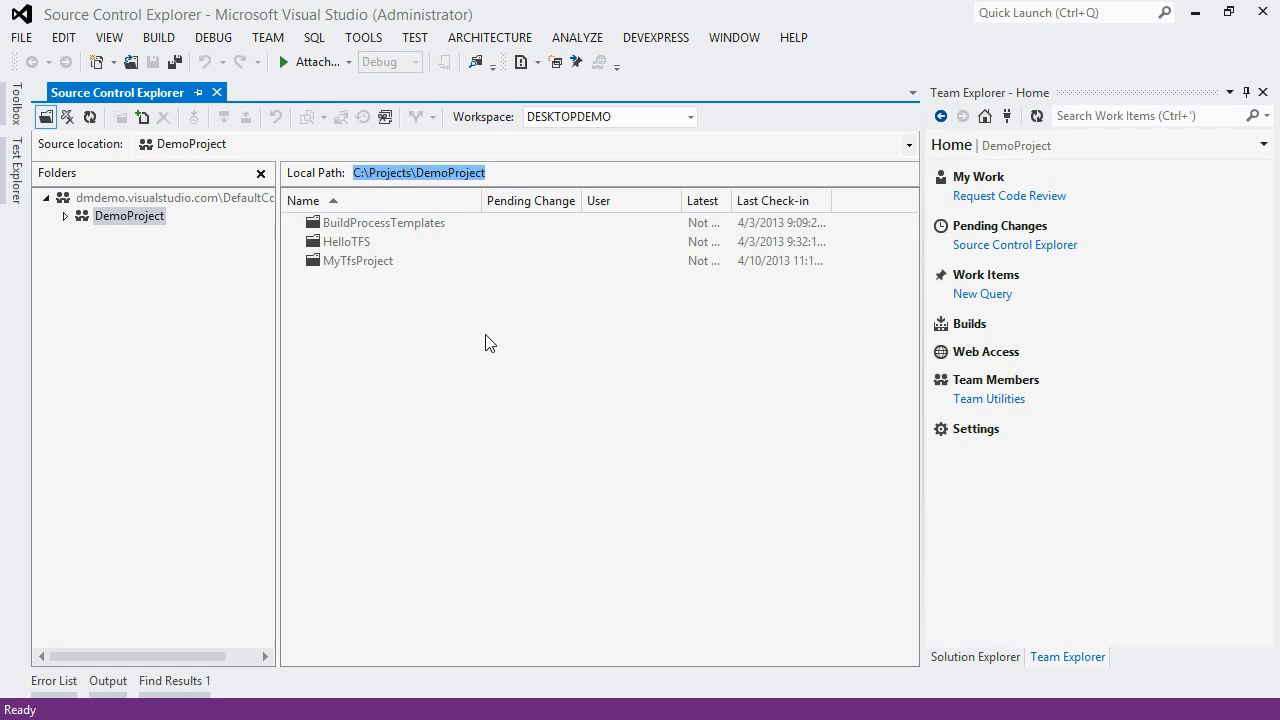
mouse_move(392, 320)
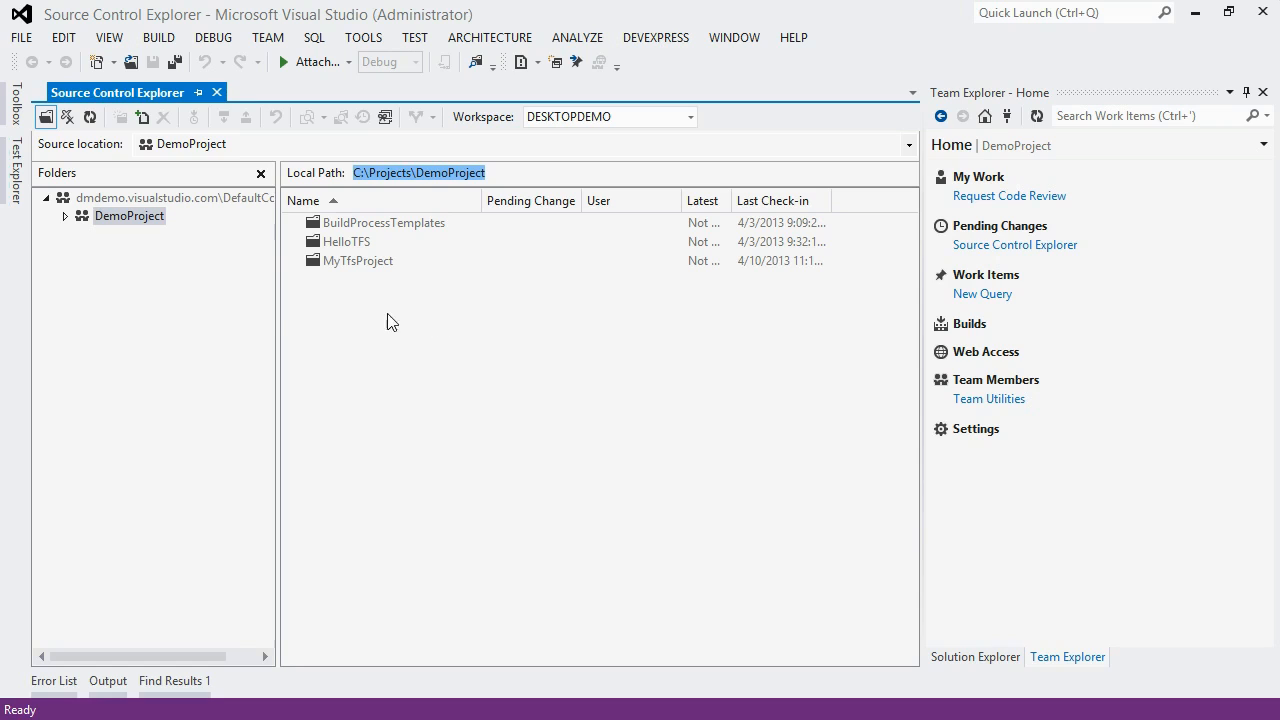
mouse_move(144, 224)
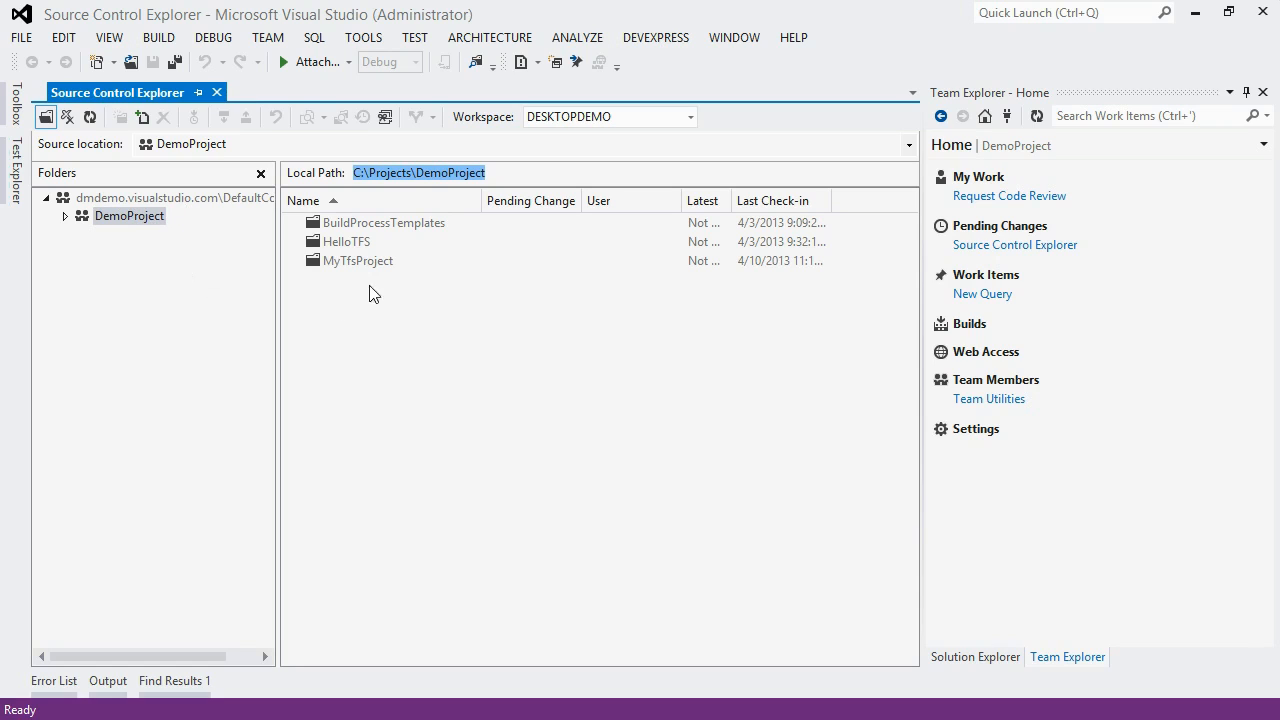
mouse_move(176, 256)
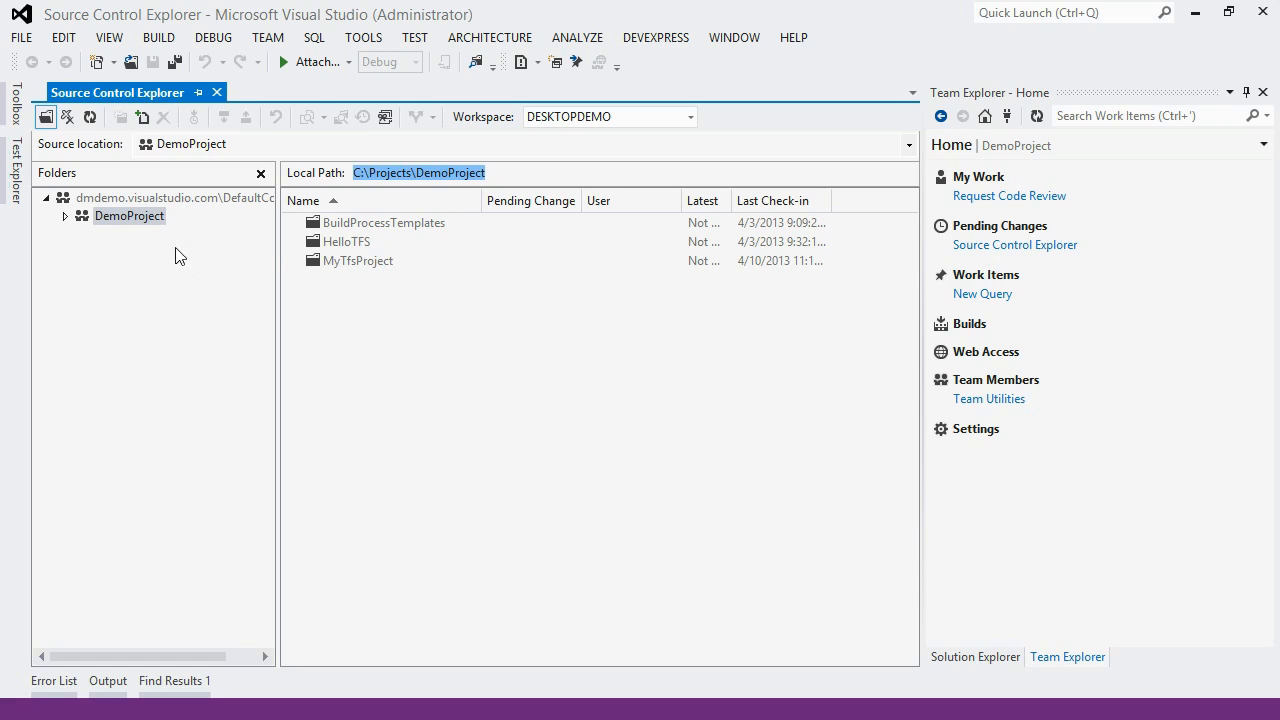
mouse_move(710, 236)
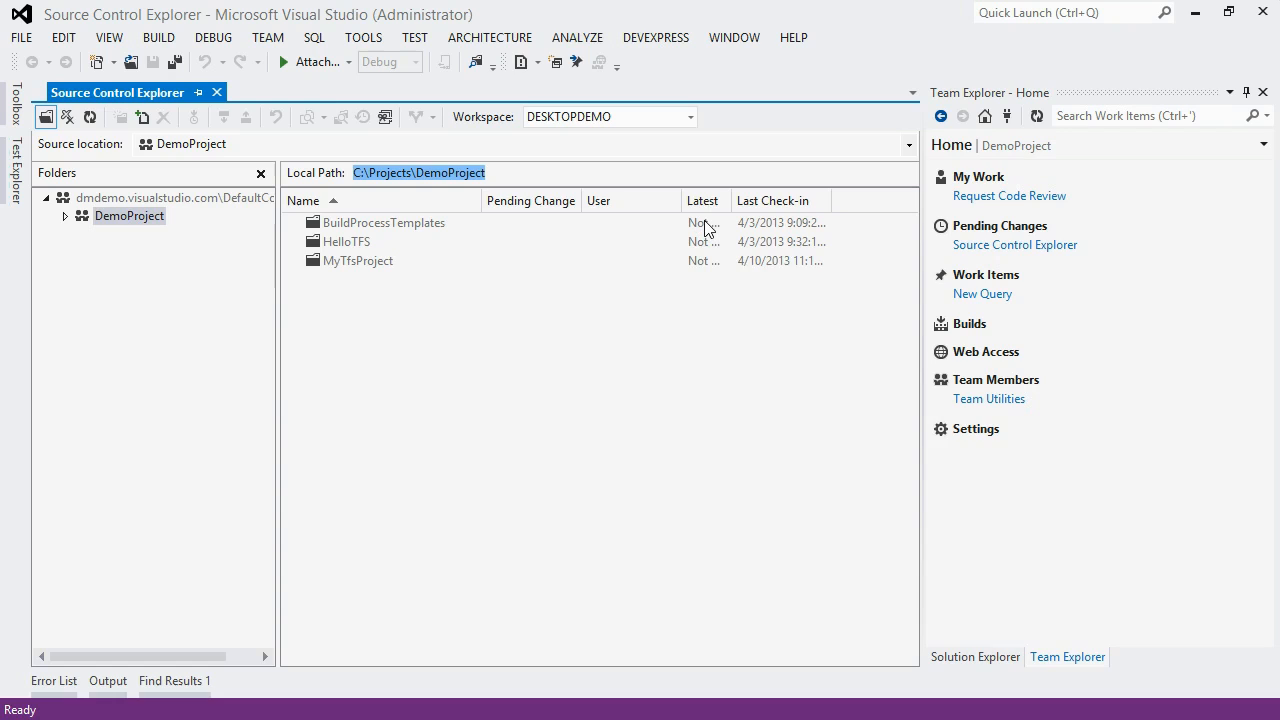
mouse_move(704, 240)
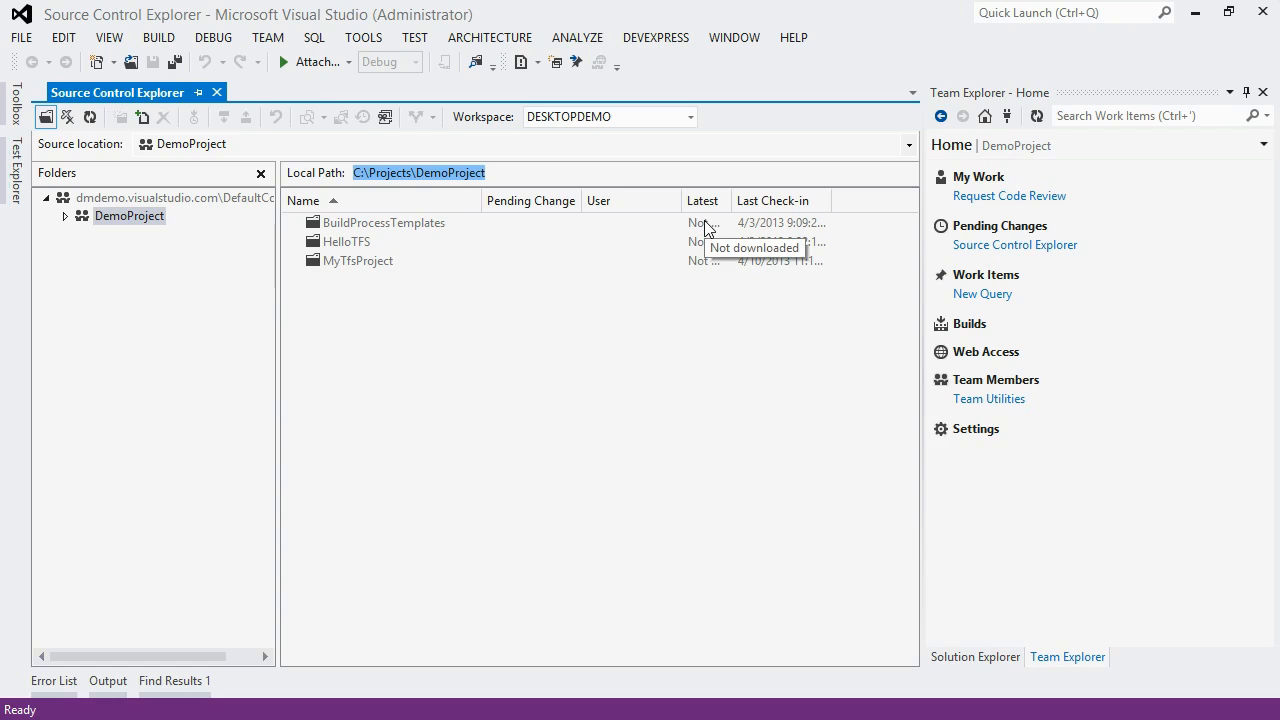
mouse_move(378, 302)
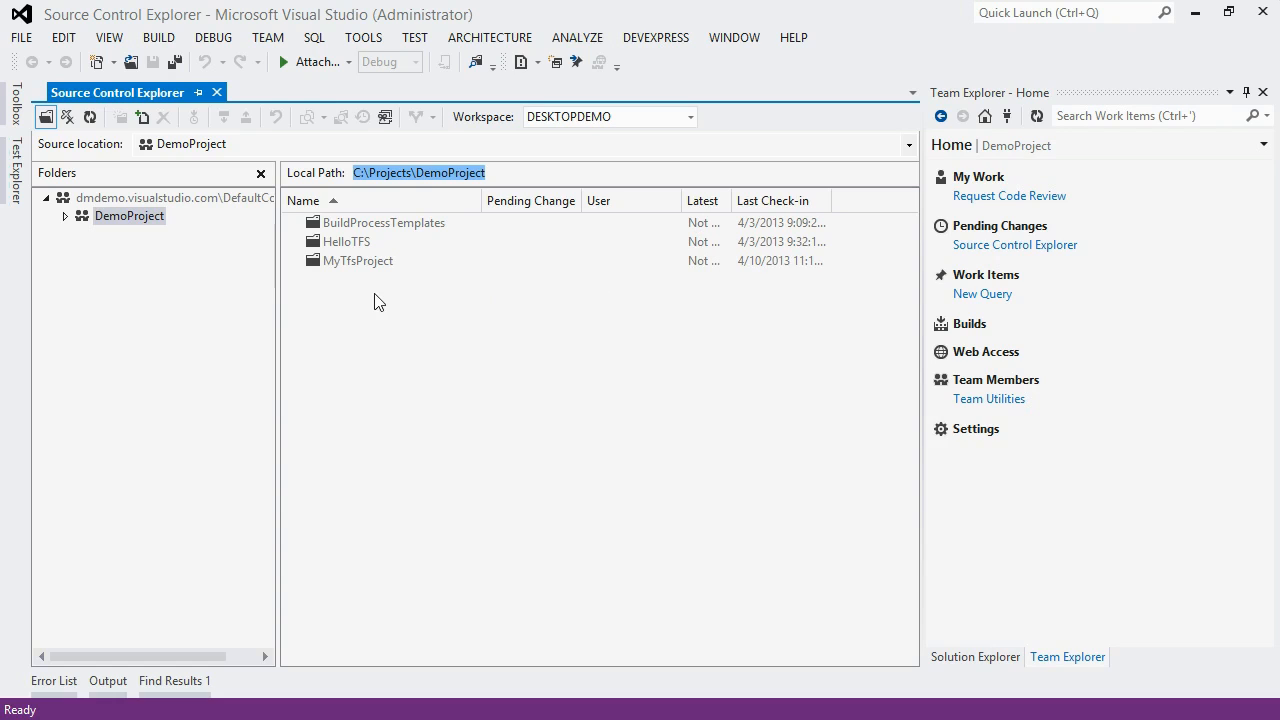
mouse_move(336, 296)
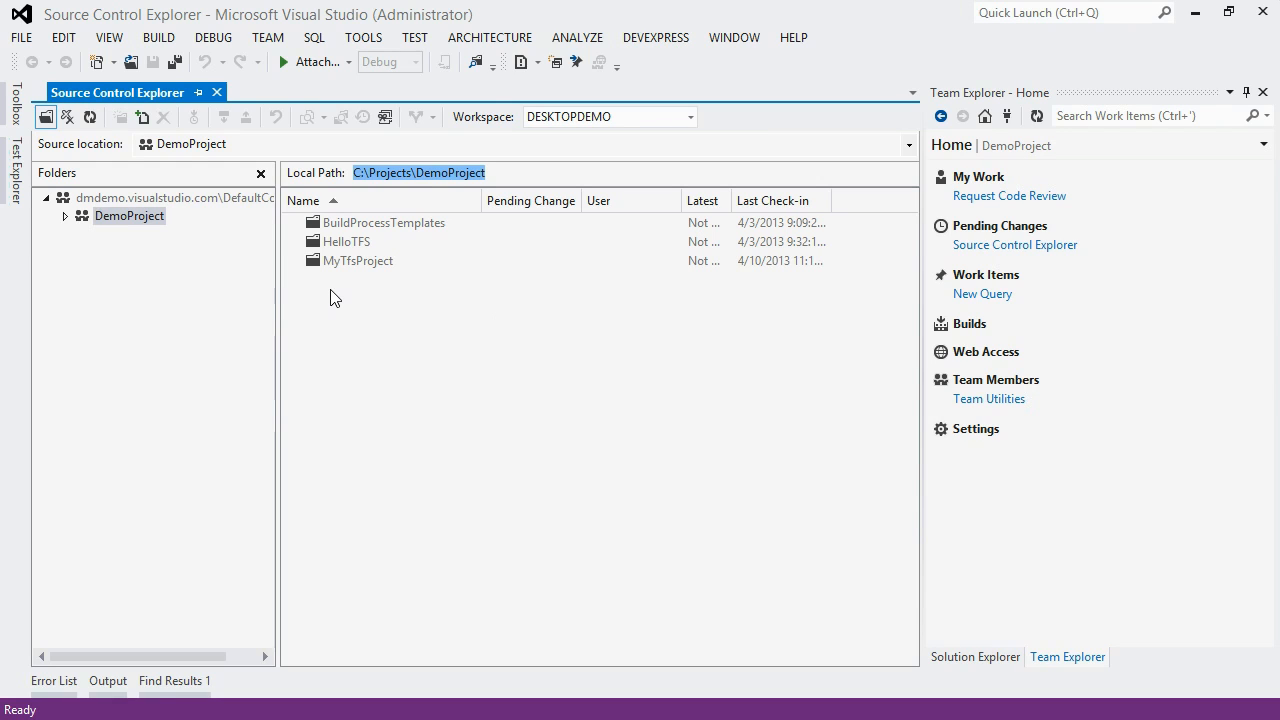
mouse_move(338, 244)
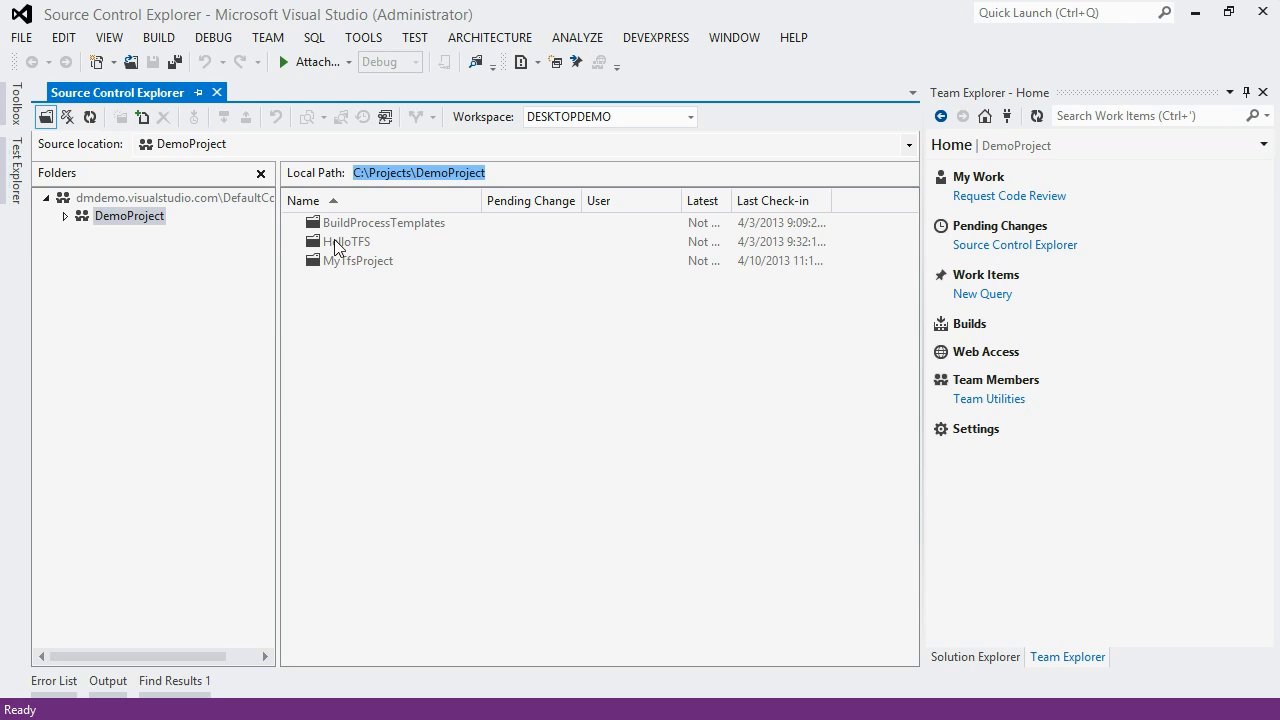
mouse_move(348, 240)
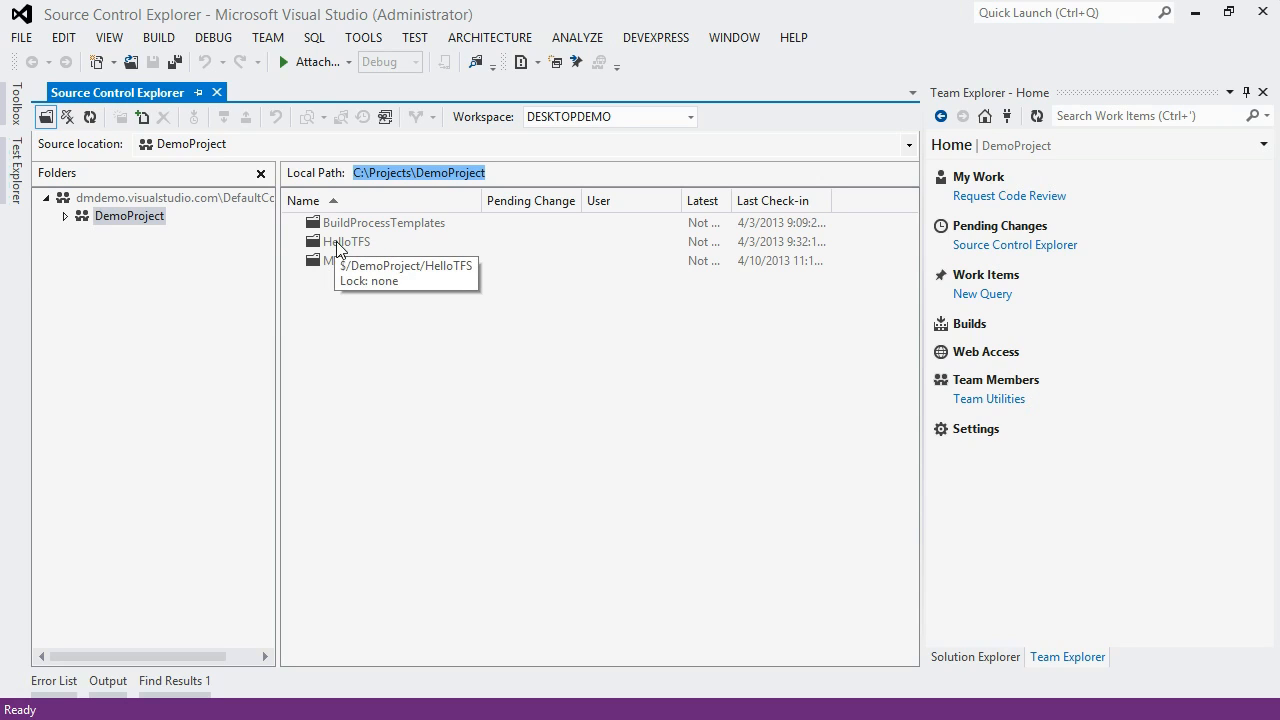
mouse_move(336, 250)
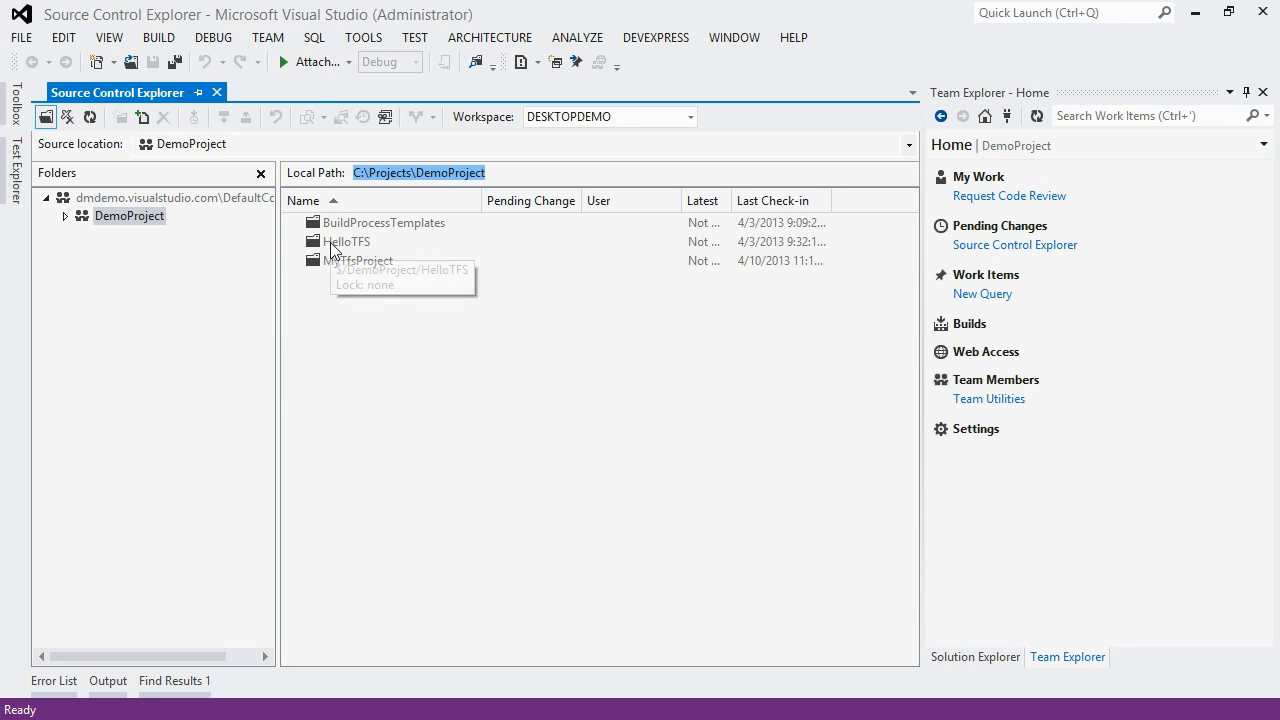
- Get the latest version of the HelloTFS folder from the server
right_click(348, 240)
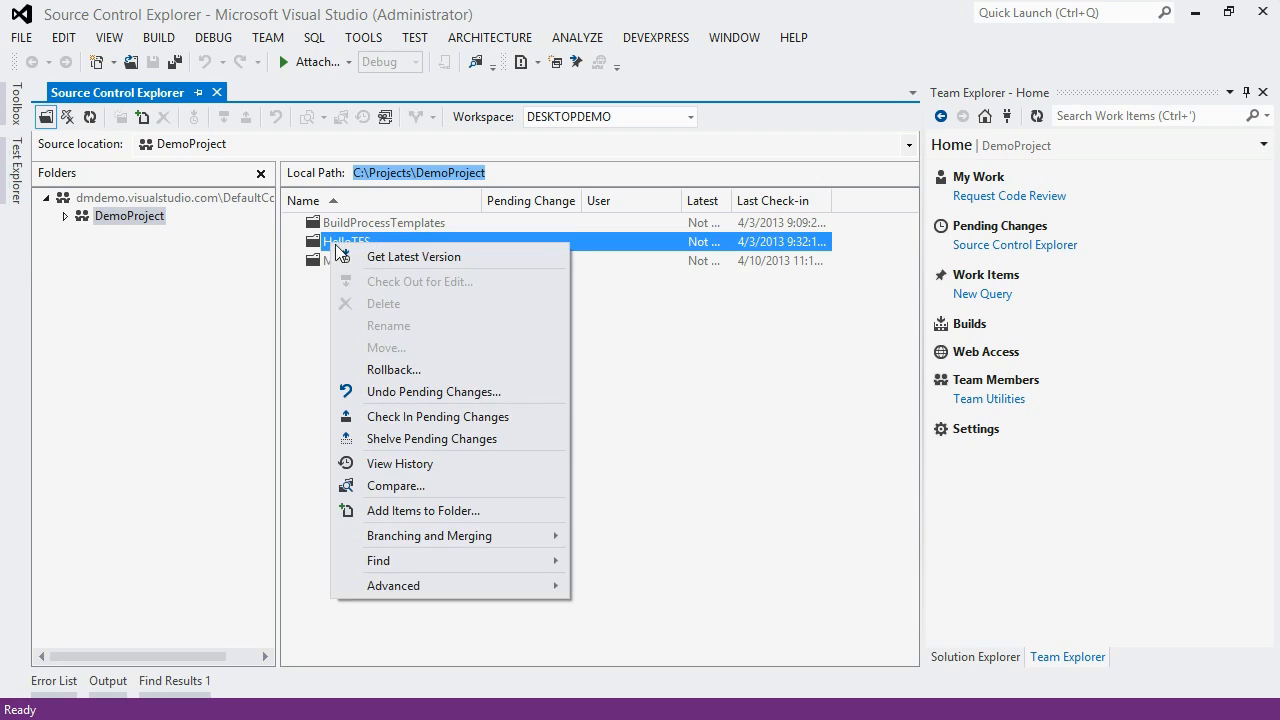
mouse_move(412, 256)
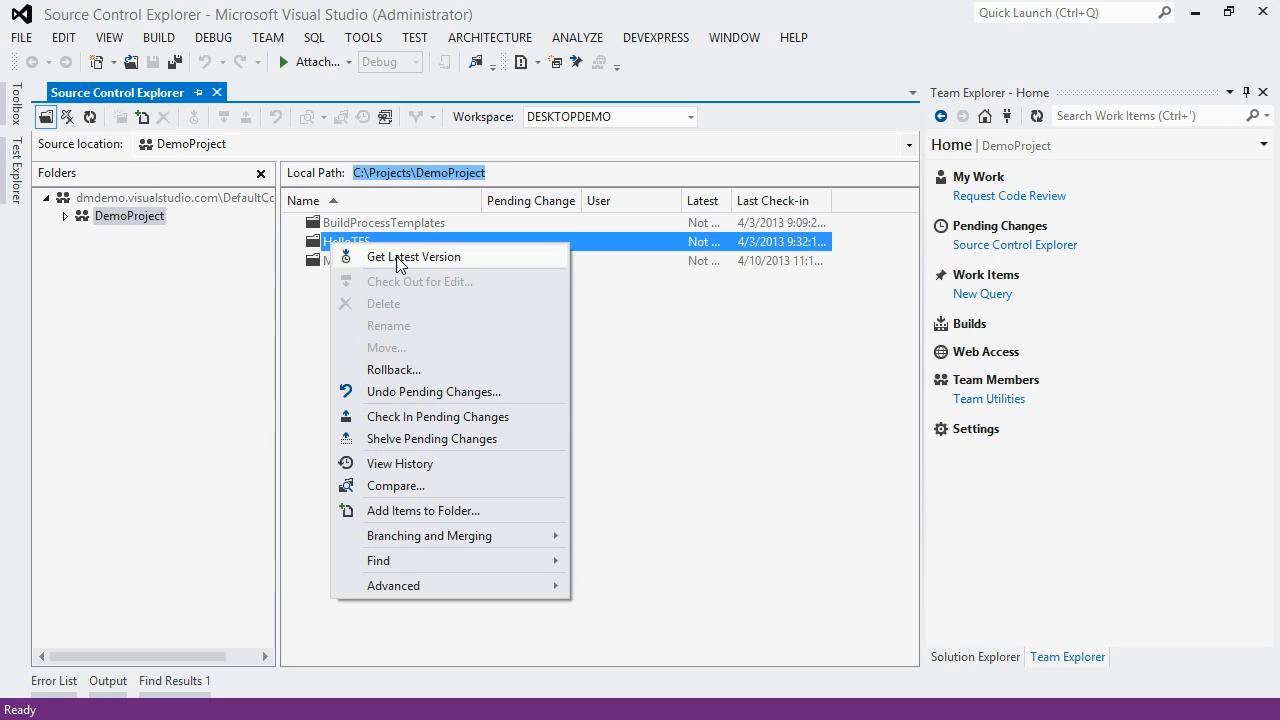
click(412, 256)
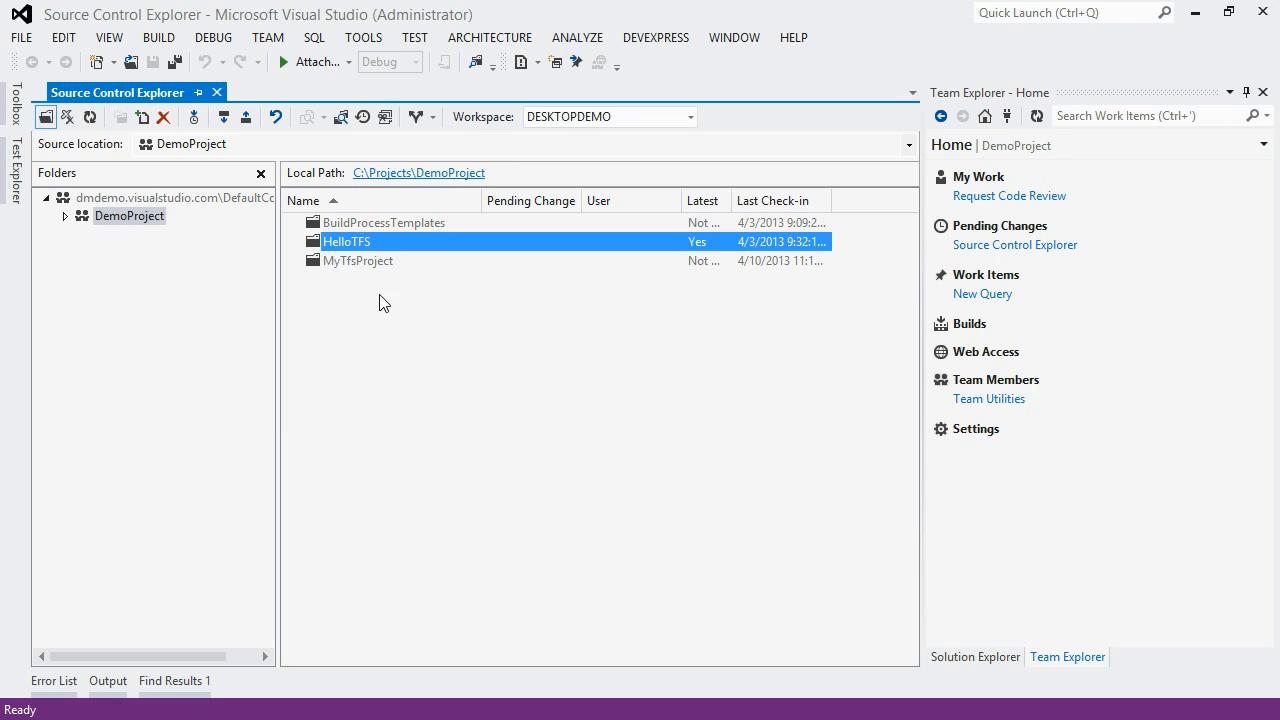
mouse_move(616, 292)
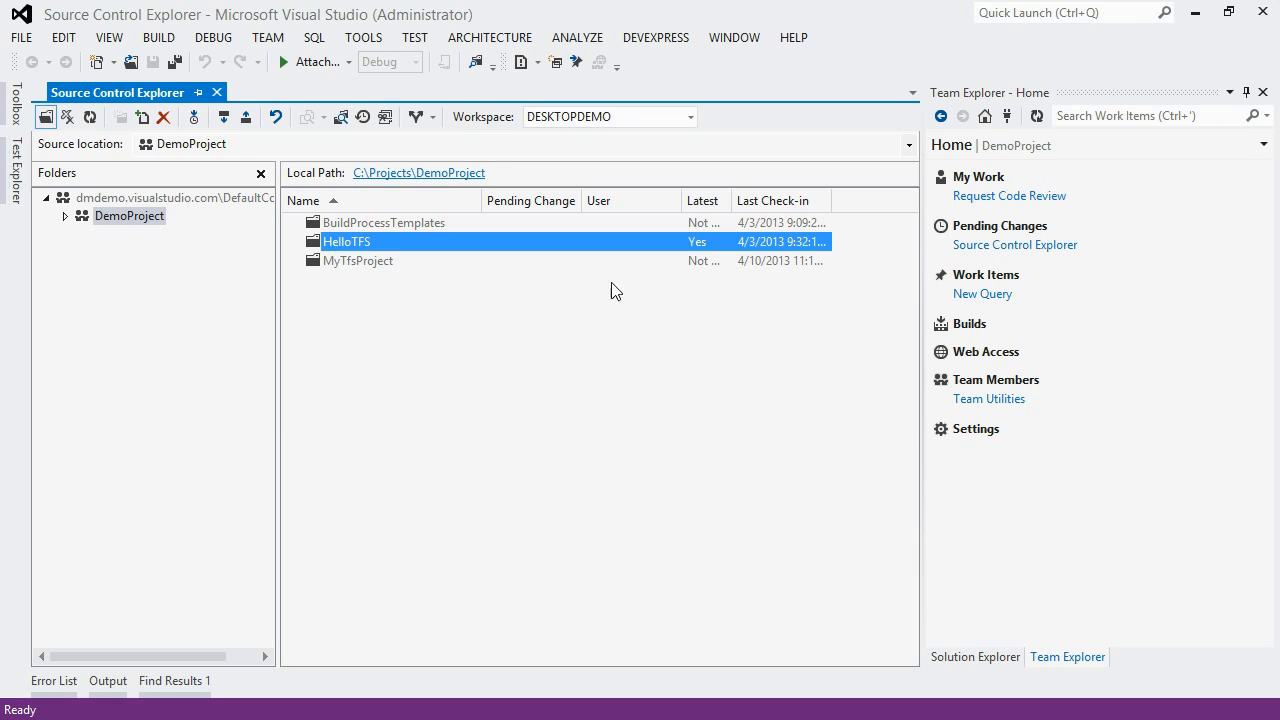
mouse_move(708, 256)
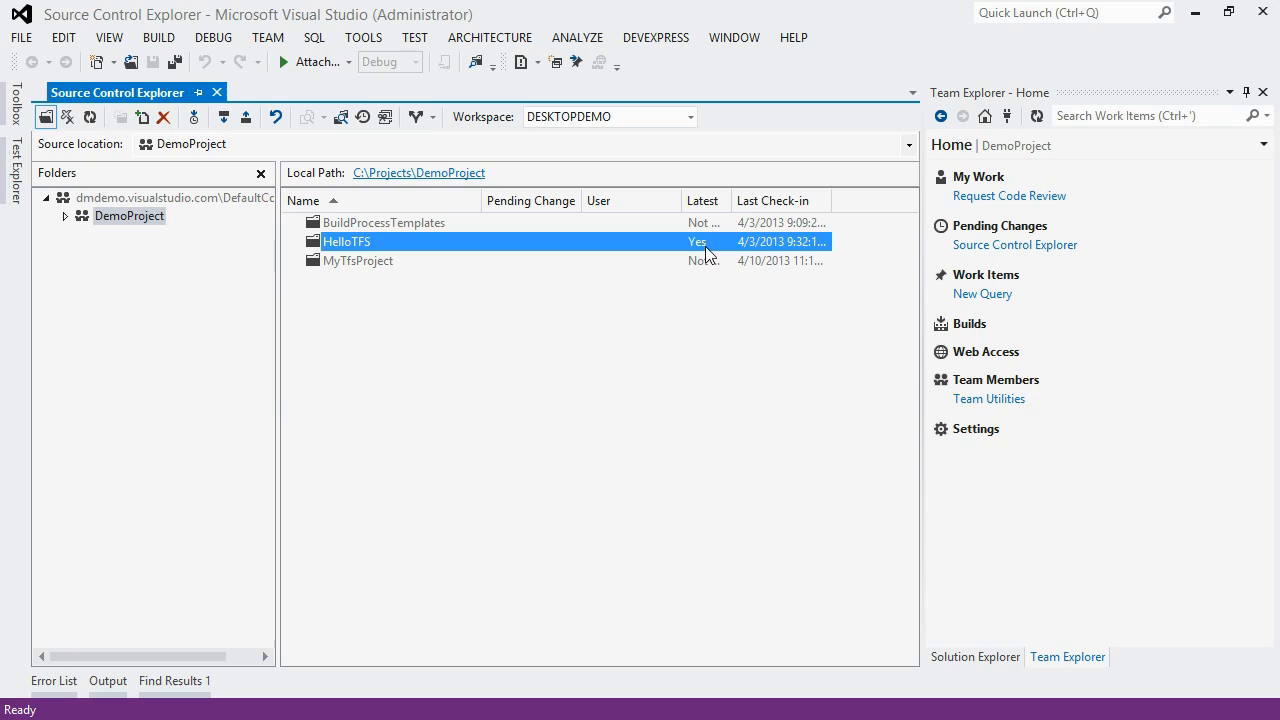
mouse_move(484, 260)
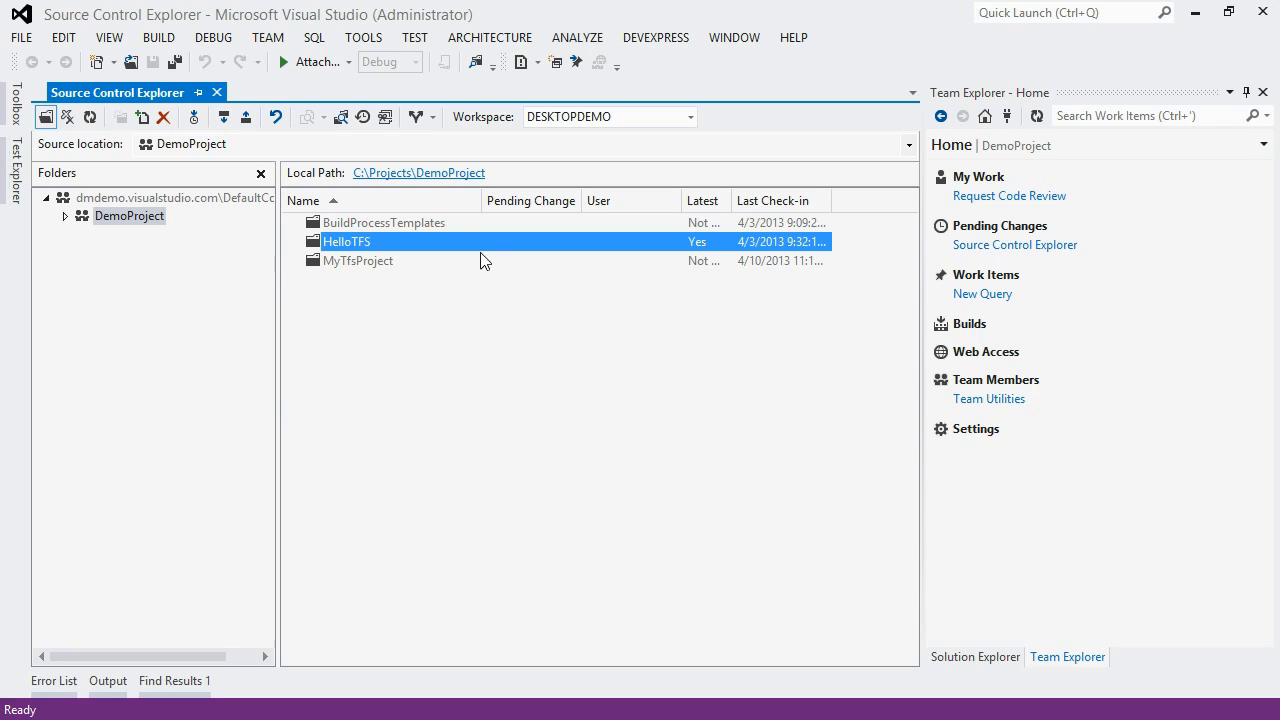
mouse_move(420, 184)
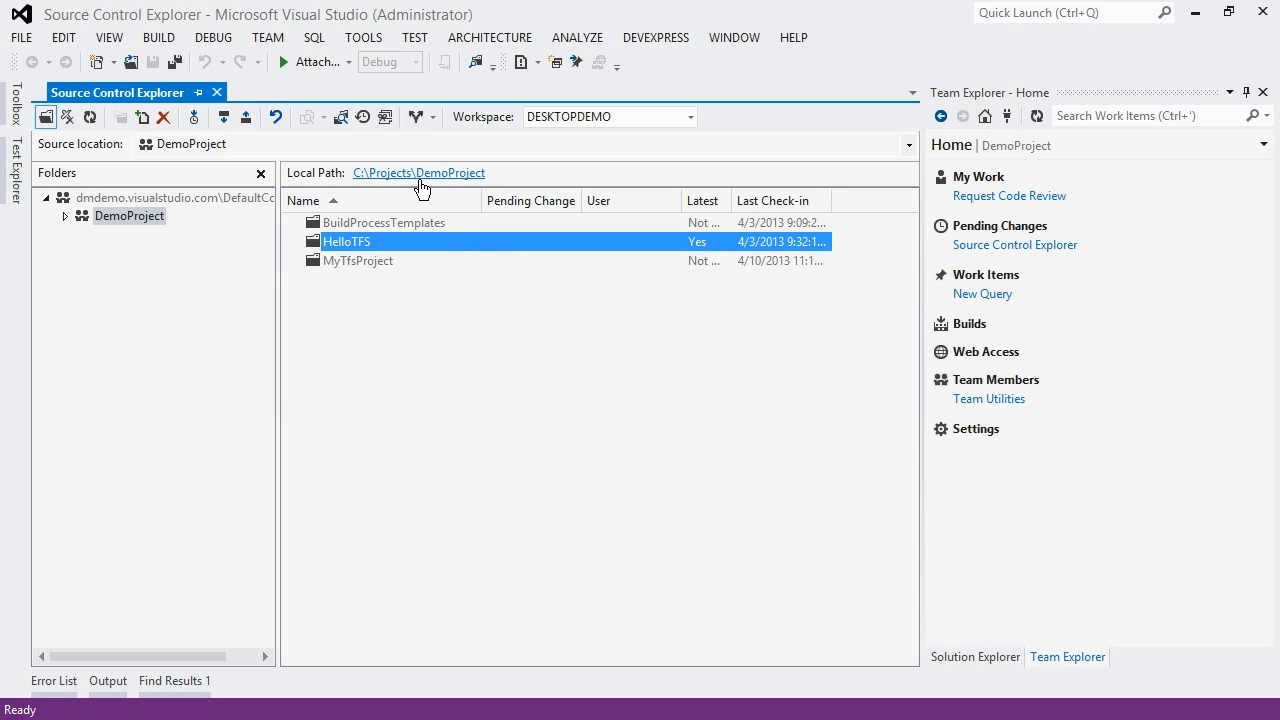
mouse_move(420, 184)
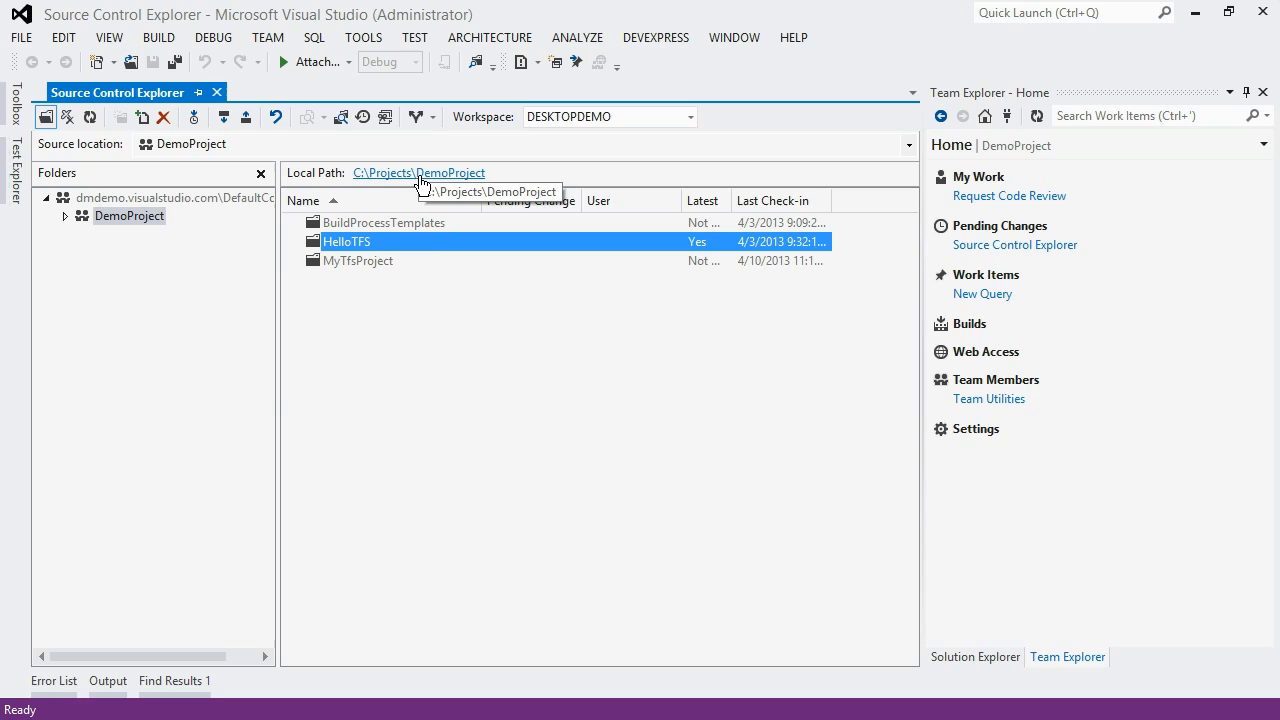
mouse_move(434, 314)
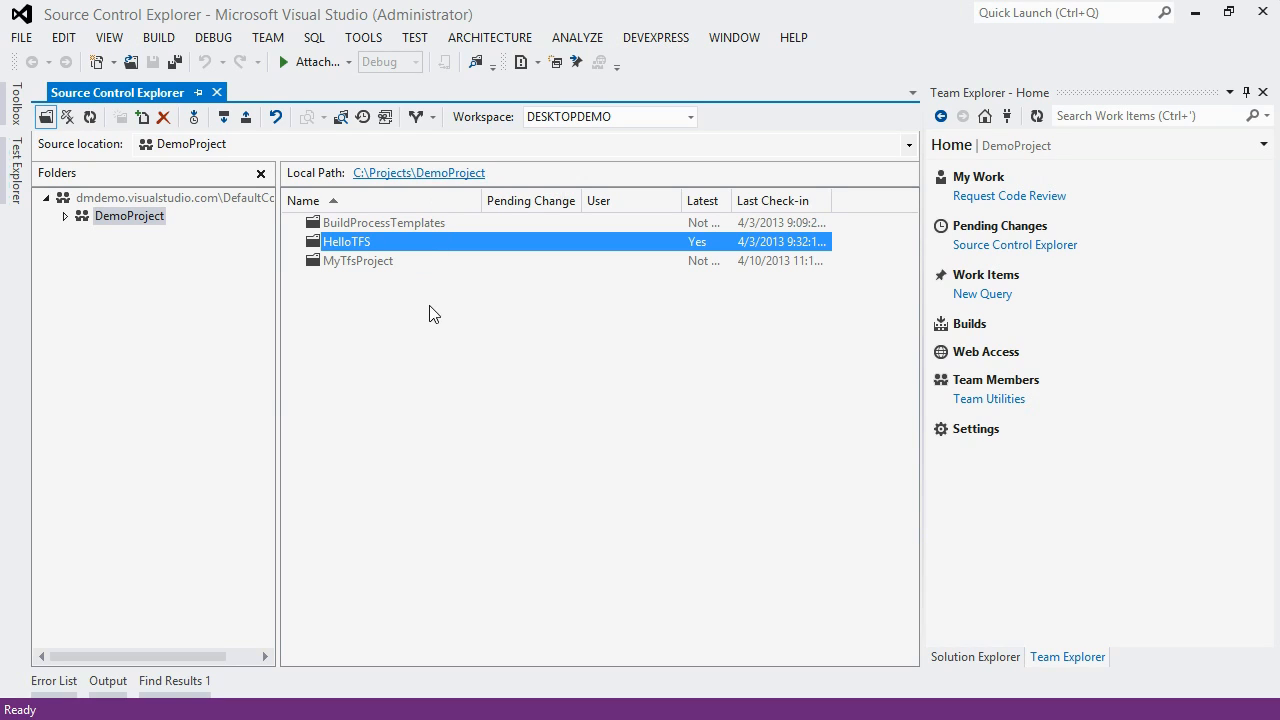
mouse_move(360, 244)
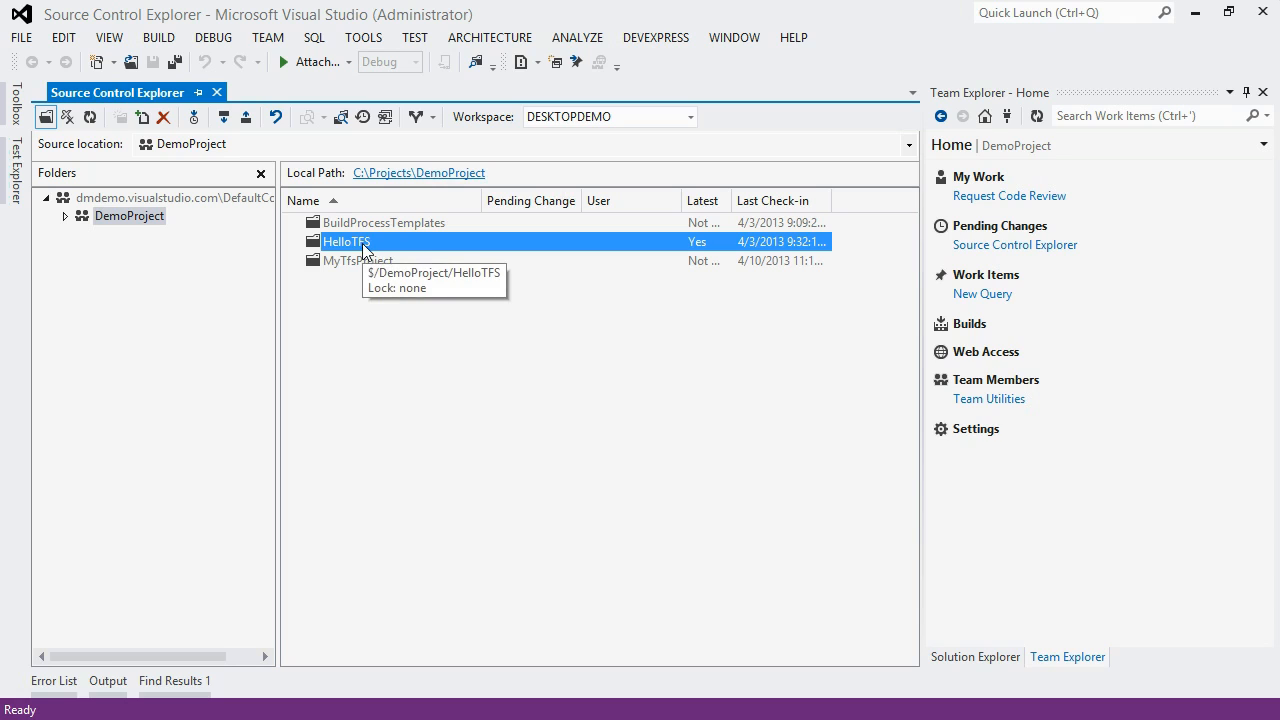
- Load HelloTFS.sln and select MainWindow.xaml in Solution Explorer
double_click(346, 240)
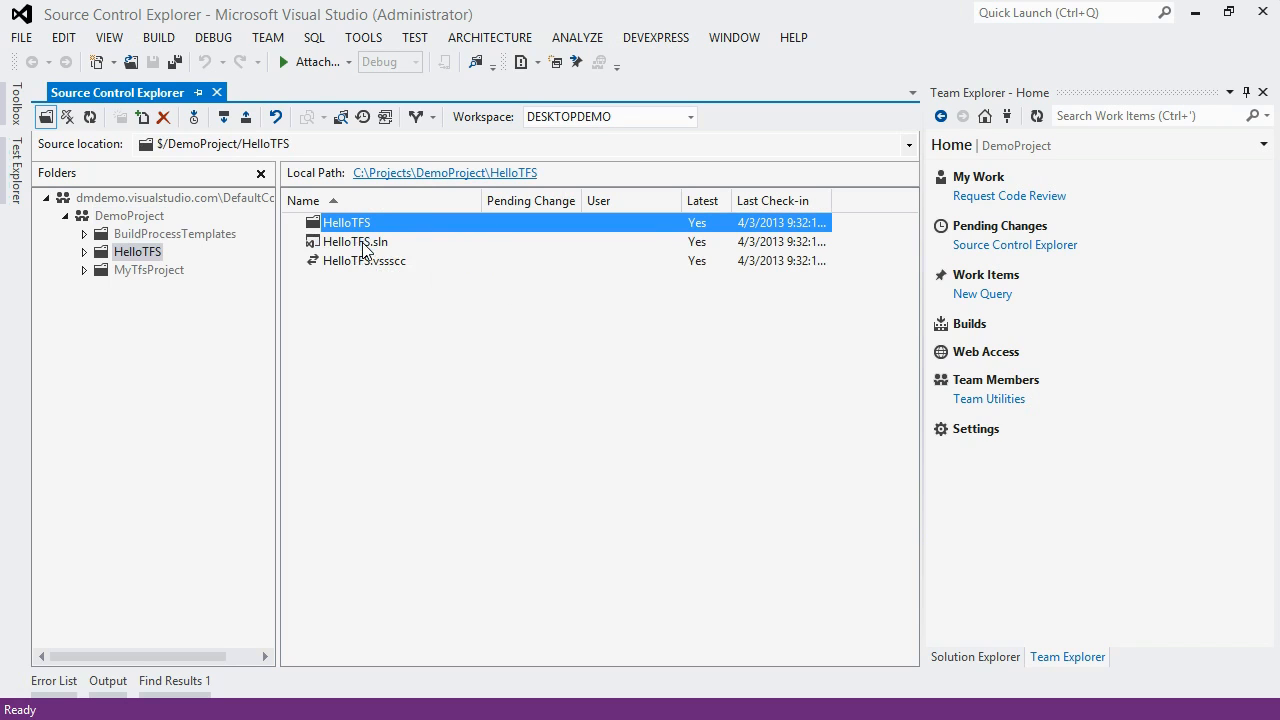
mouse_move(376, 288)
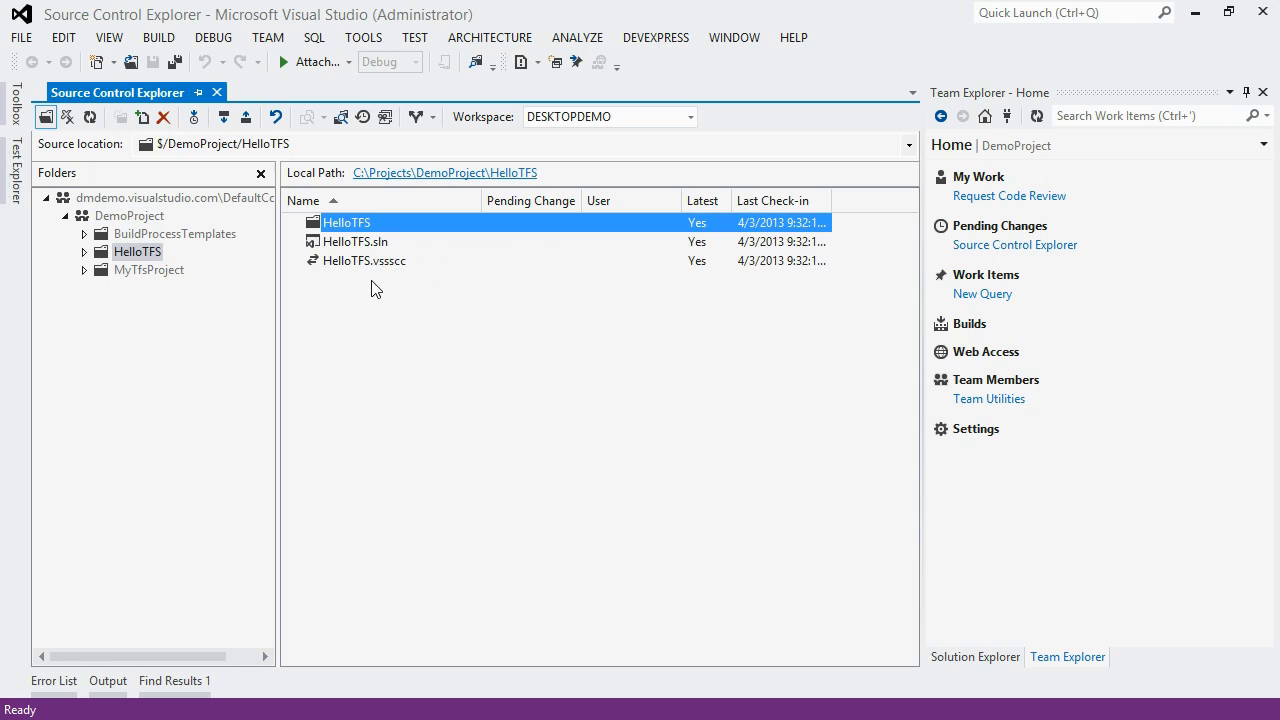
mouse_move(376, 248)
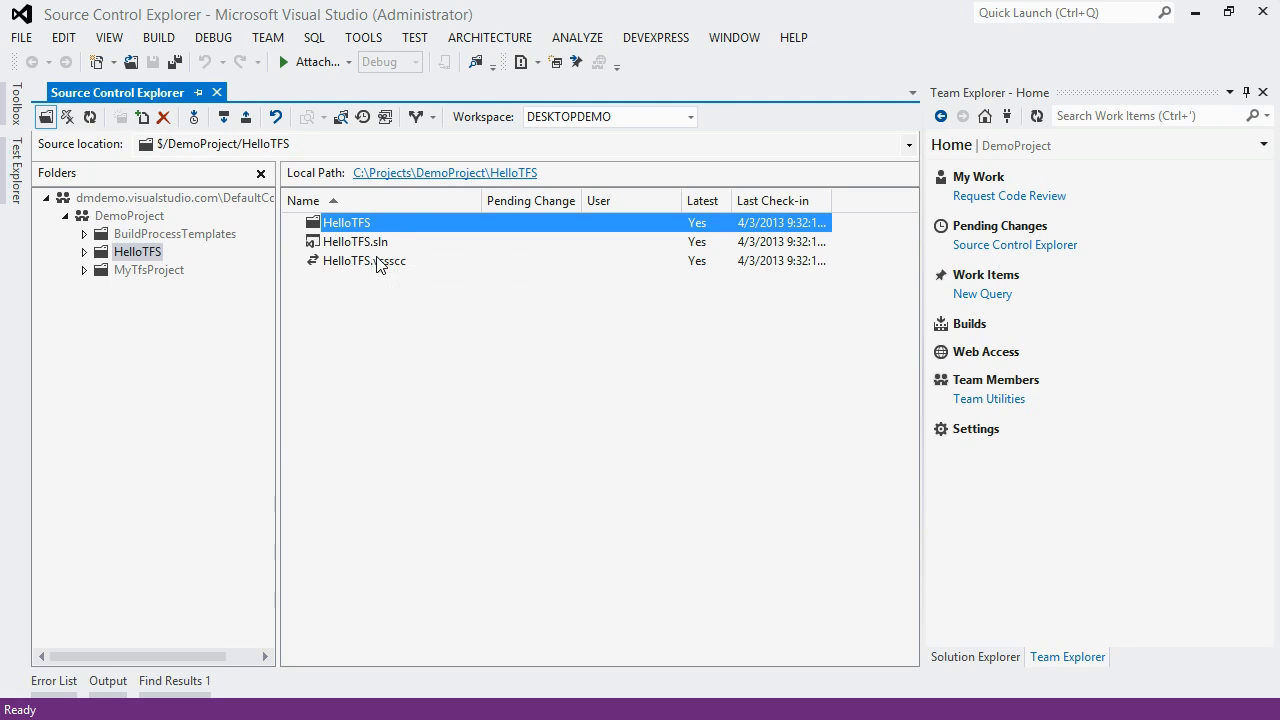
click(356, 240)
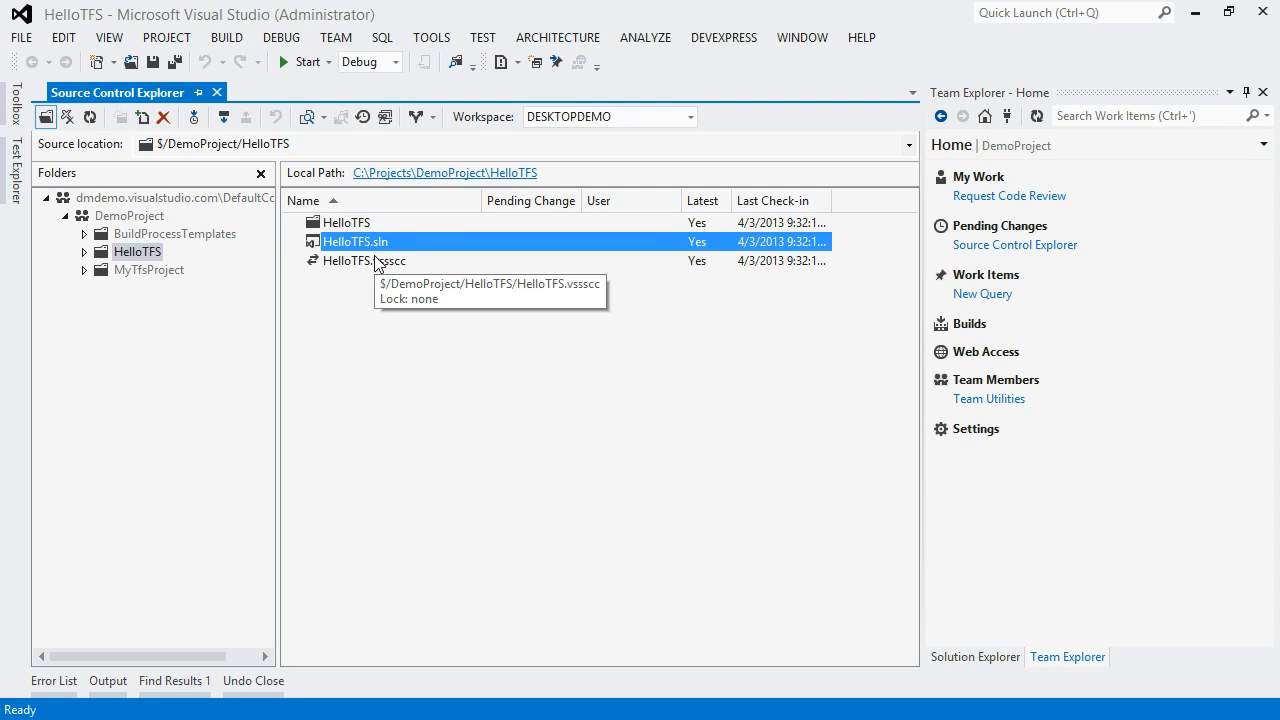
mouse_move(622, 412)
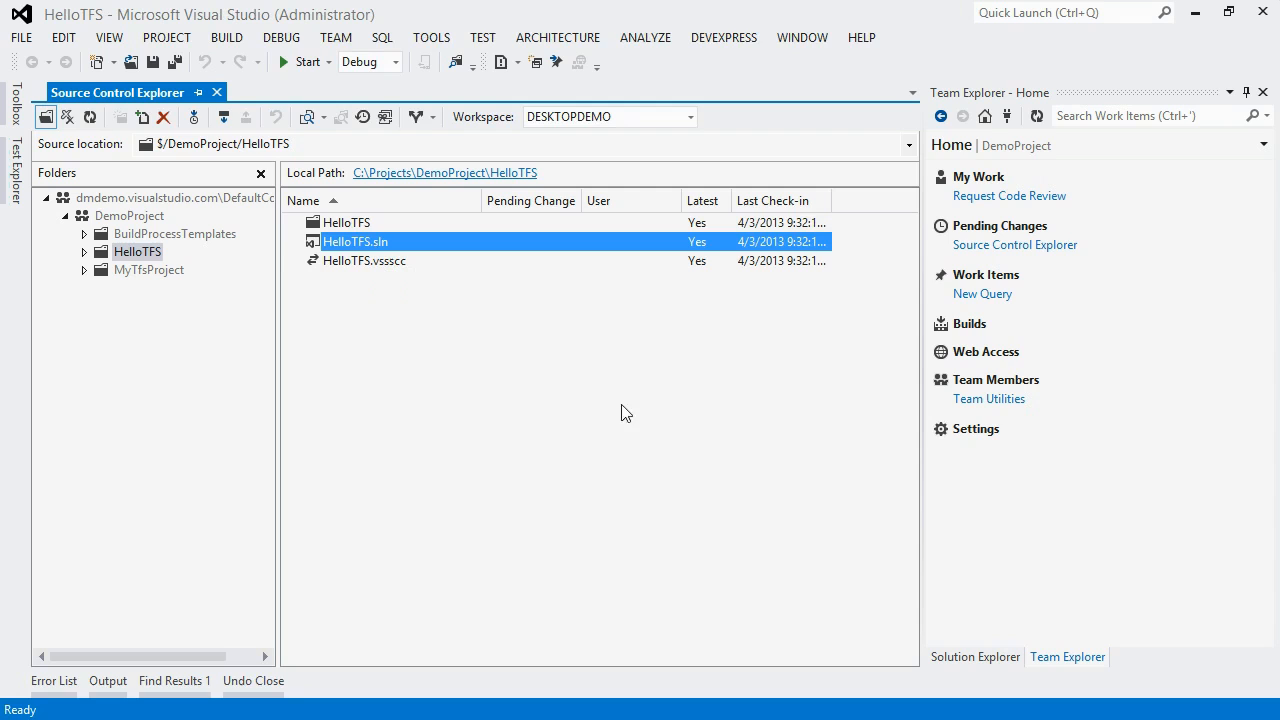
mouse_move(974, 656)
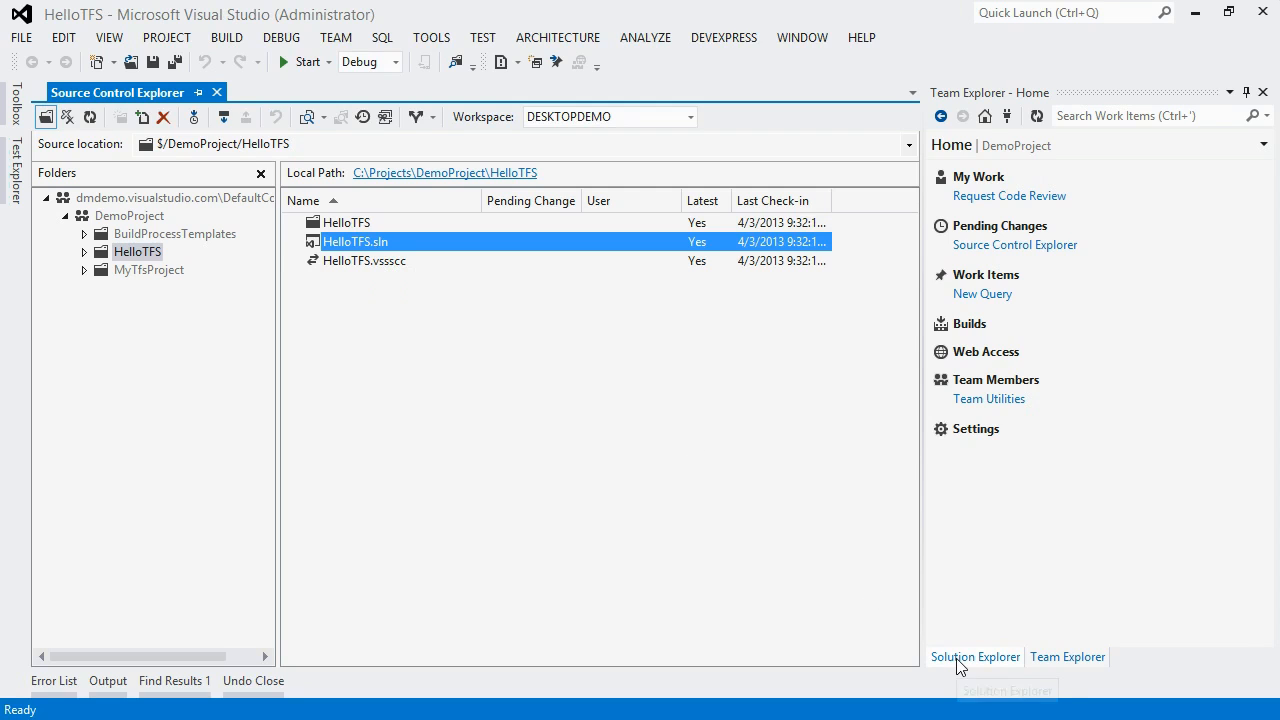
click(974, 656)
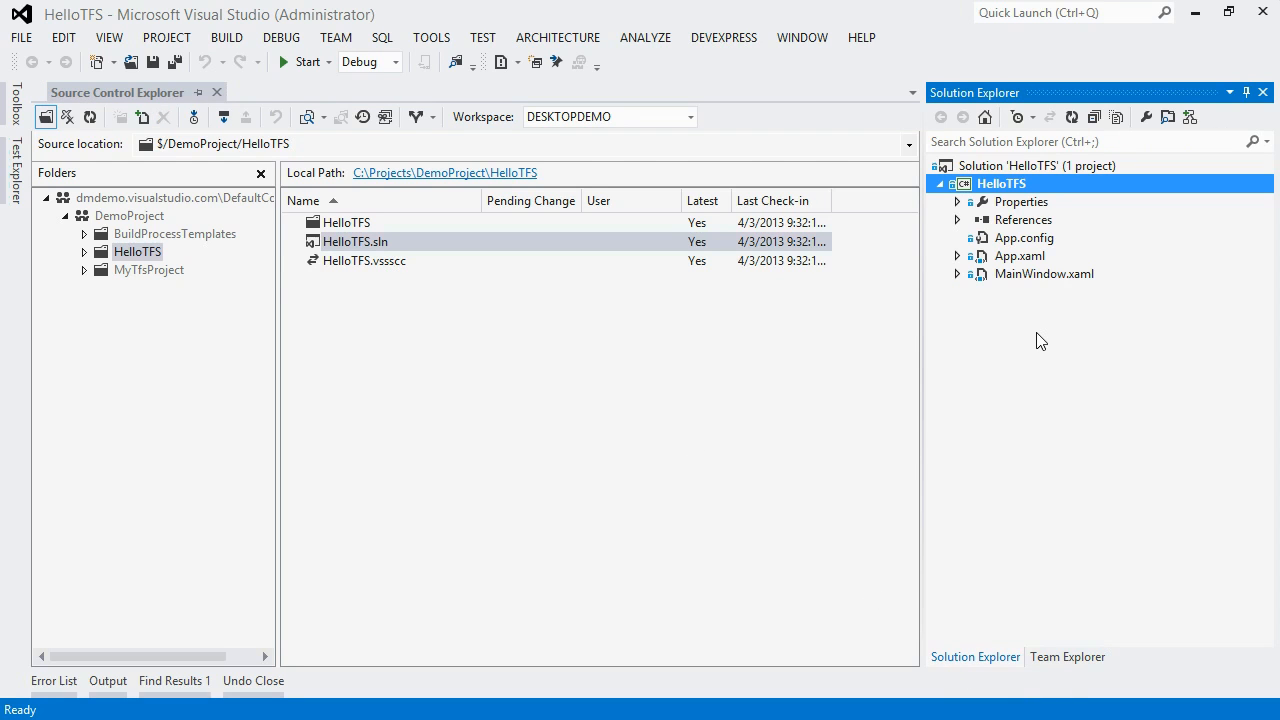
mouse_move(1042, 350)
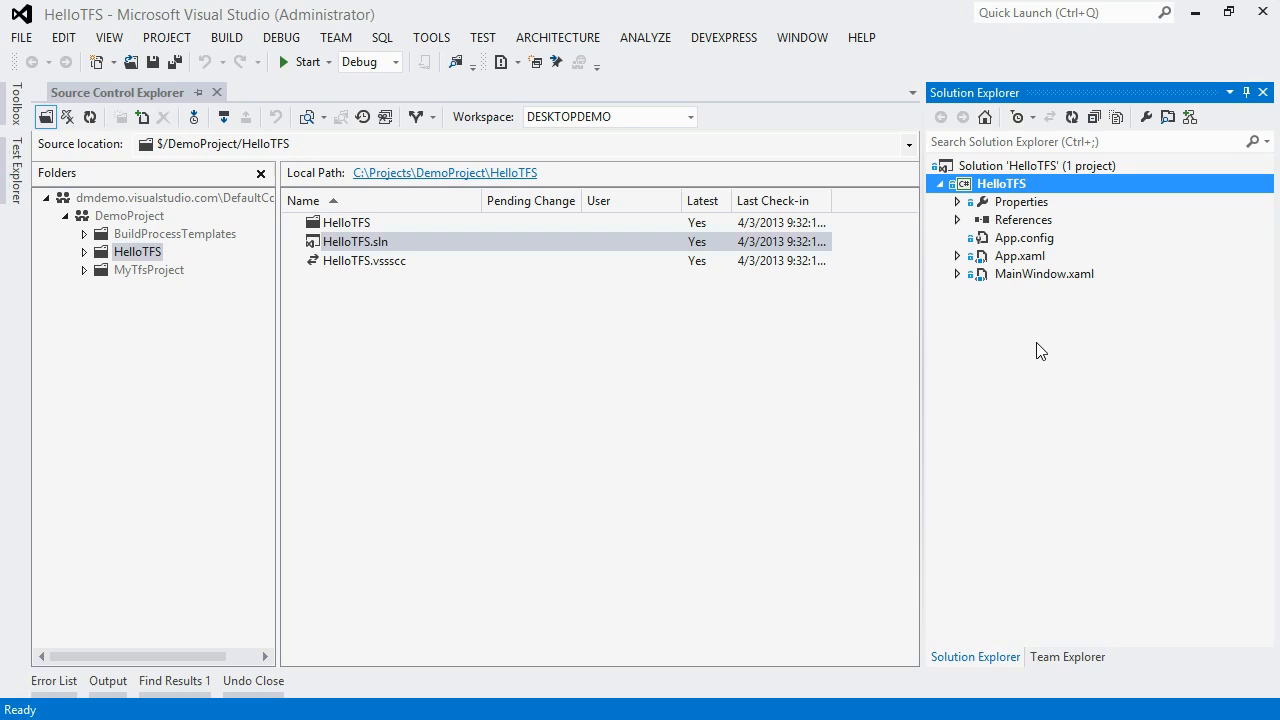
mouse_move(1052, 296)
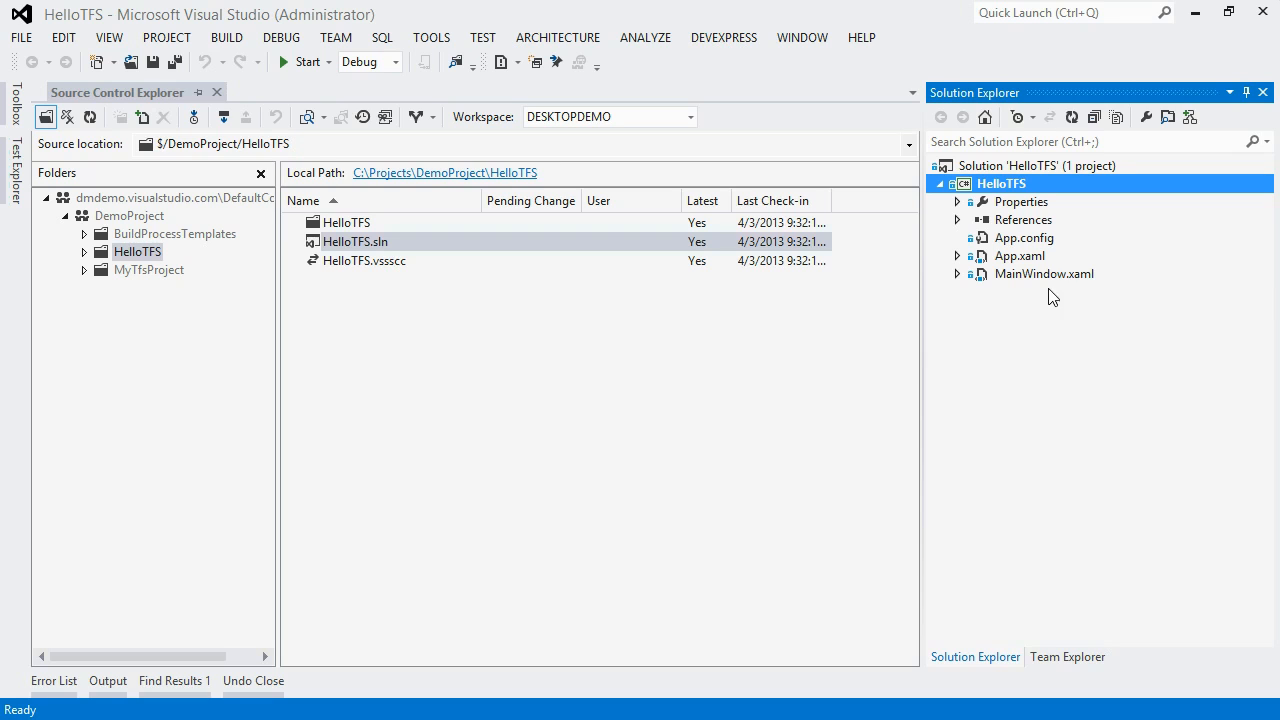
click(1044, 272)
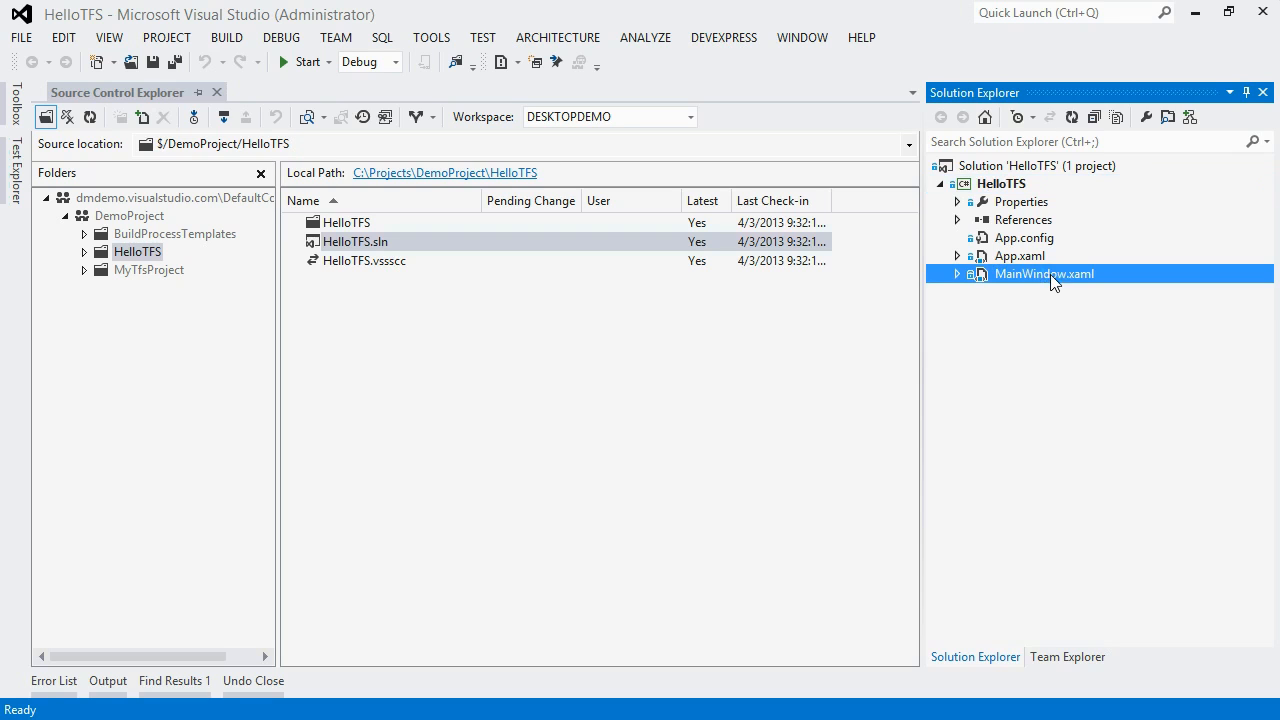
- Replace 'Hello TFS!' with 'Hello LearningLine!' in MainWindow.xaml and save
double_click(1044, 272)
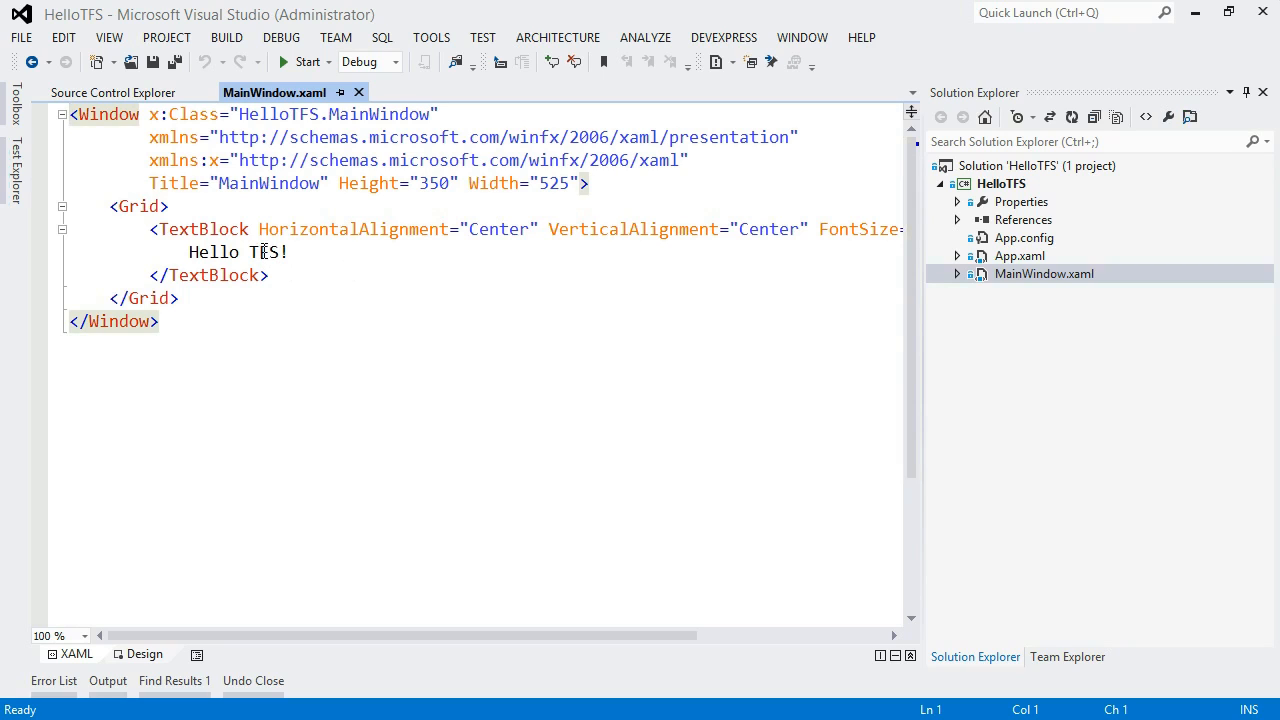
click(250, 252)
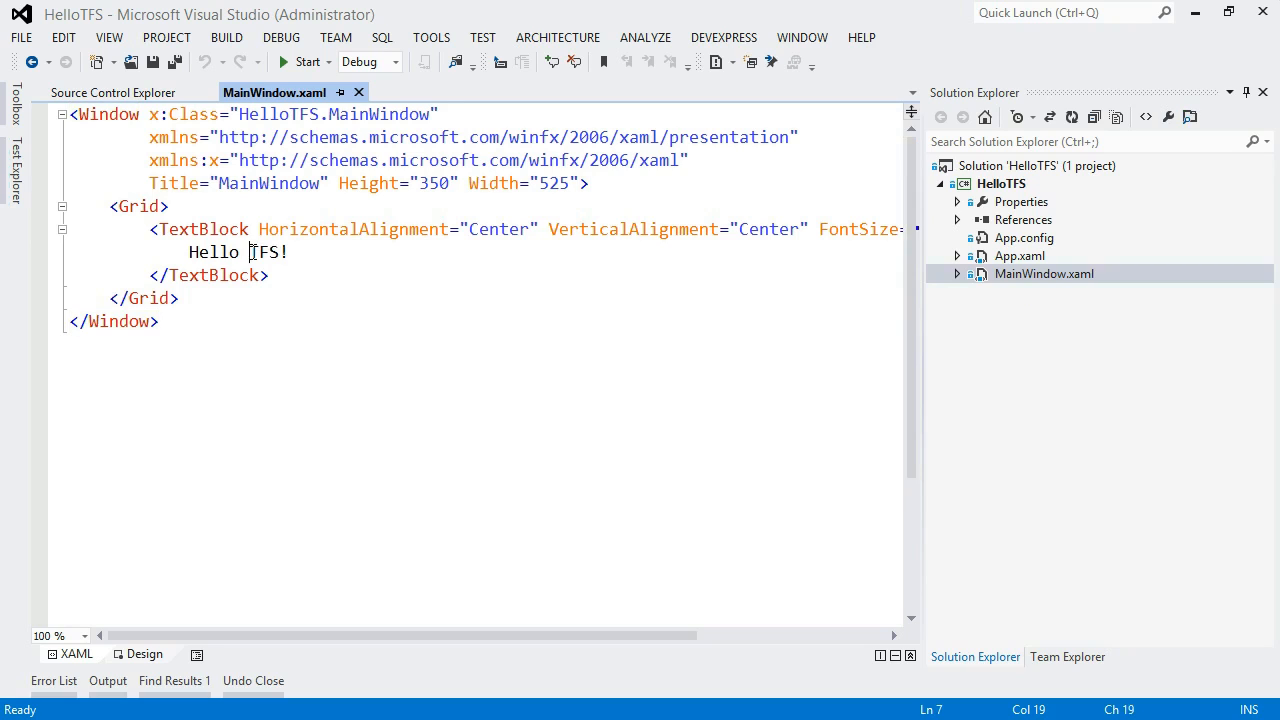
double_click(264, 252)
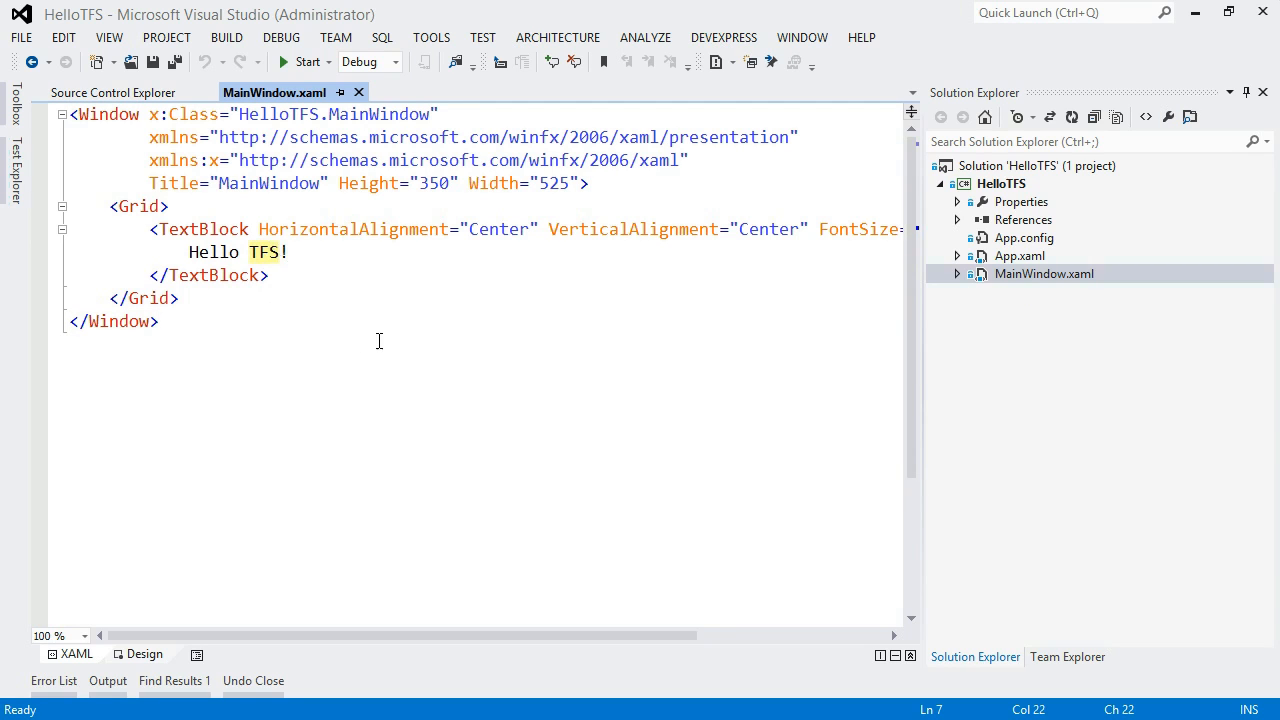
mouse_move(380, 358)
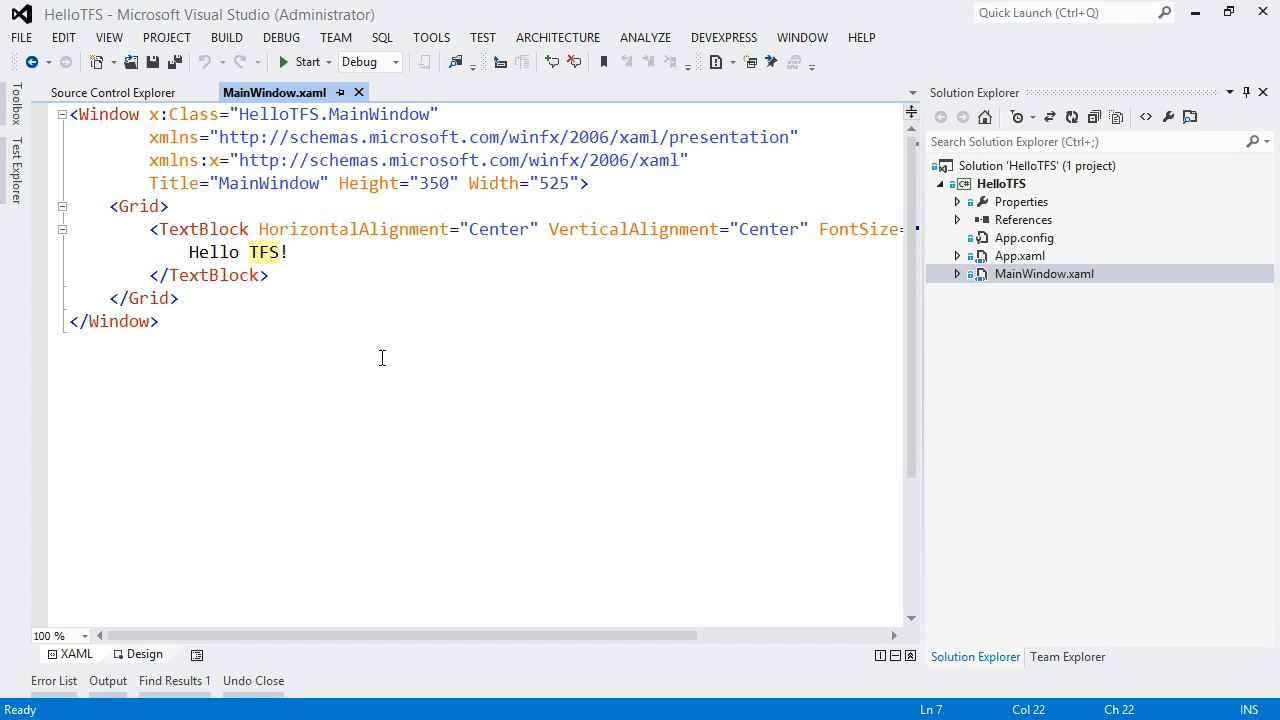
text(L)
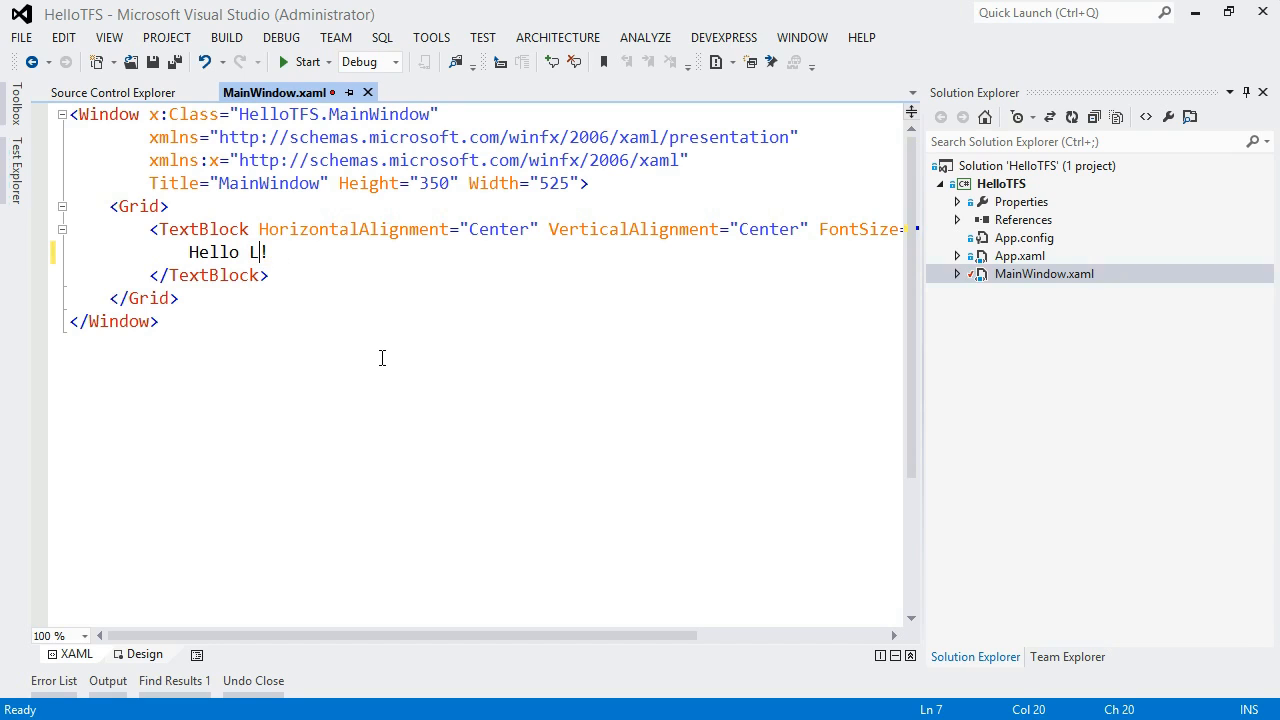
text(earningLin)
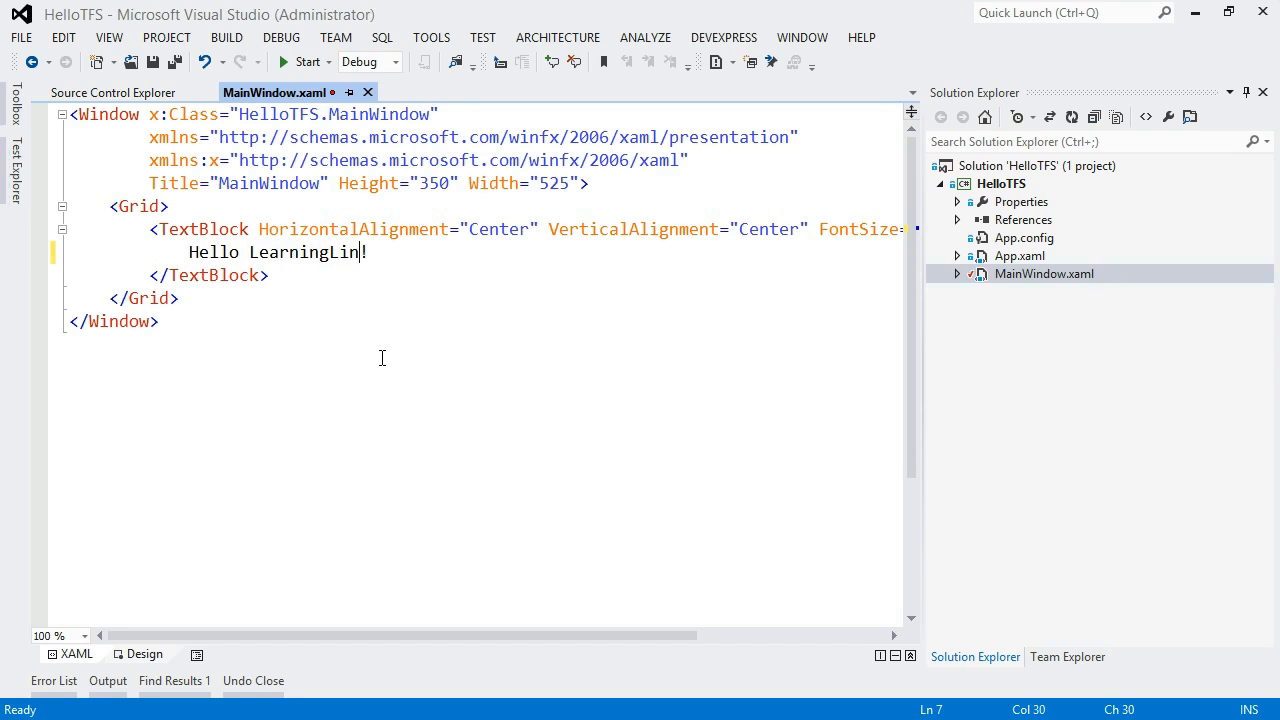
text(e)
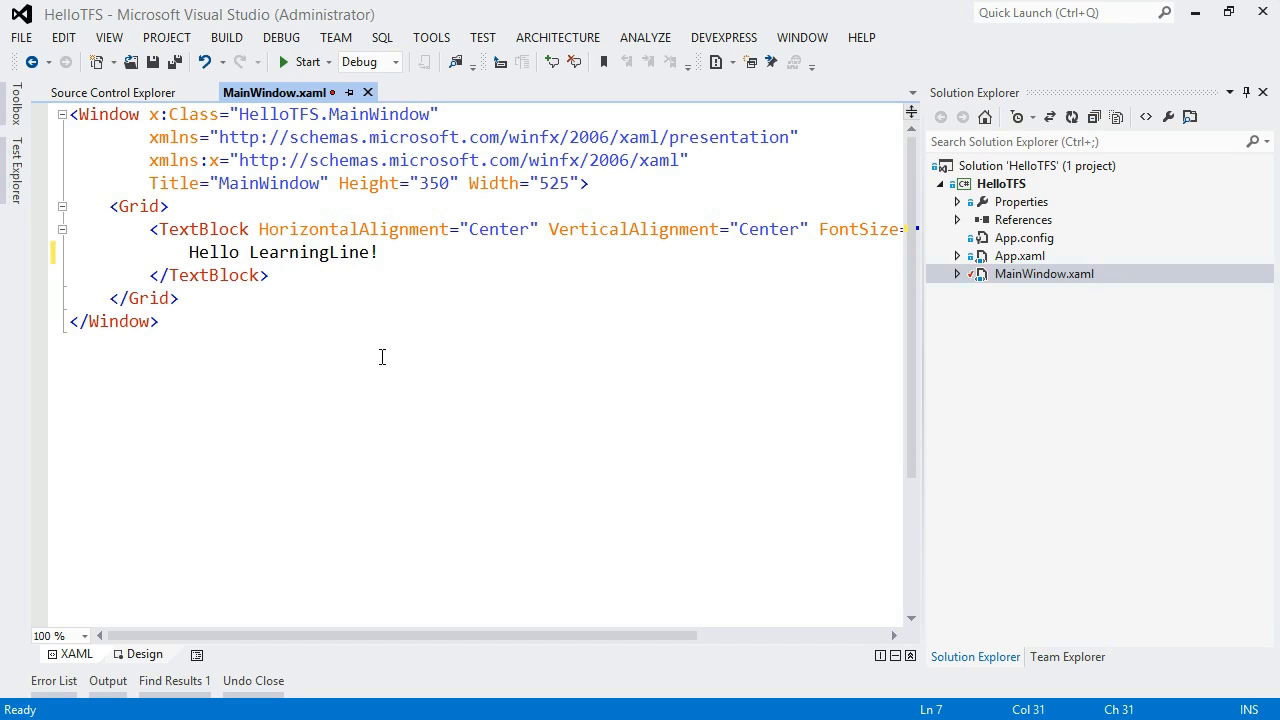
mouse_move(360, 232)
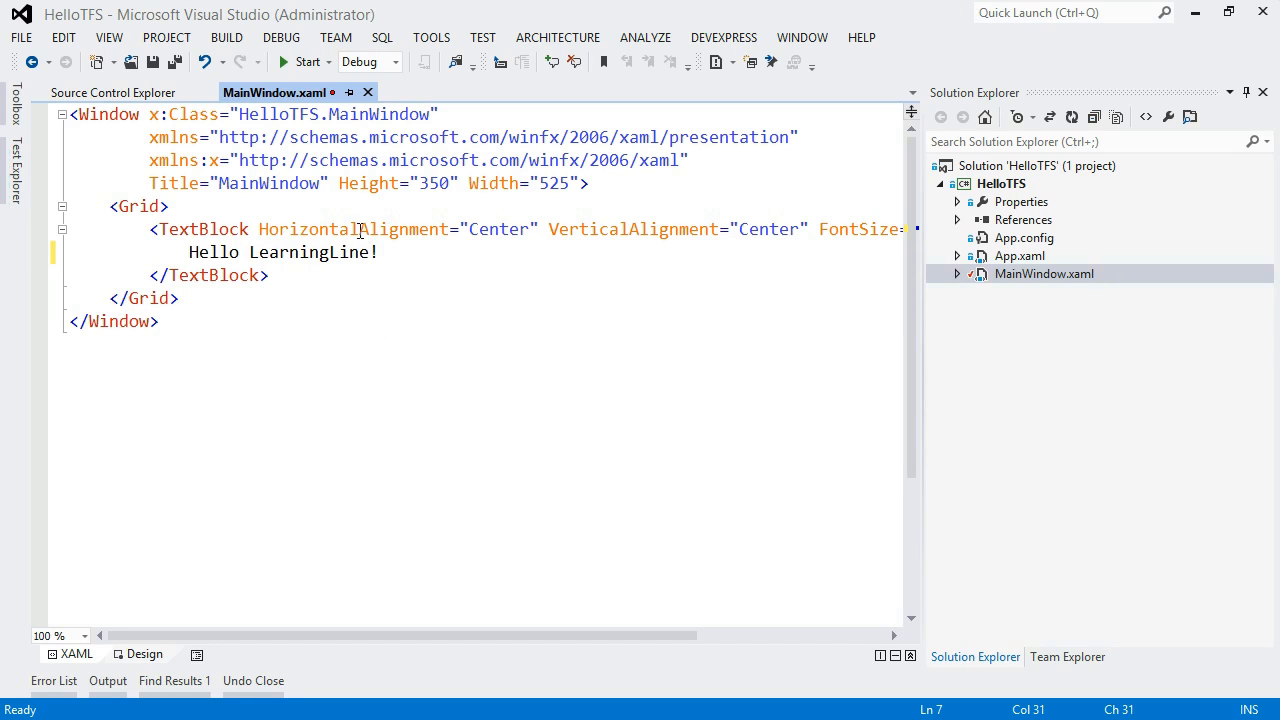
mouse_move(312, 180)
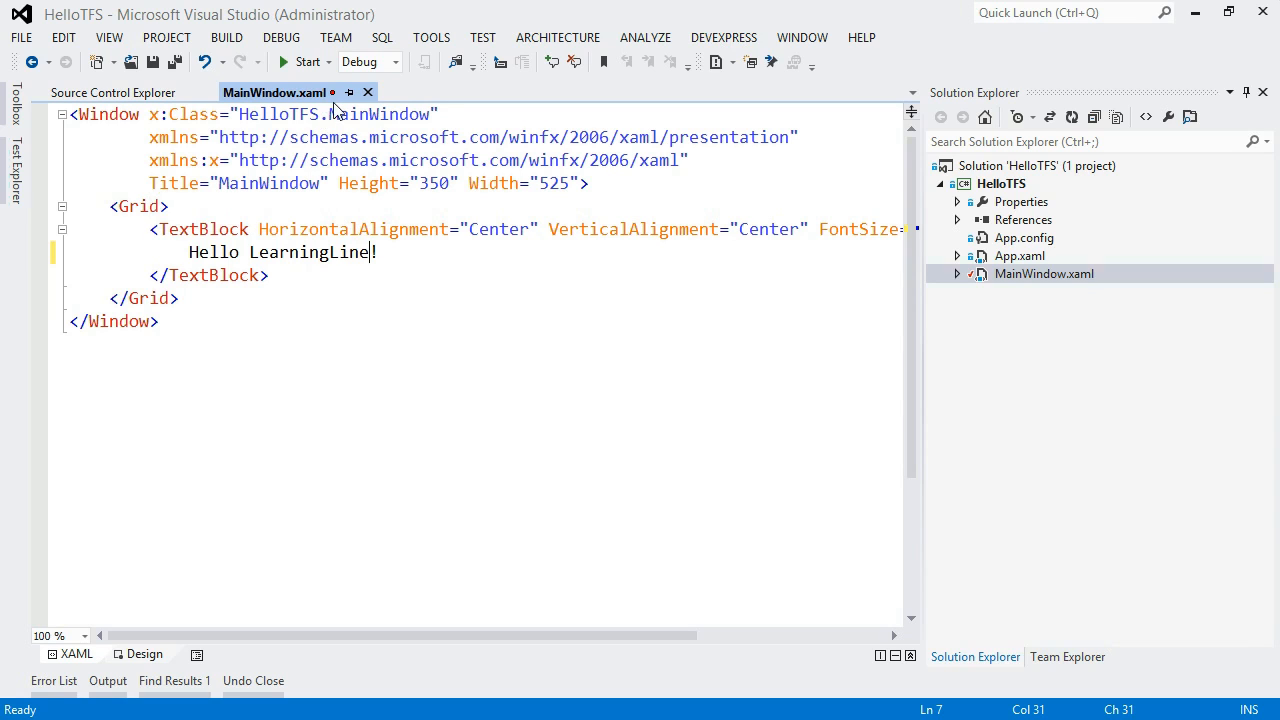
mouse_move(388, 204)
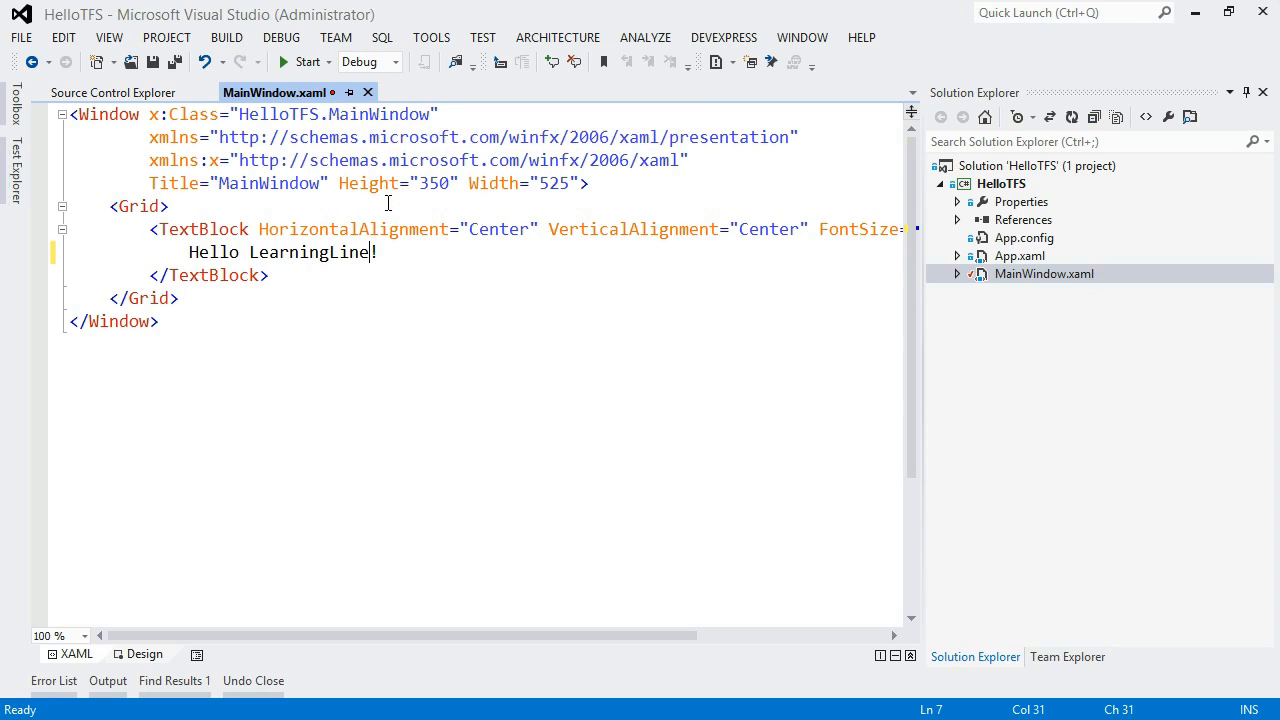
key(ctrl+s)
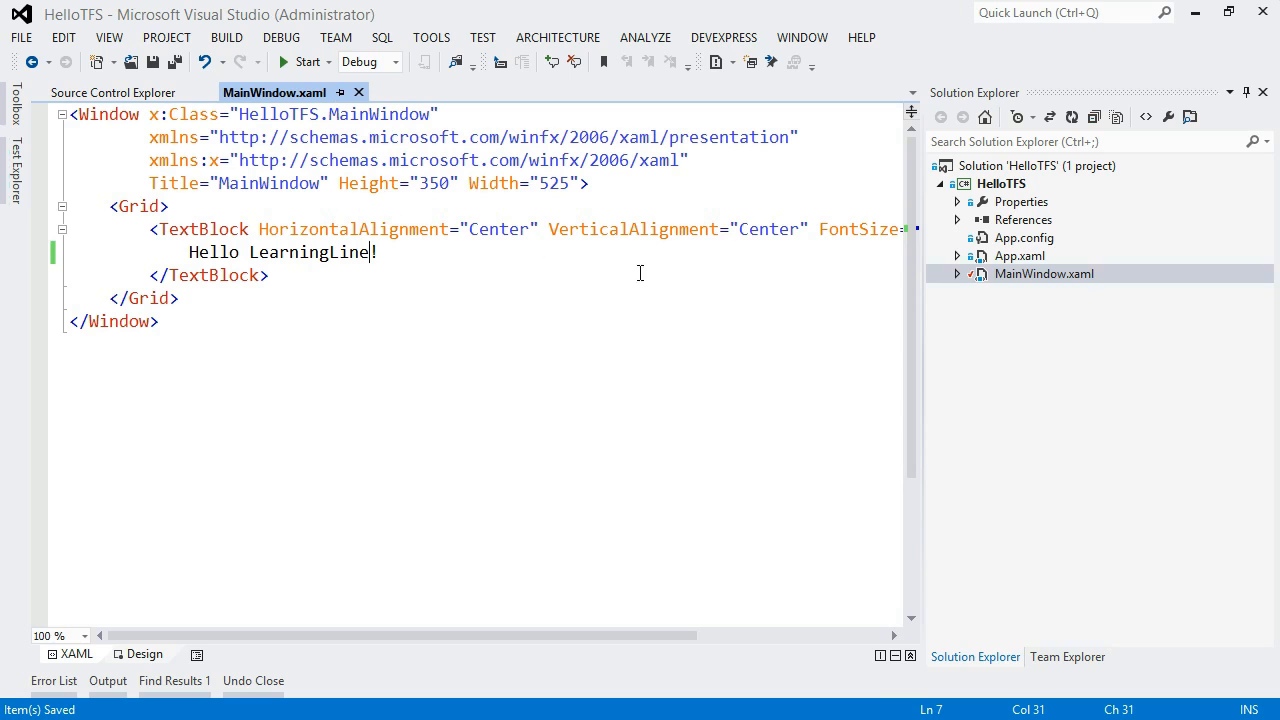
mouse_move(984, 300)
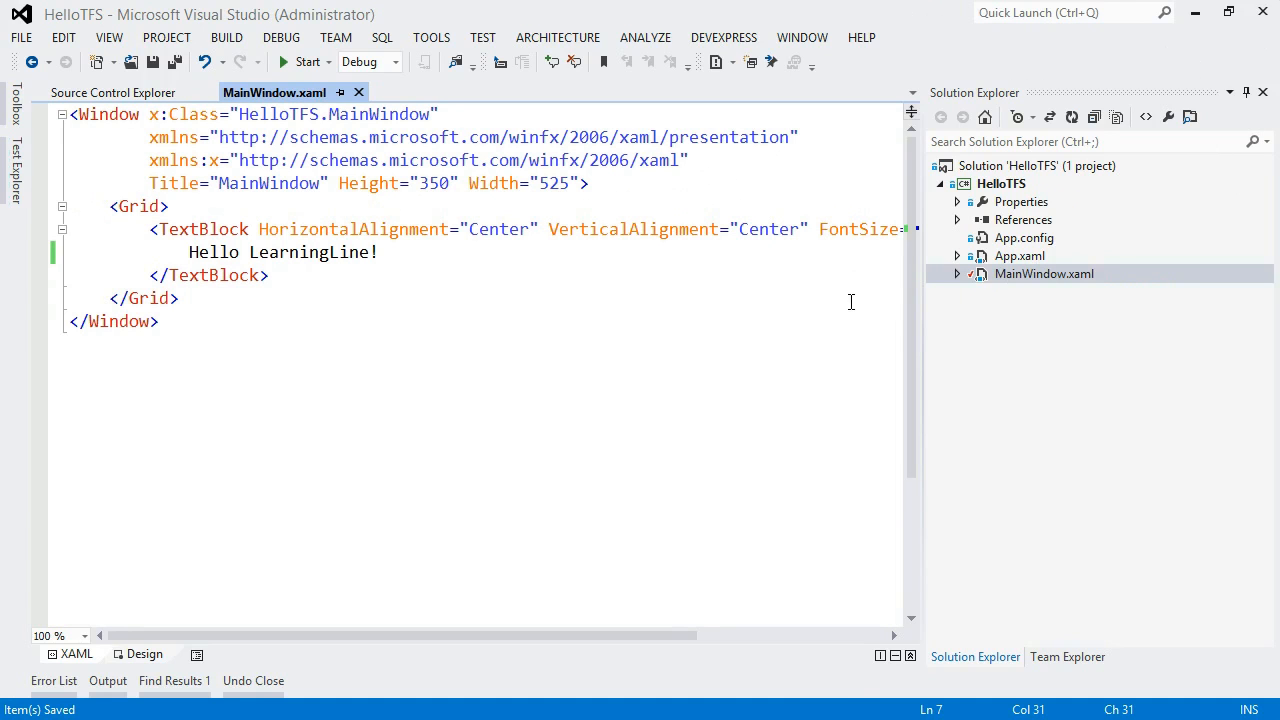
mouse_move(968, 190)
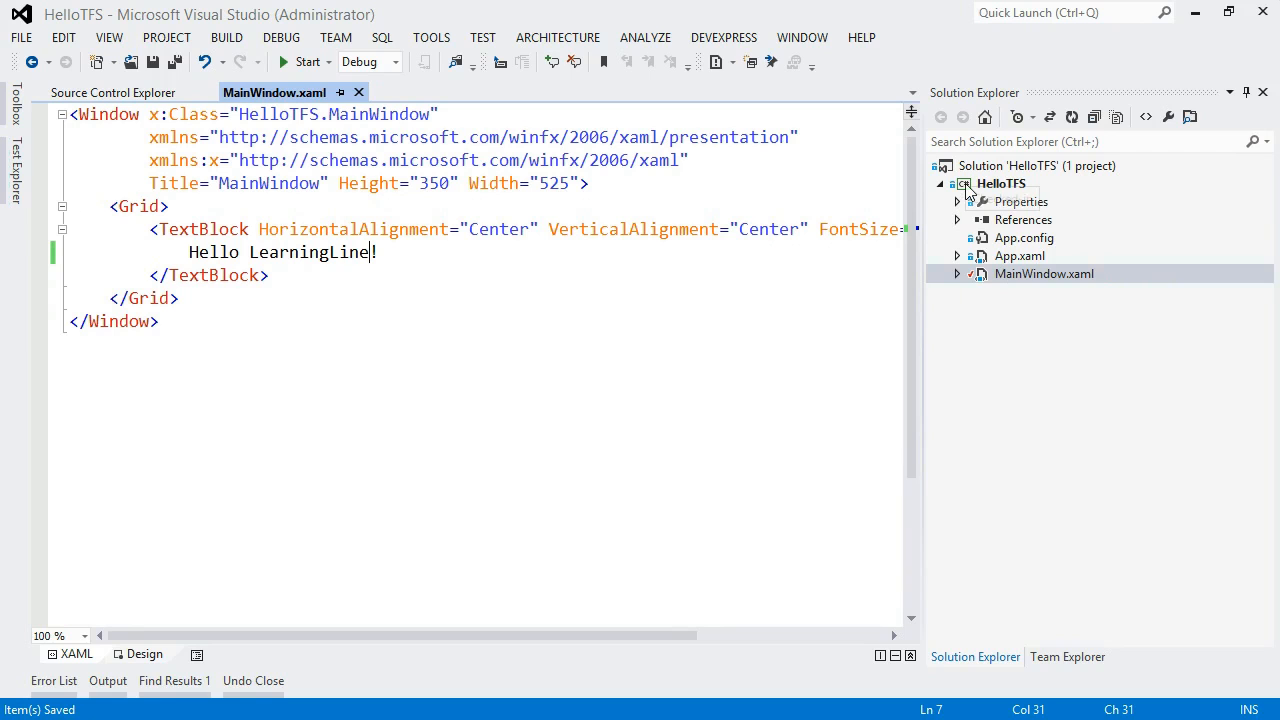
- Add a new class file named ViewModel.cs to the HelloTFS project
right_click(1000, 184)
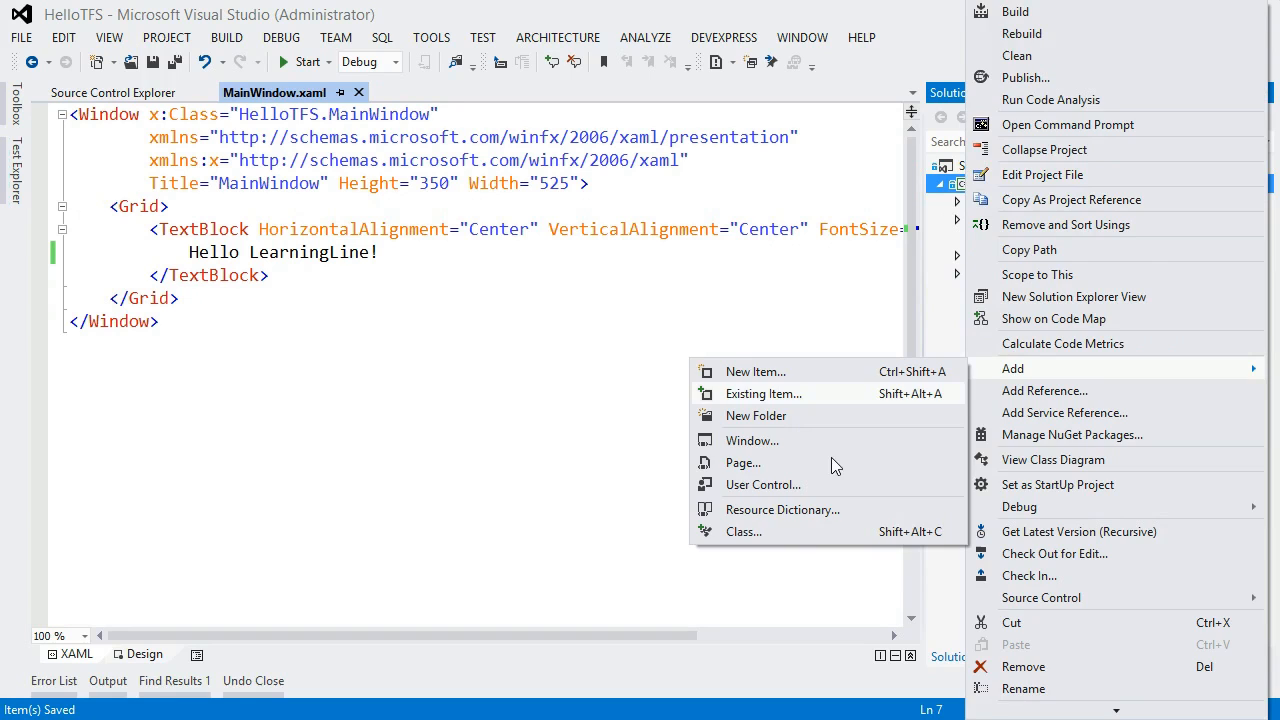
click(756, 370)
text(ViewModel.cs)
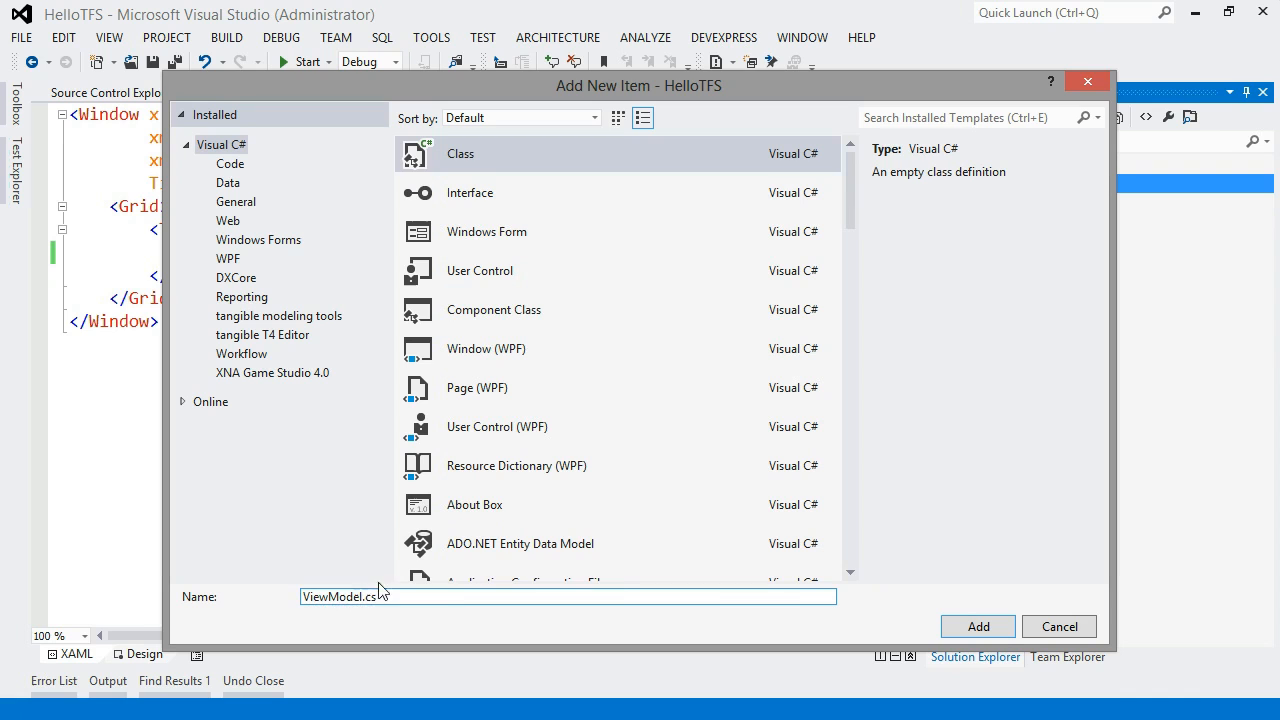
click(1060, 626)
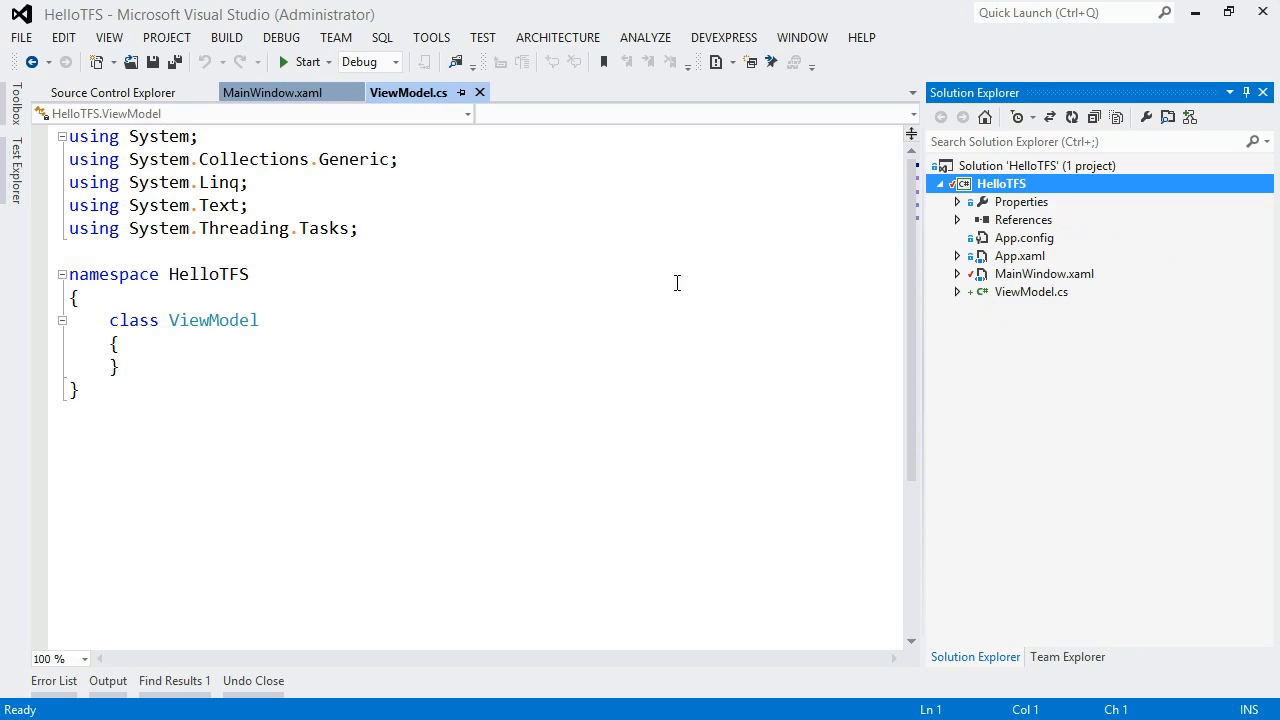
mouse_move(898, 308)
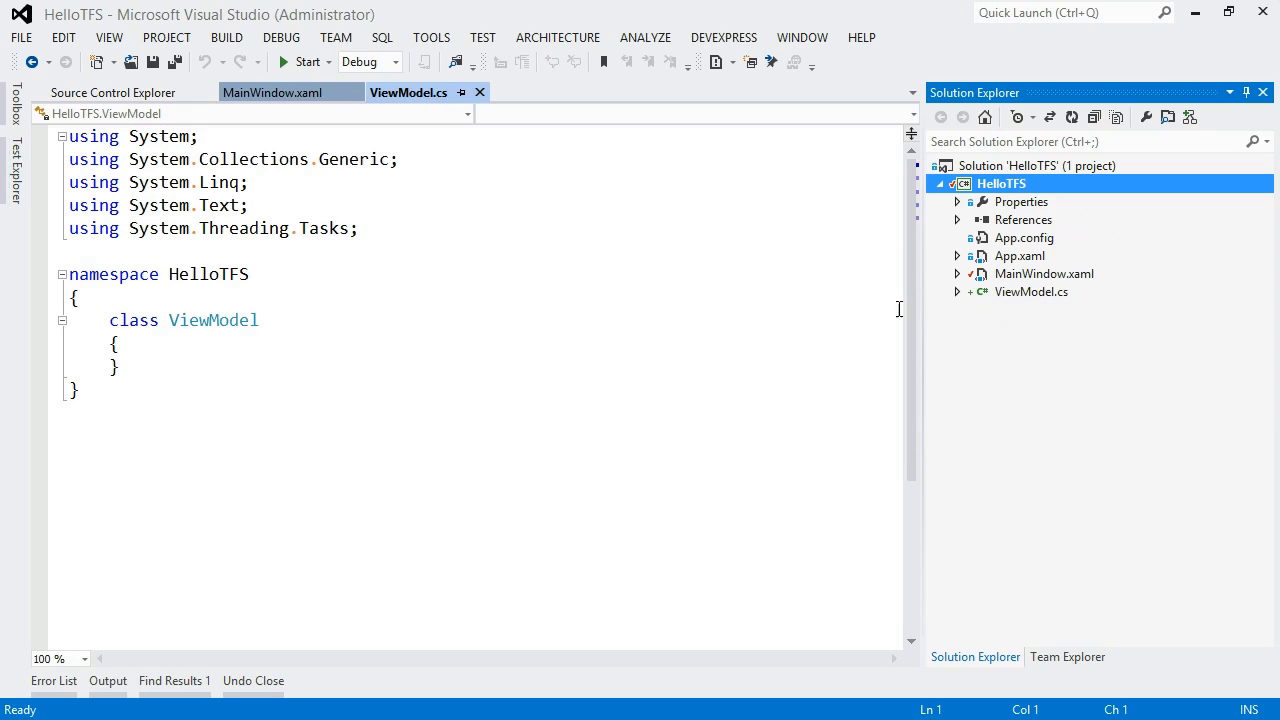
mouse_move(1016, 314)
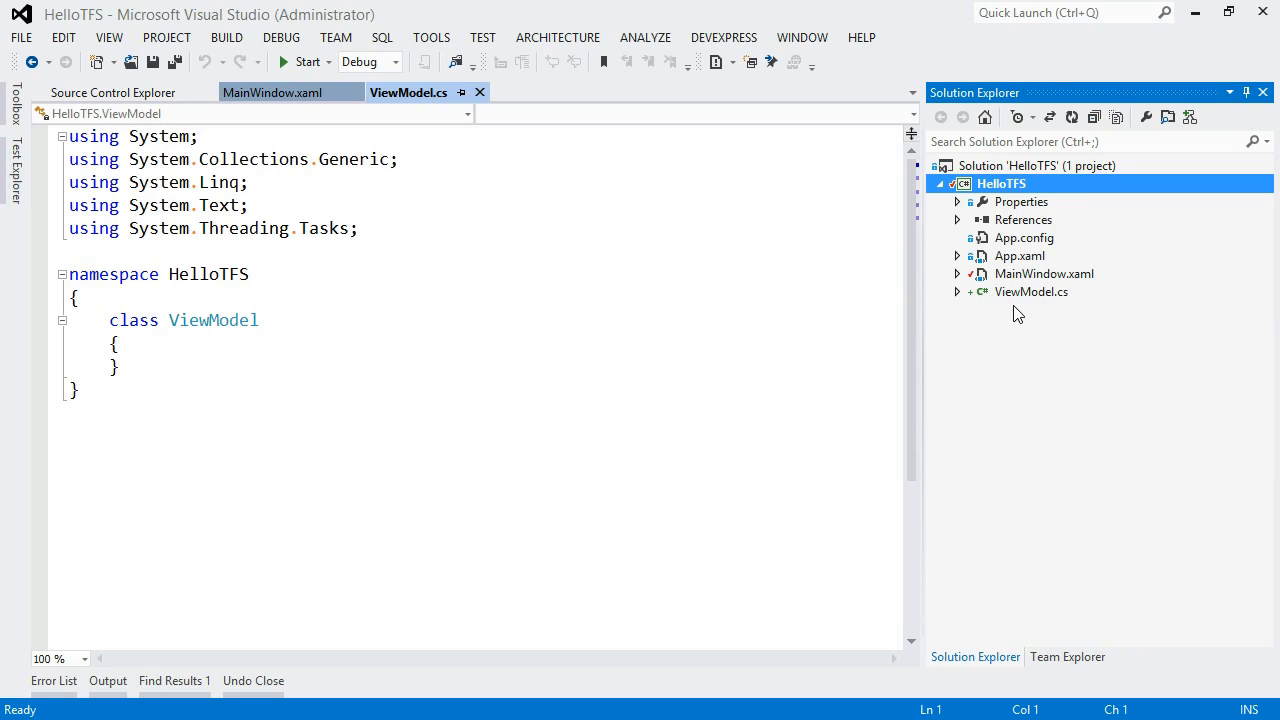
mouse_move(1012, 364)
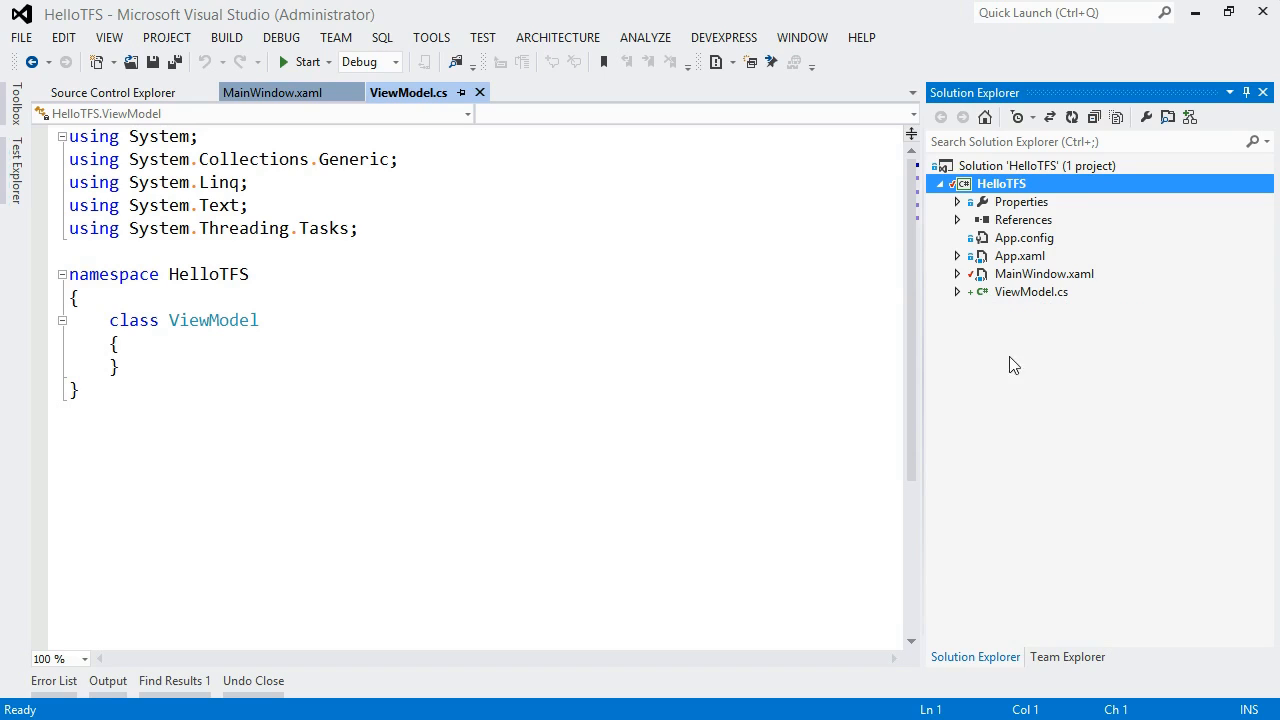
mouse_move(1068, 656)
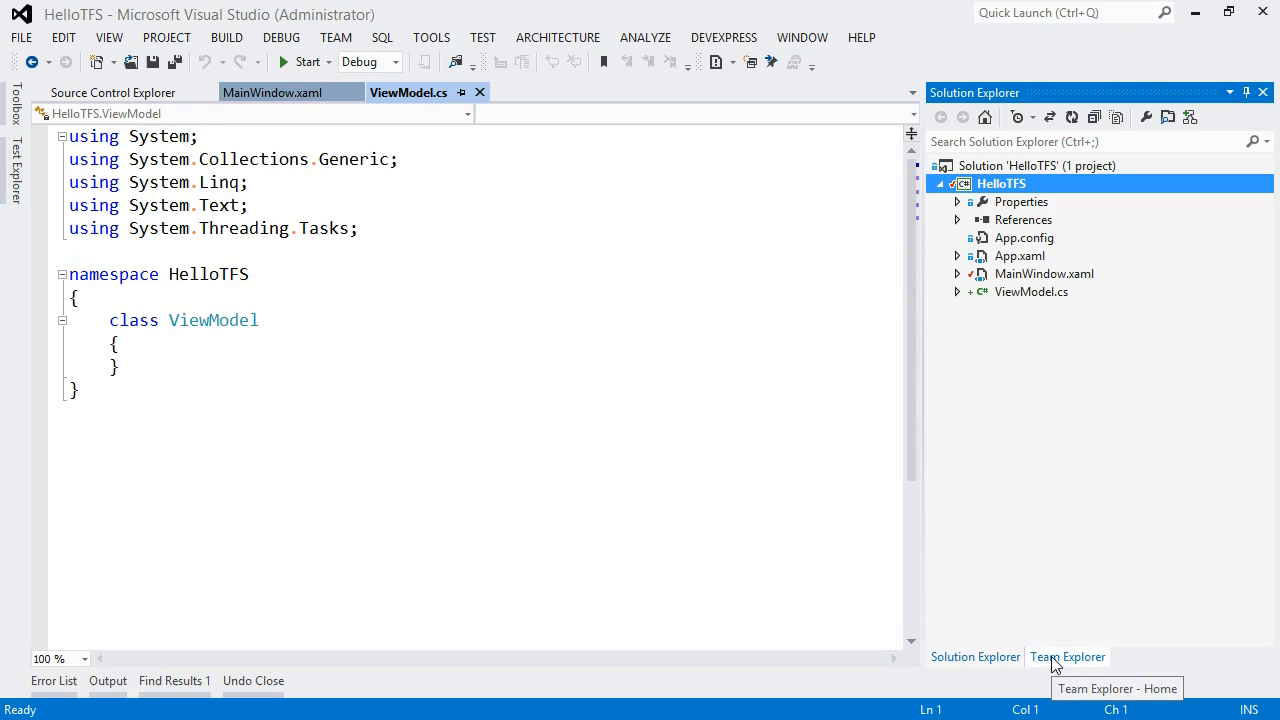
- Show the Pending Changes page listing HelloTFS.csproj, MainWindow.xaml and ViewModel.cs
click(1068, 656)
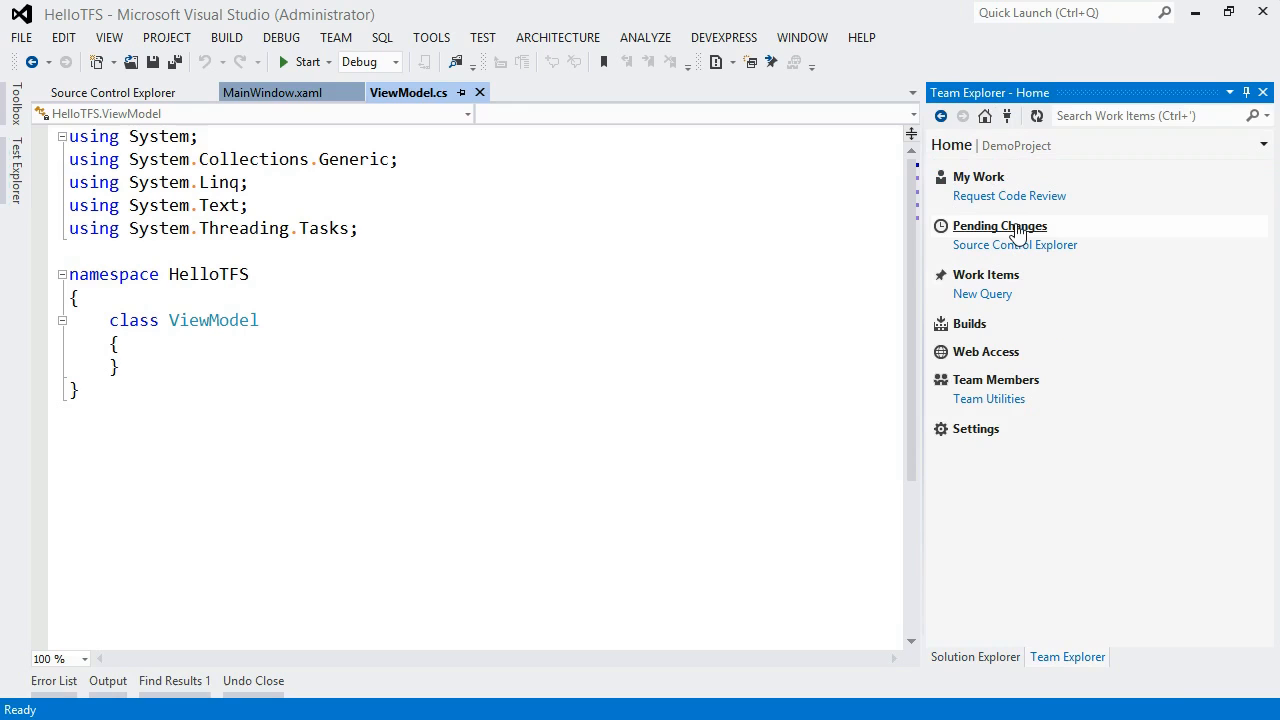
click(1000, 224)
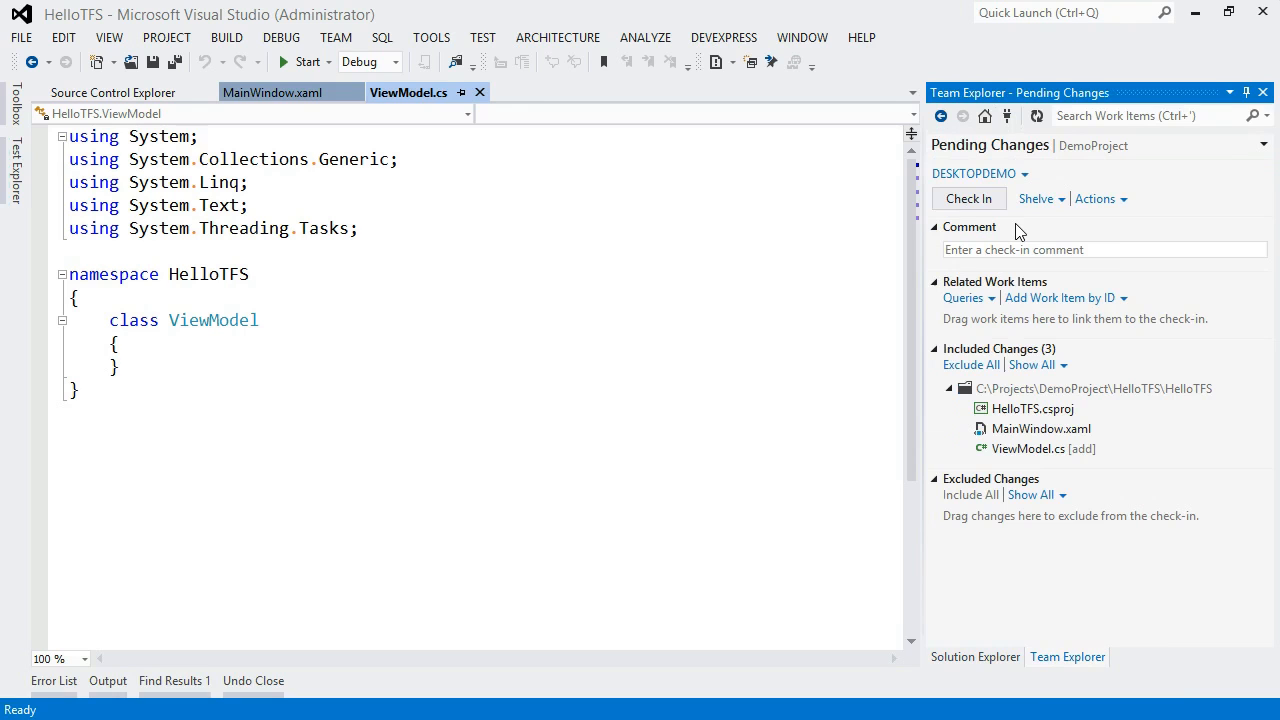
mouse_move(1012, 248)
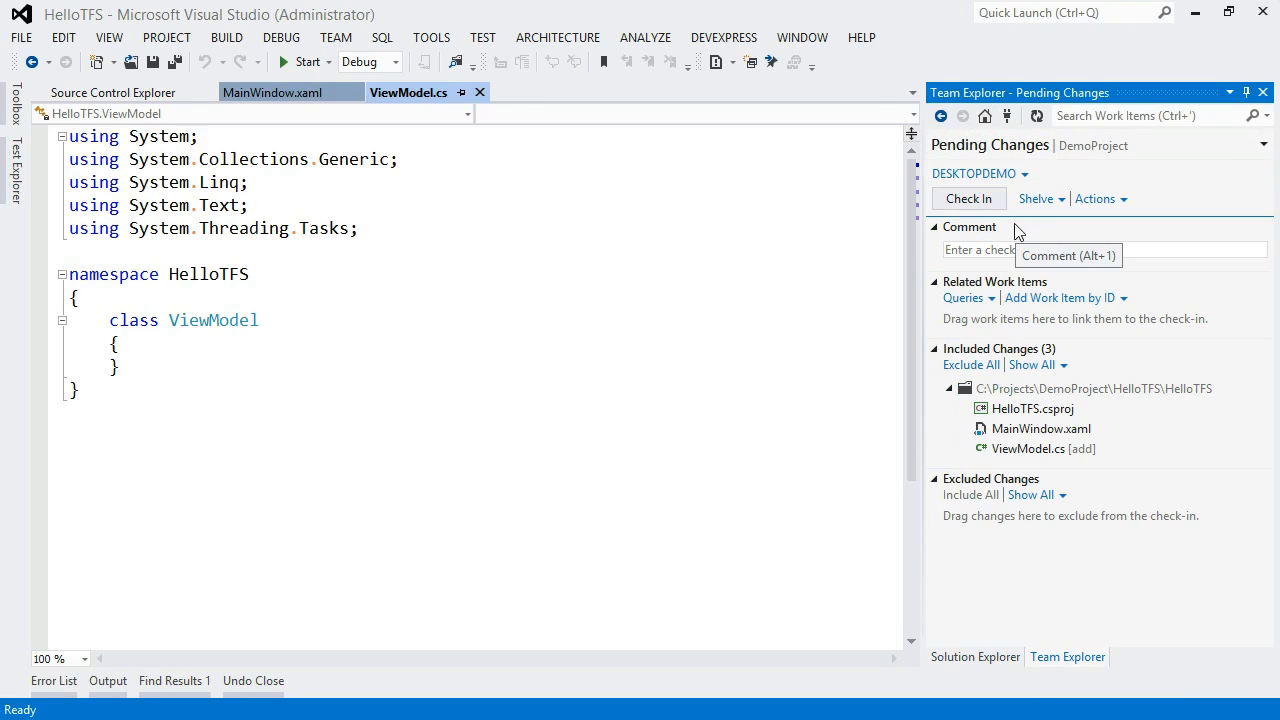
mouse_move(1244, 336)
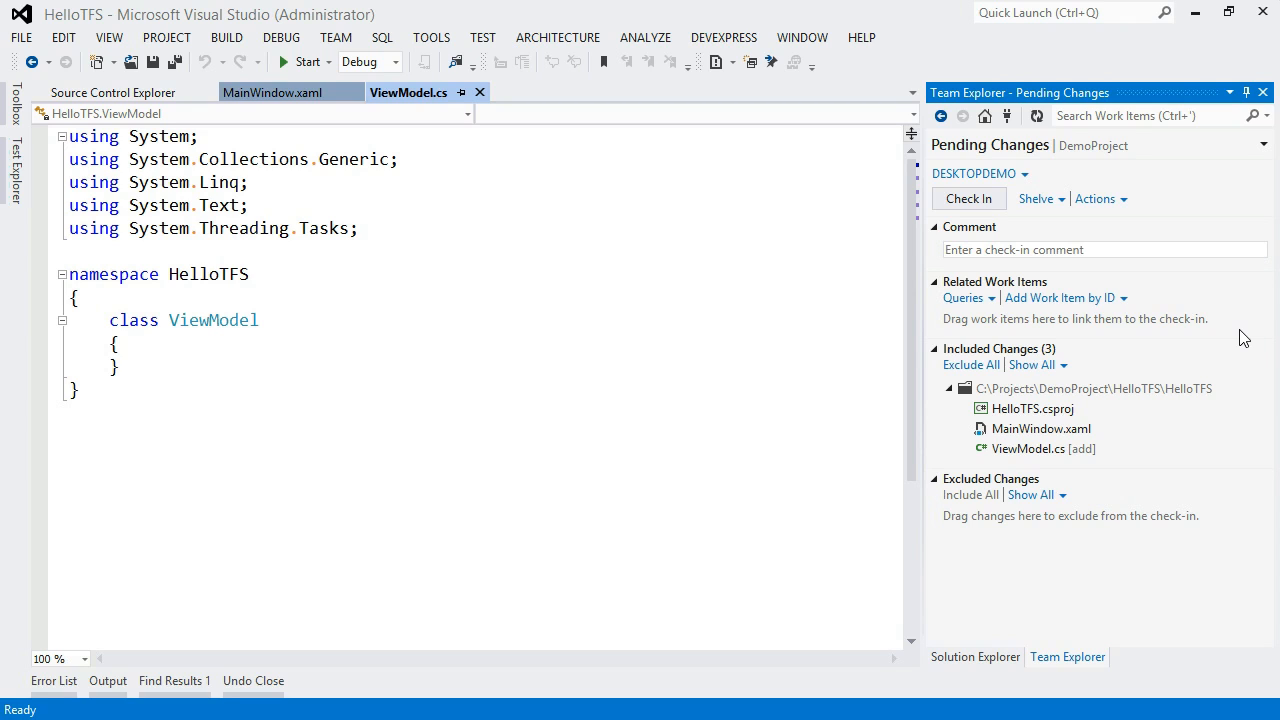
mouse_move(1030, 390)
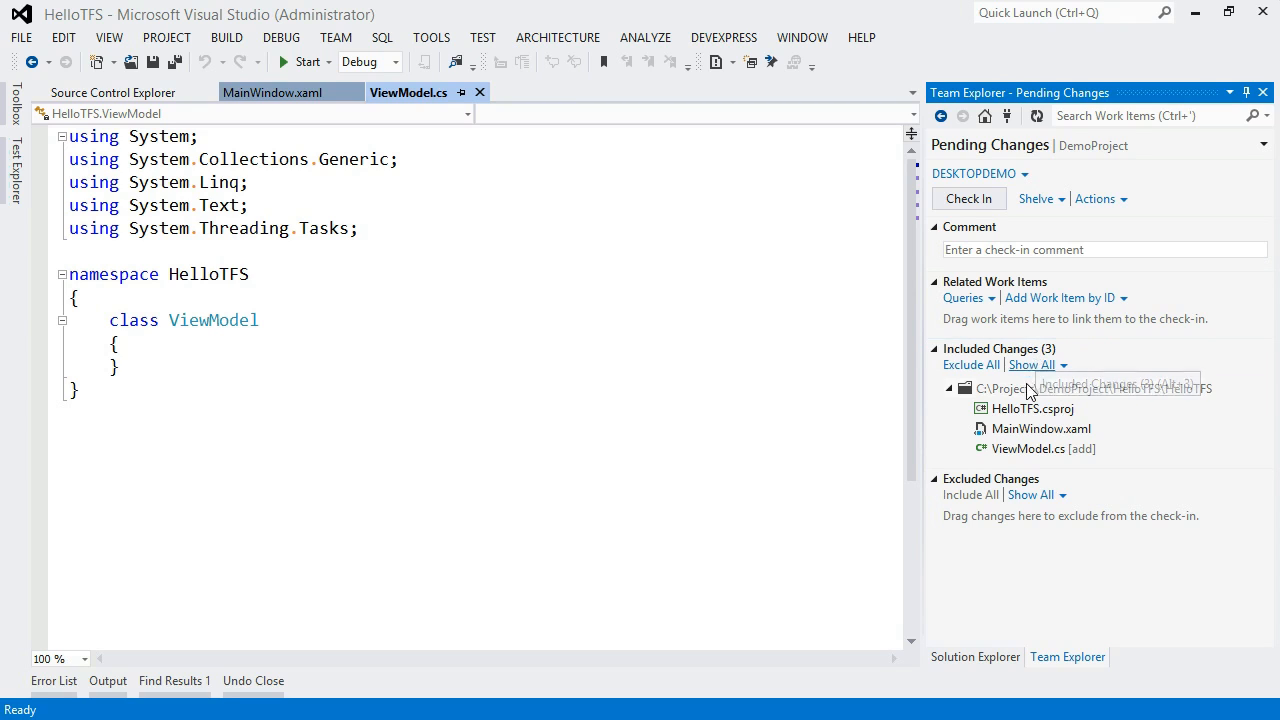
mouse_move(1108, 472)
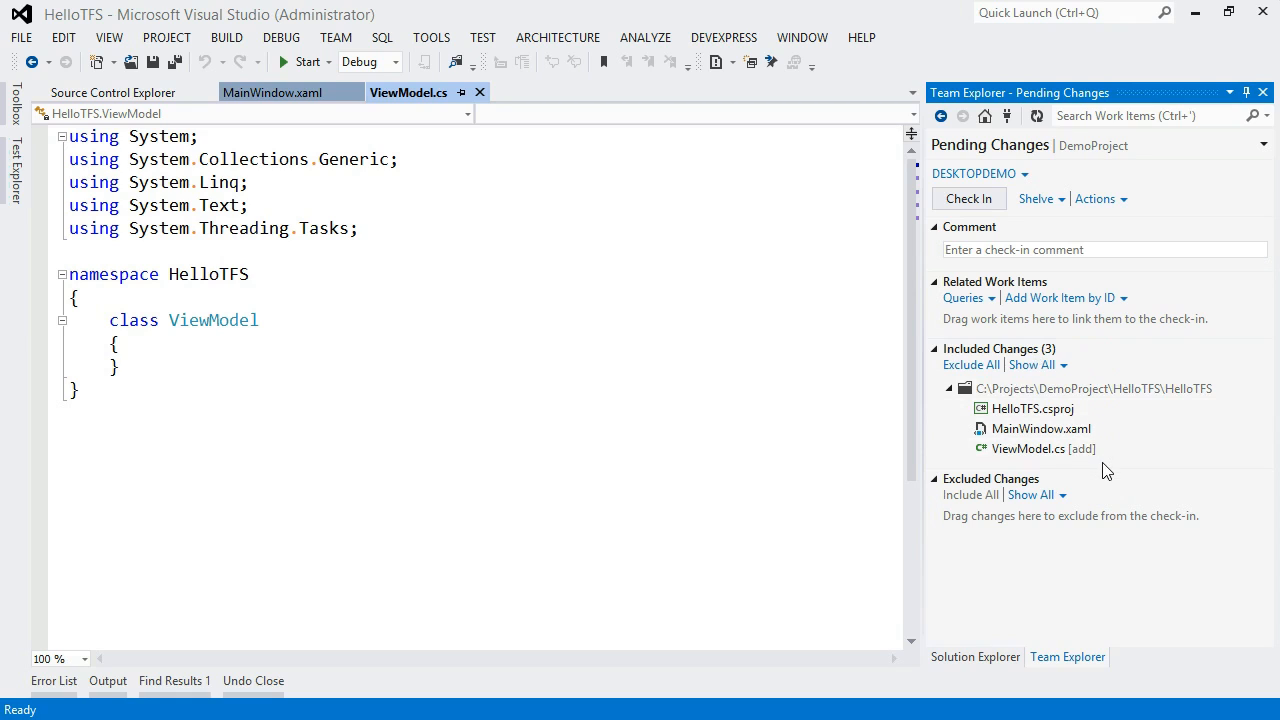
mouse_move(1108, 420)
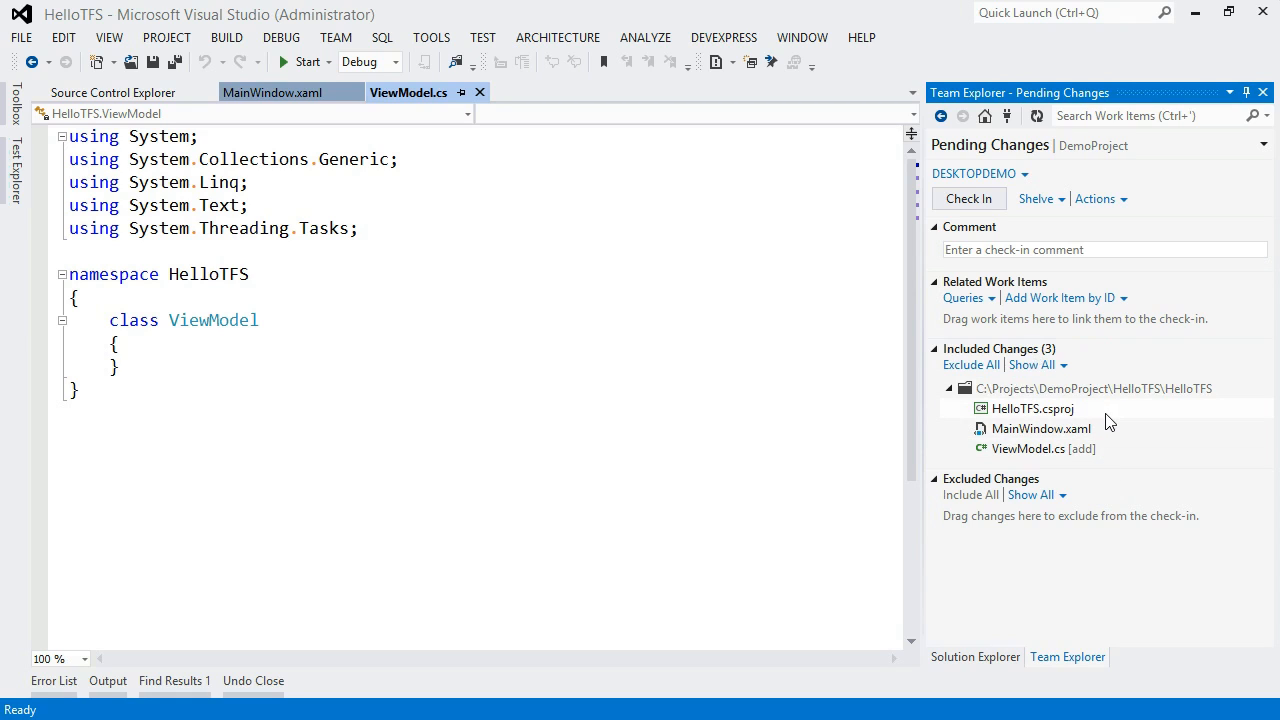
mouse_move(1084, 414)
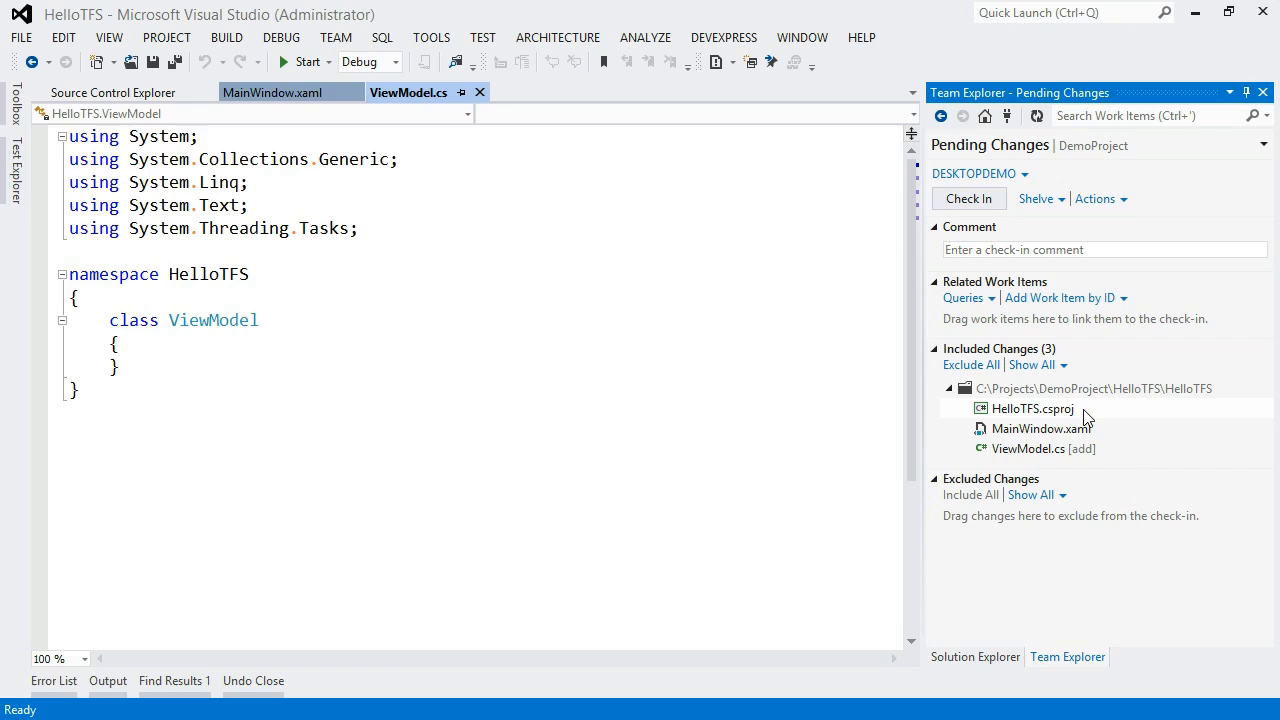
mouse_move(1078, 428)
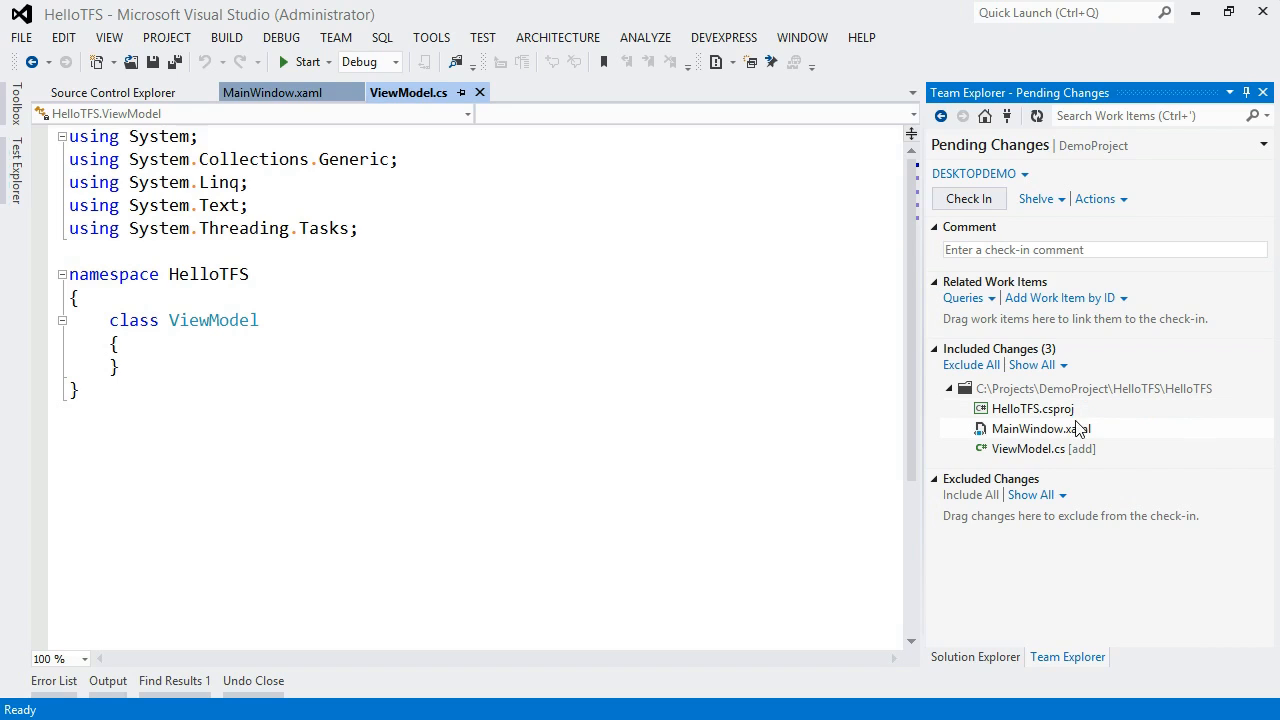
- Diff MainWindow.xaml against the server, showing Hello TFS! beside Hello LearningLine!
right_click(1040, 428)
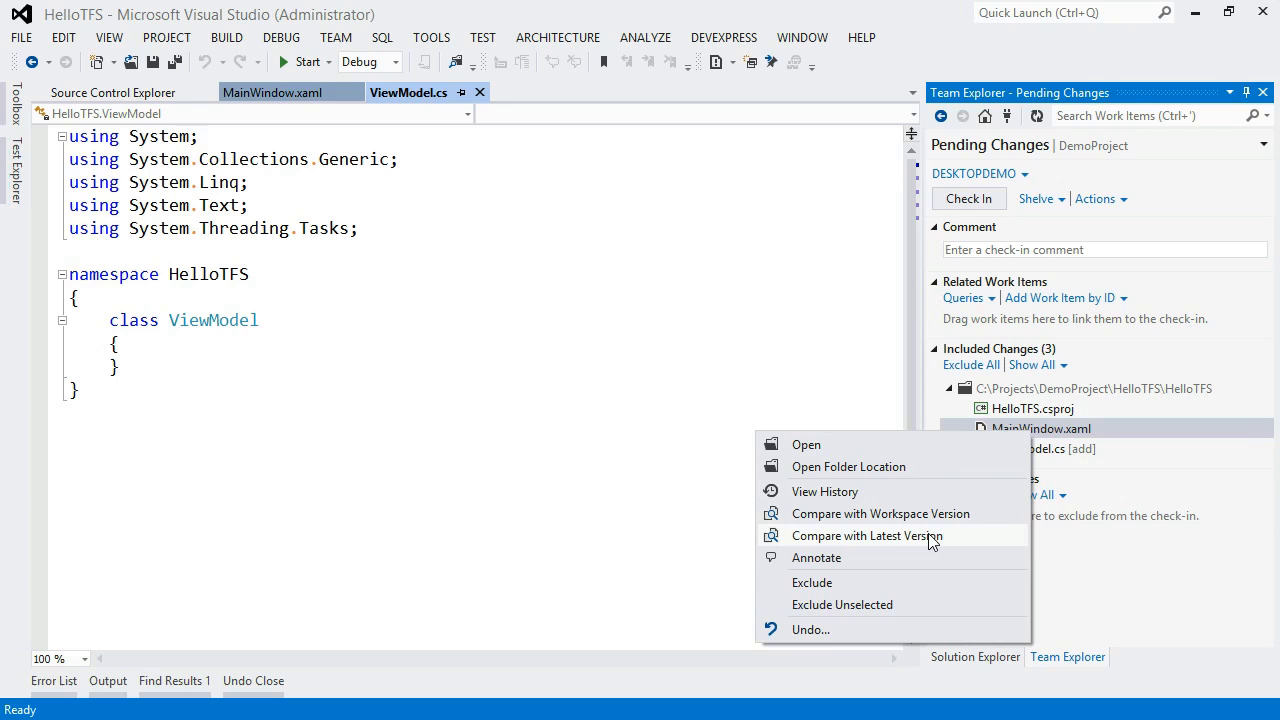
mouse_move(920, 536)
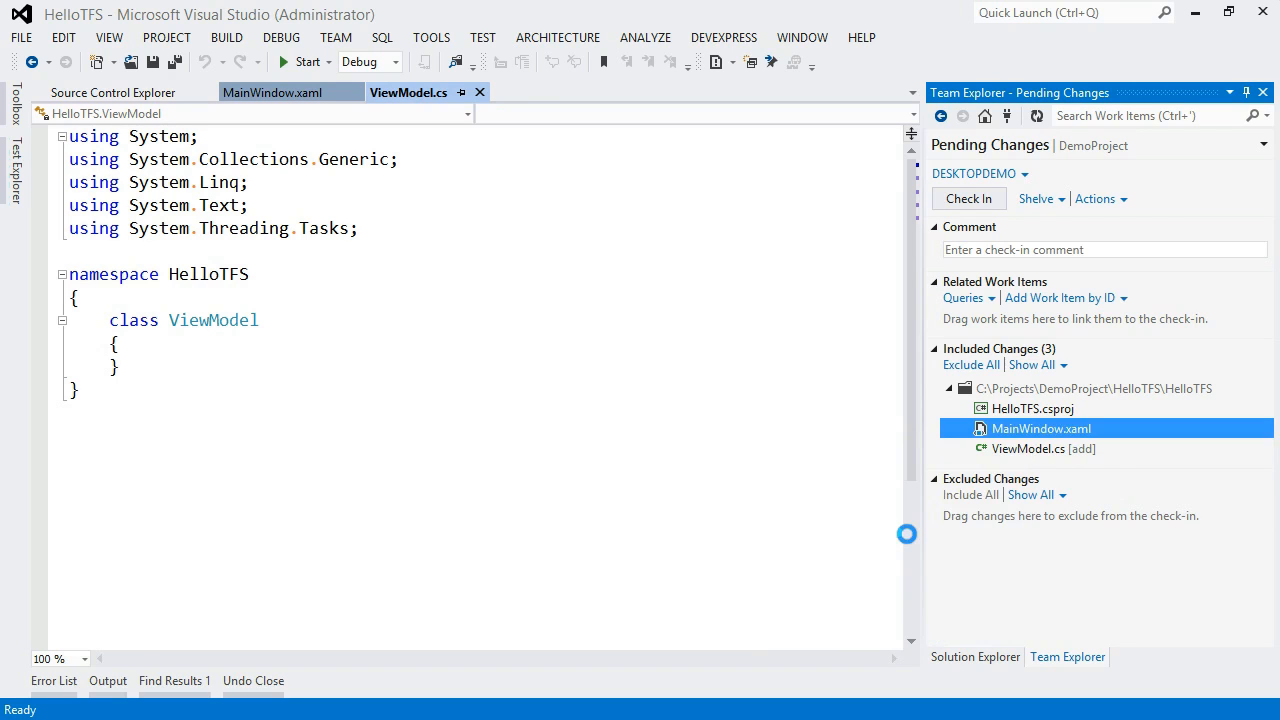
double_click(1040, 428)
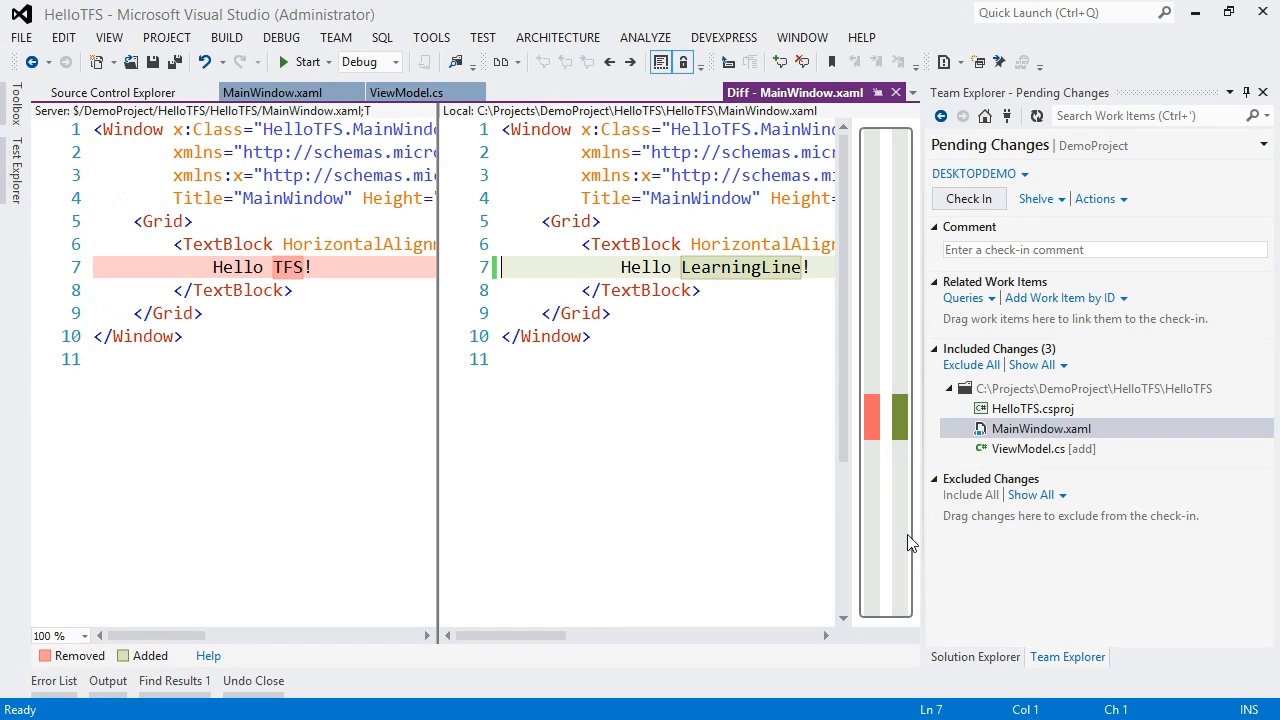
mouse_move(864, 448)
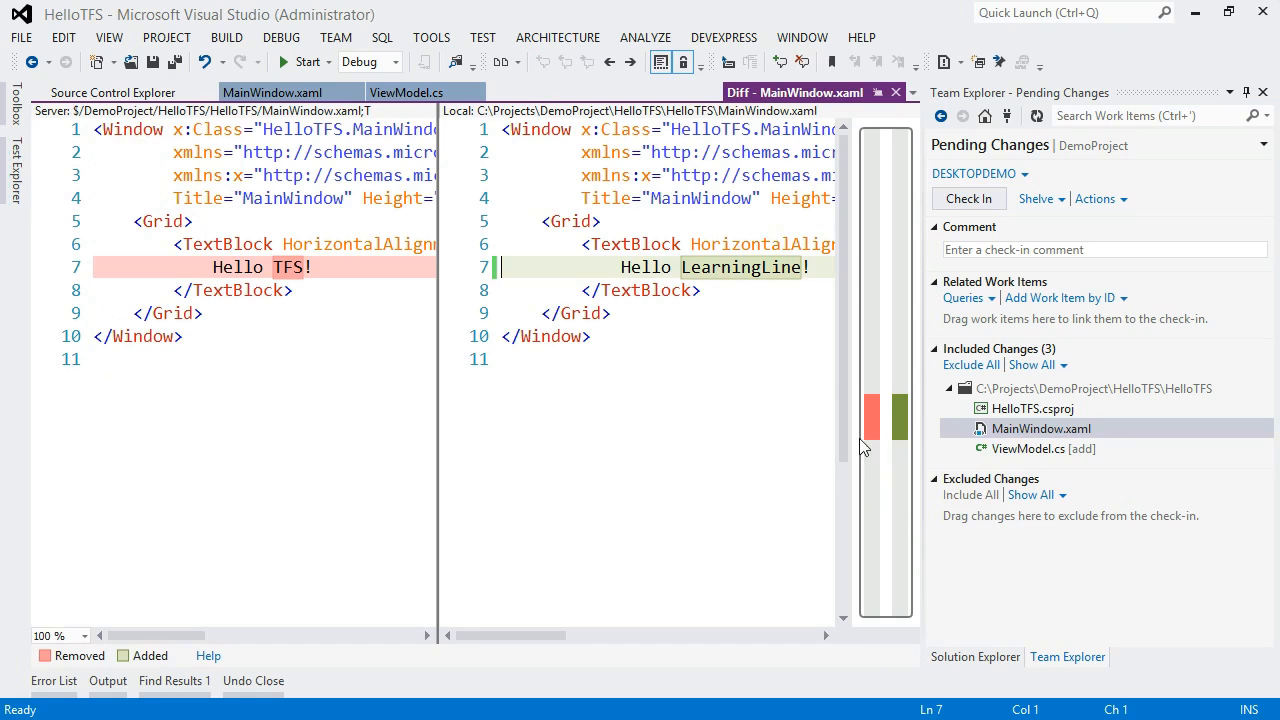
mouse_move(904, 414)
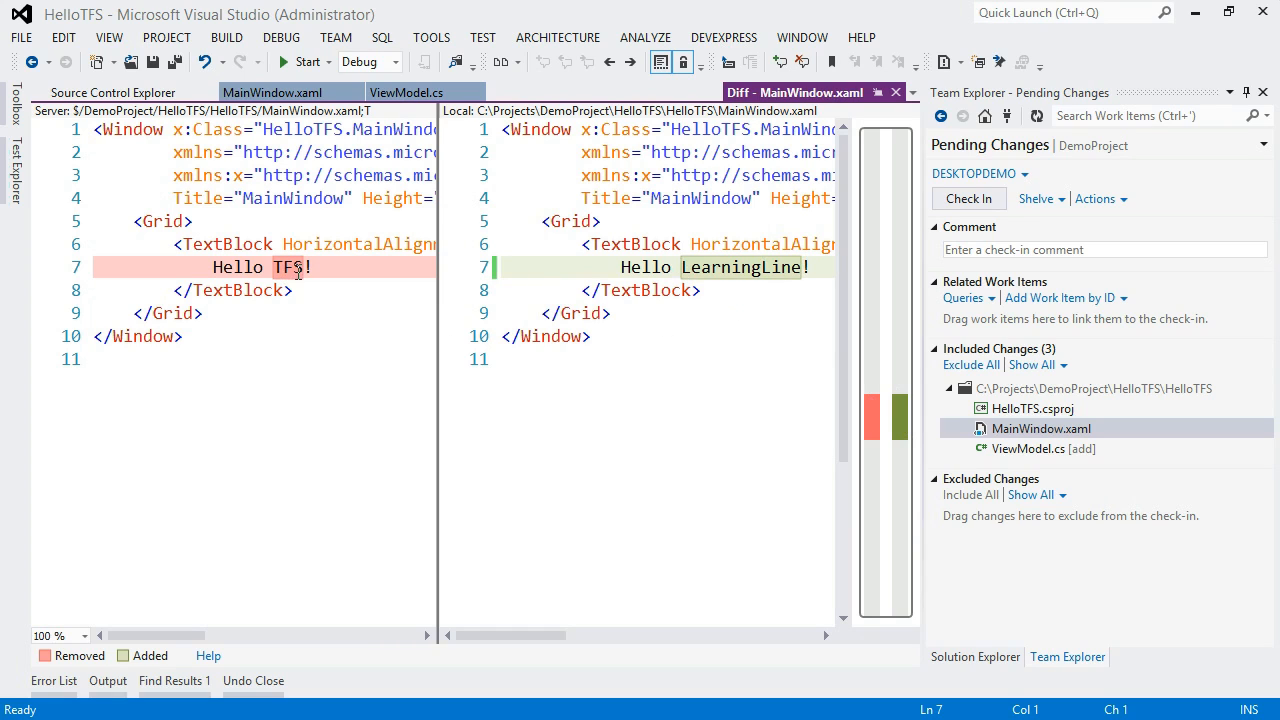
mouse_move(756, 312)
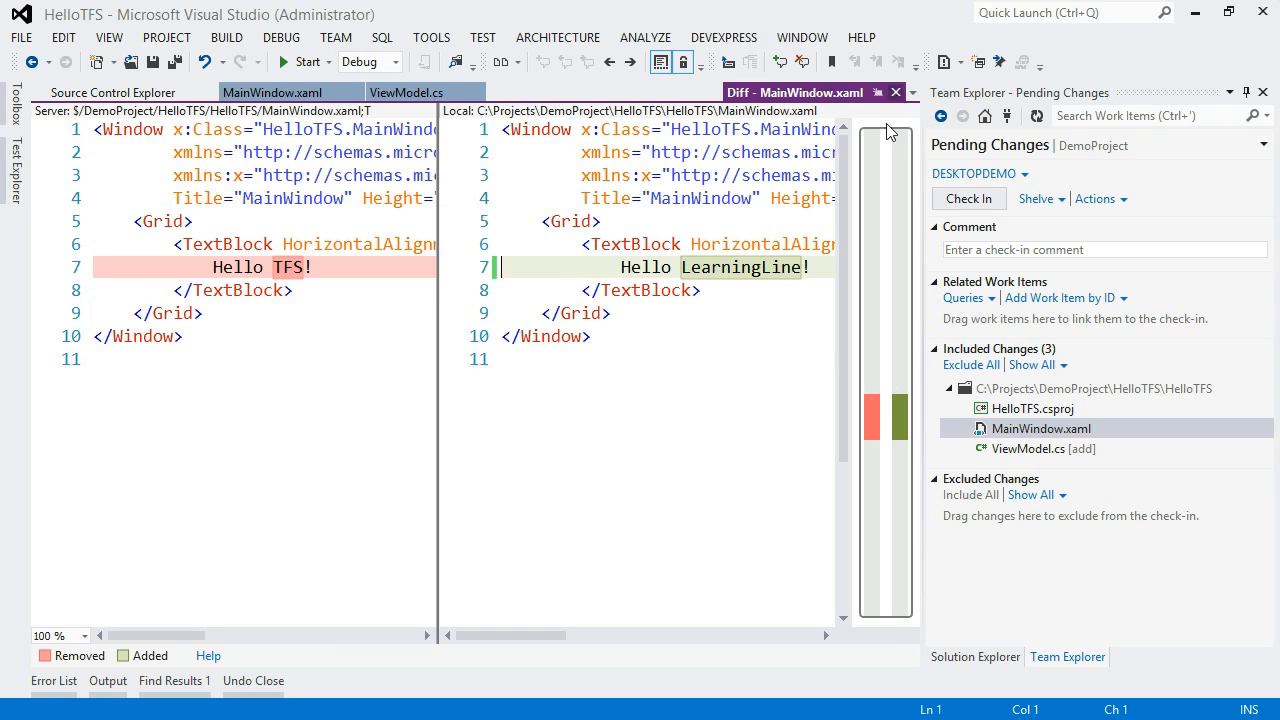
- Close the MainWindow.xaml diff and show source-control actions for the pending ViewModel.cs
click(408, 92)
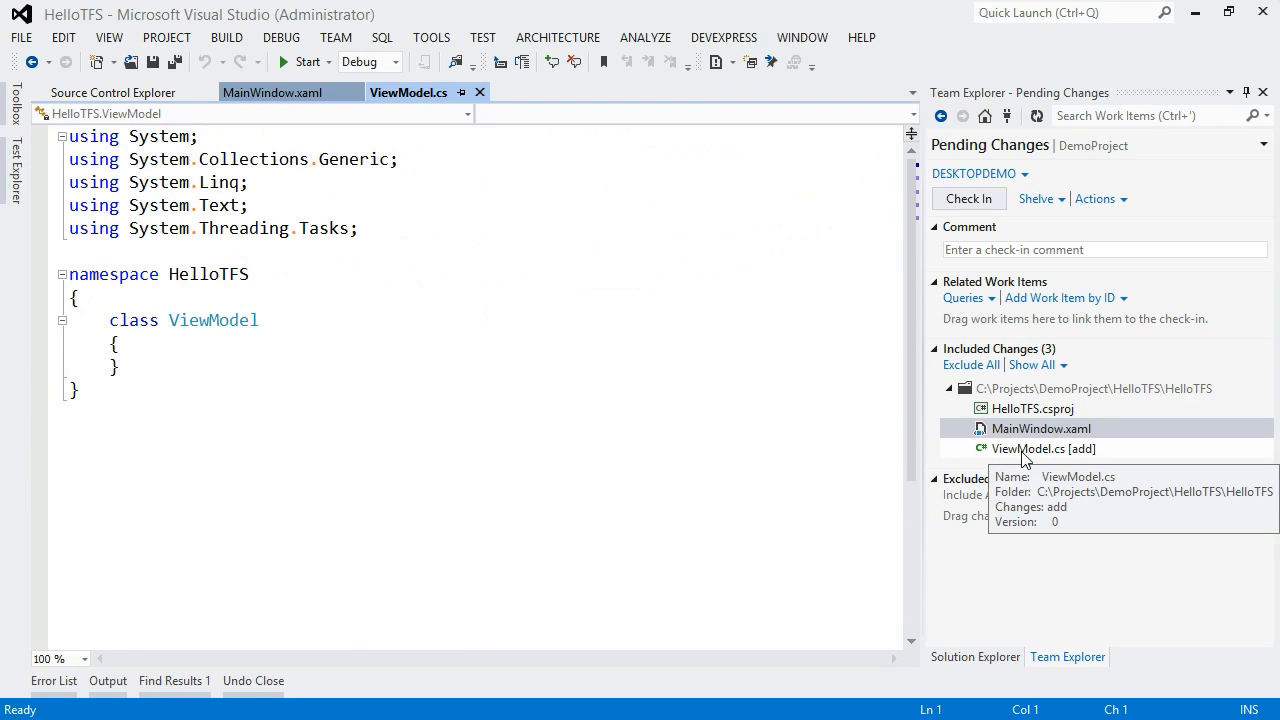
right_click(1044, 448)
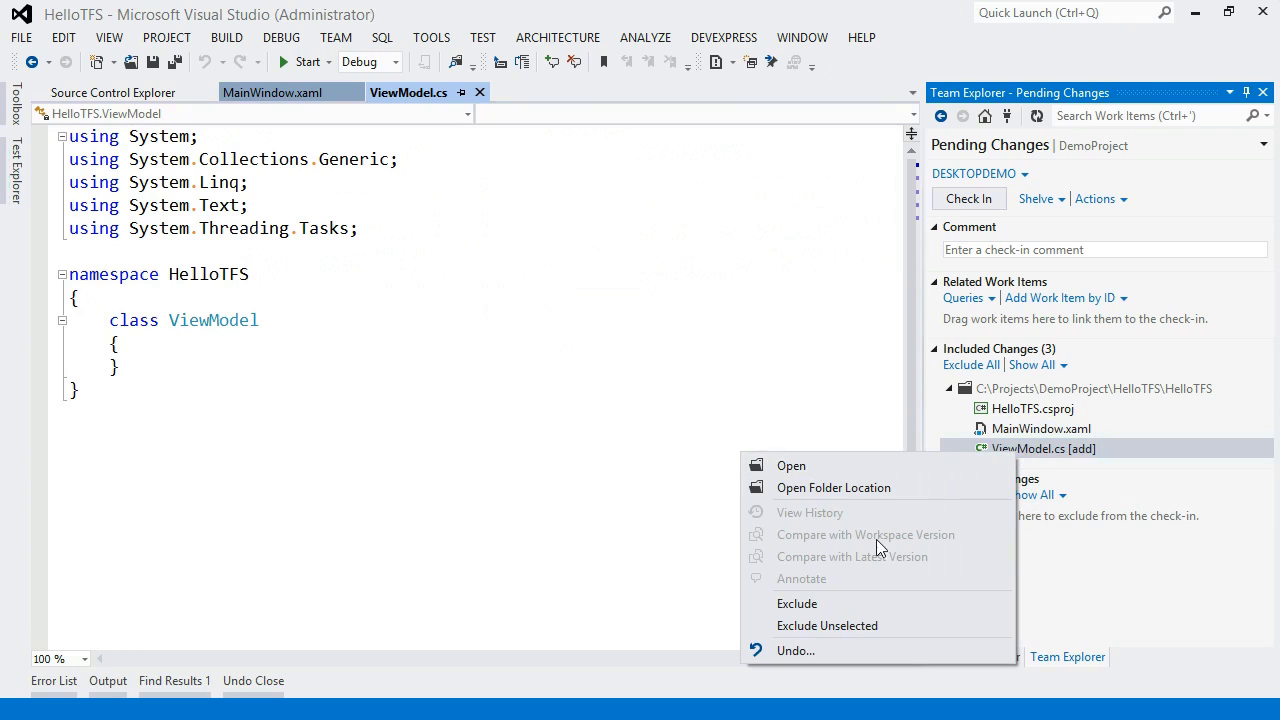
mouse_move(838, 524)
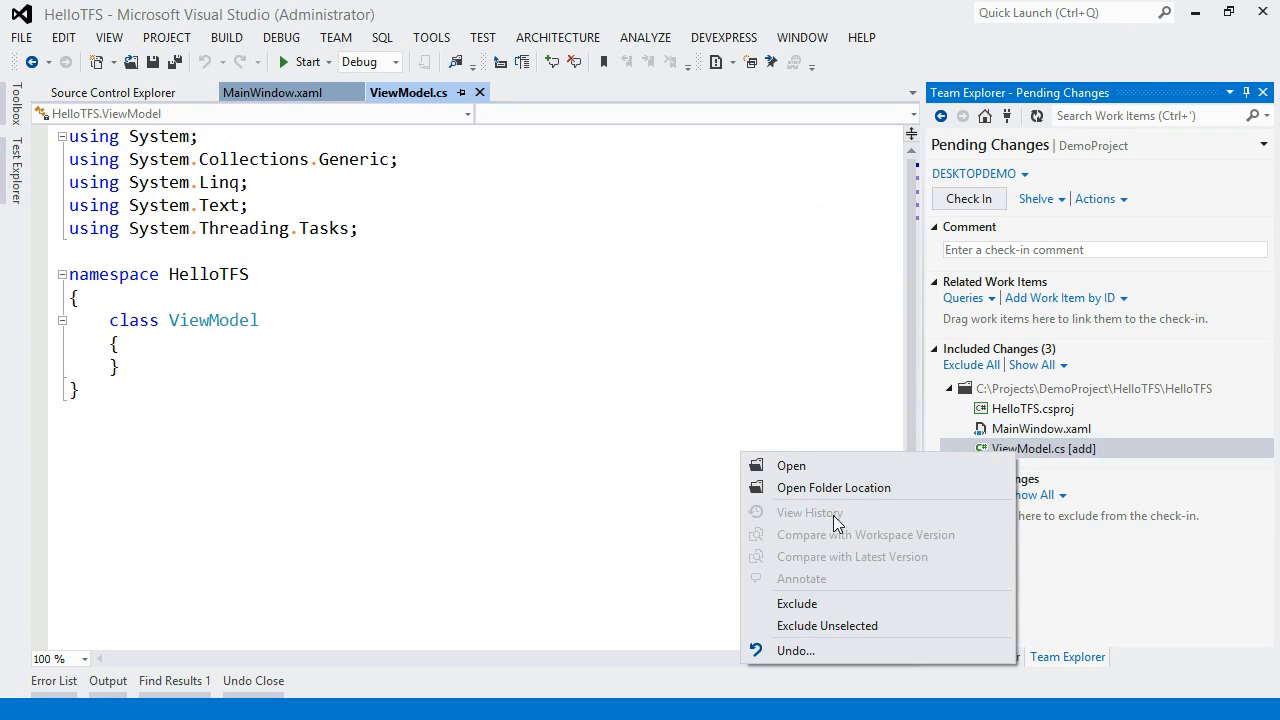
mouse_move(836, 548)
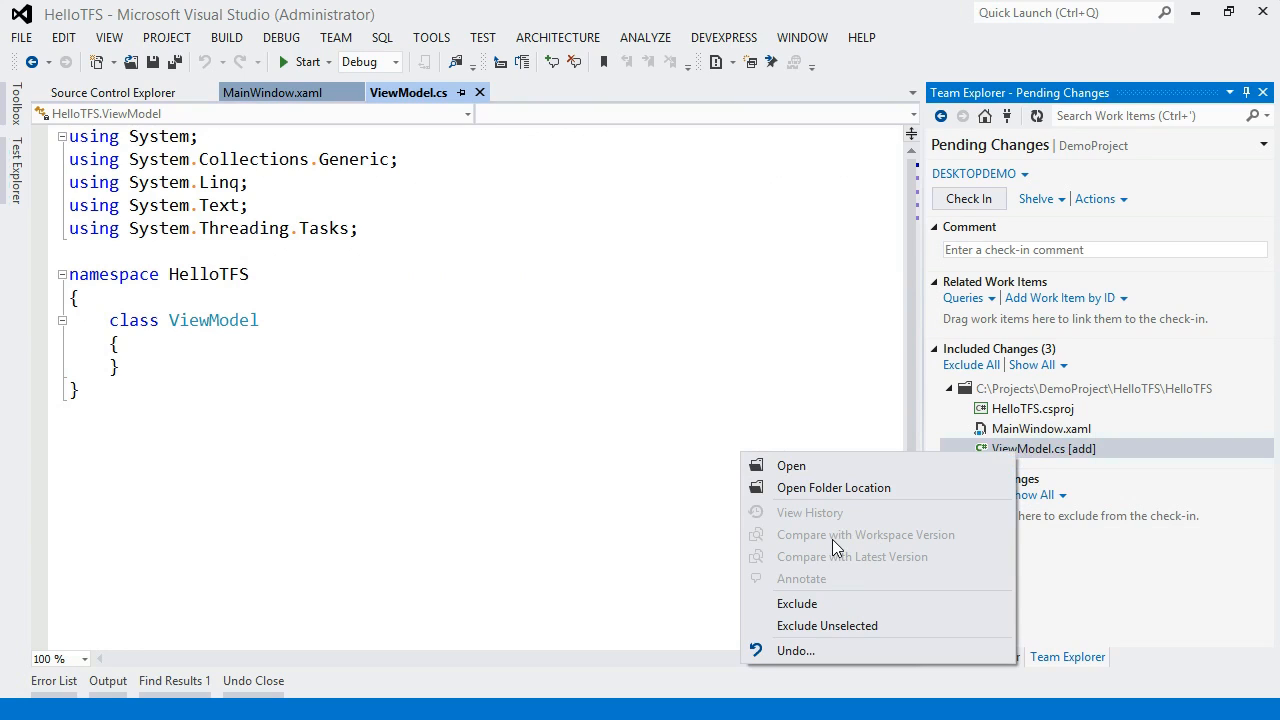
mouse_move(884, 550)
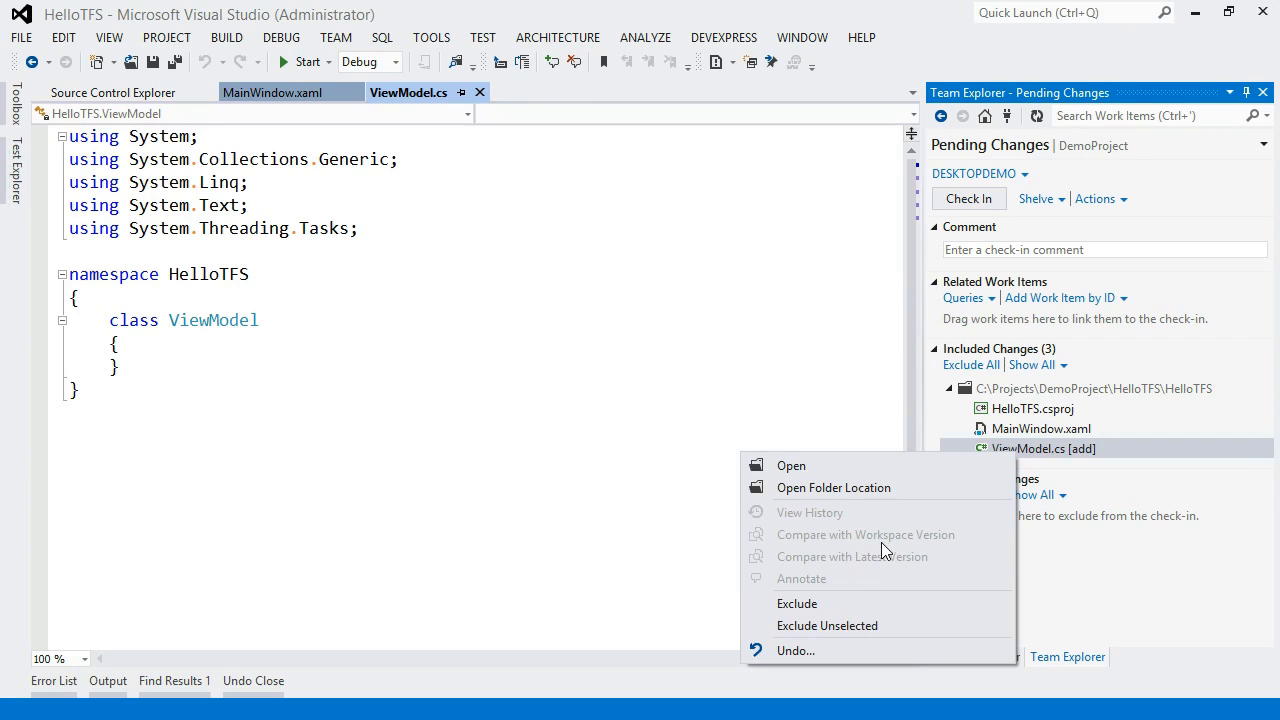
mouse_move(956, 536)
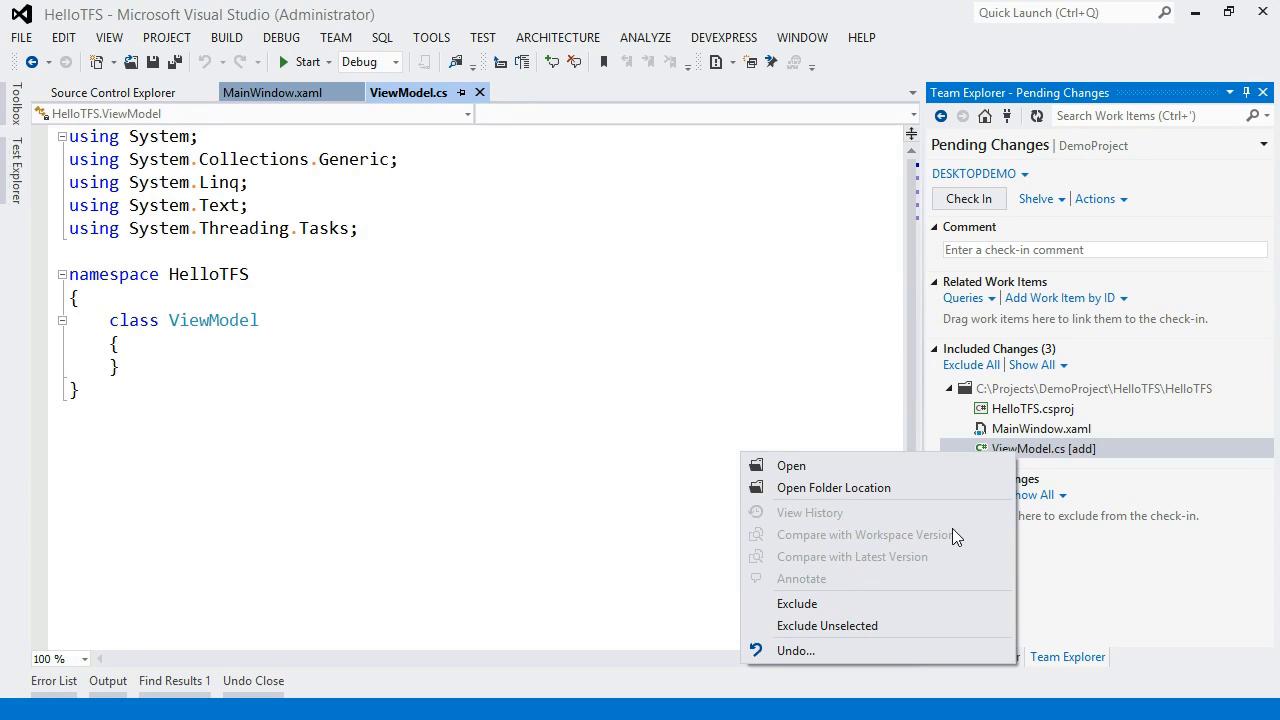
mouse_move(1050, 436)
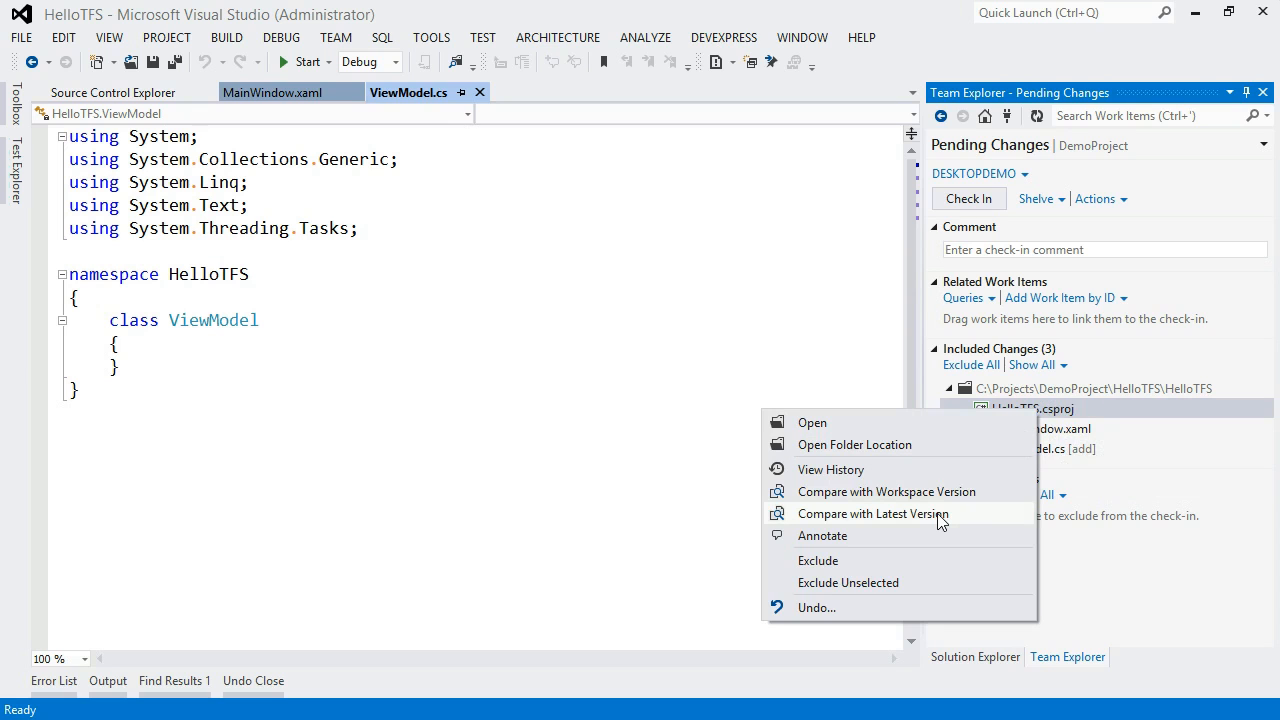
click(872, 512)
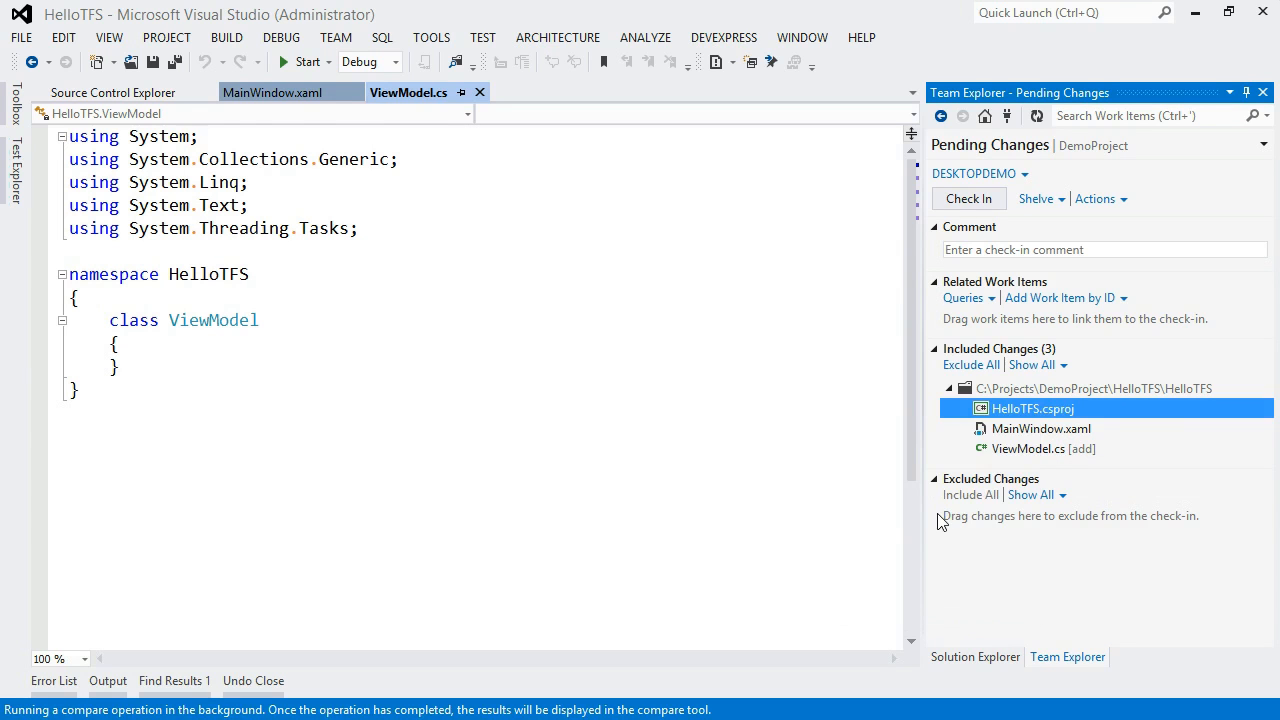
double_click(1032, 408)
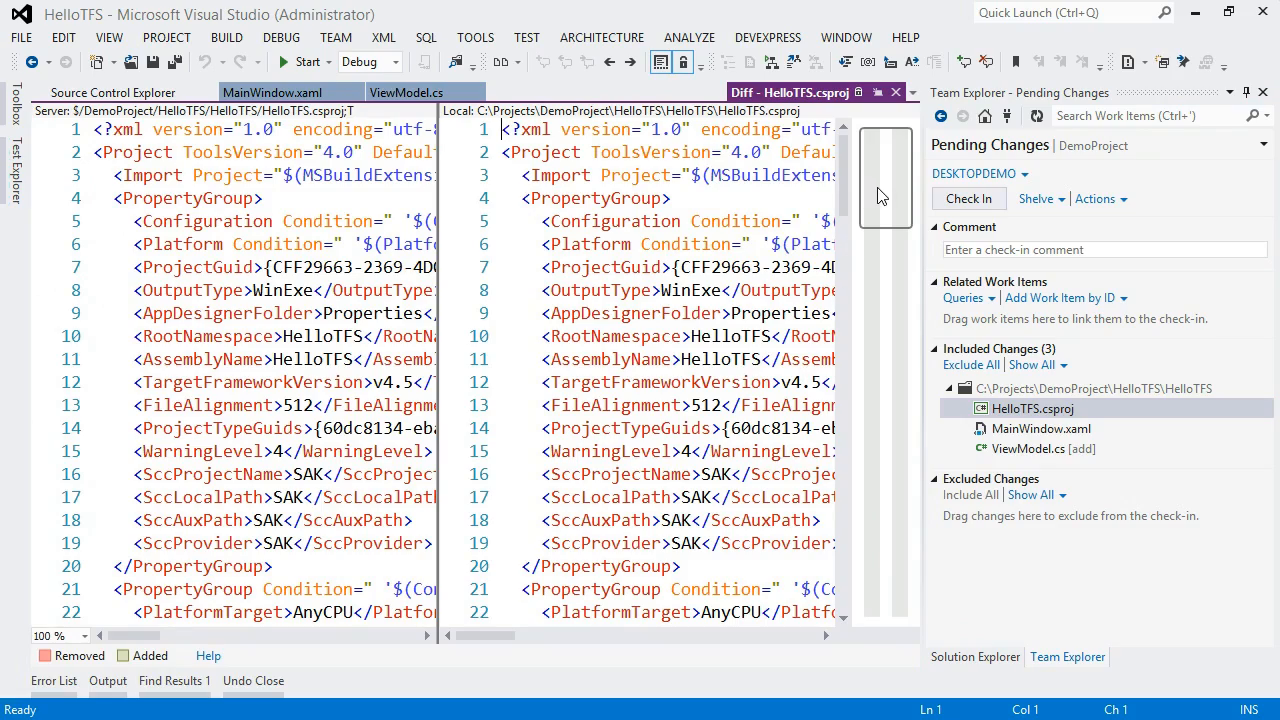
scroll(down, 3)
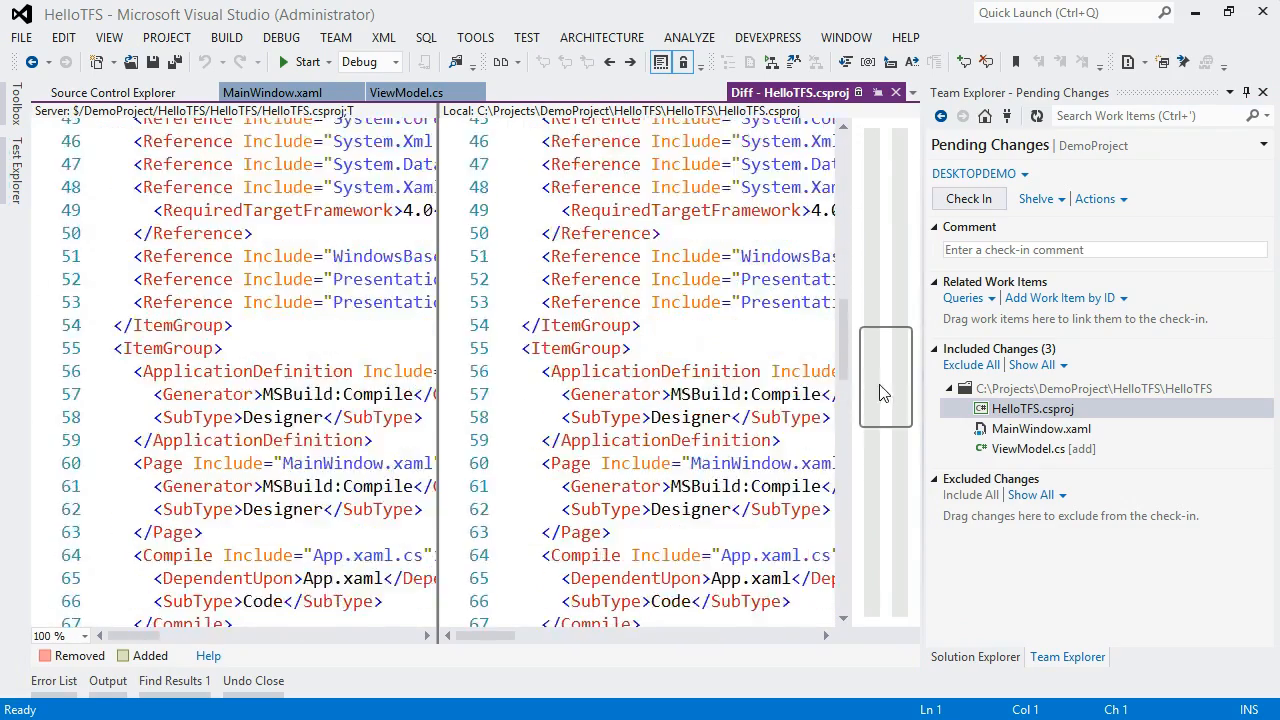
scroll(down, 3)
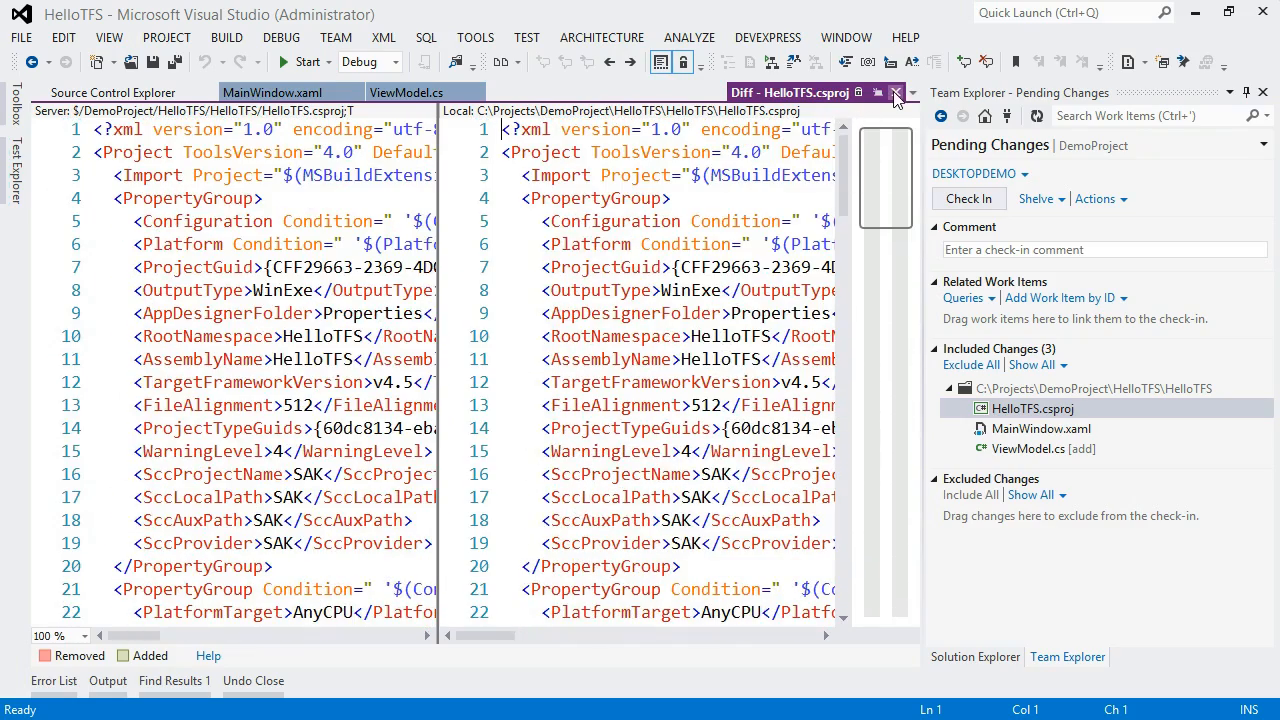
click(896, 92)
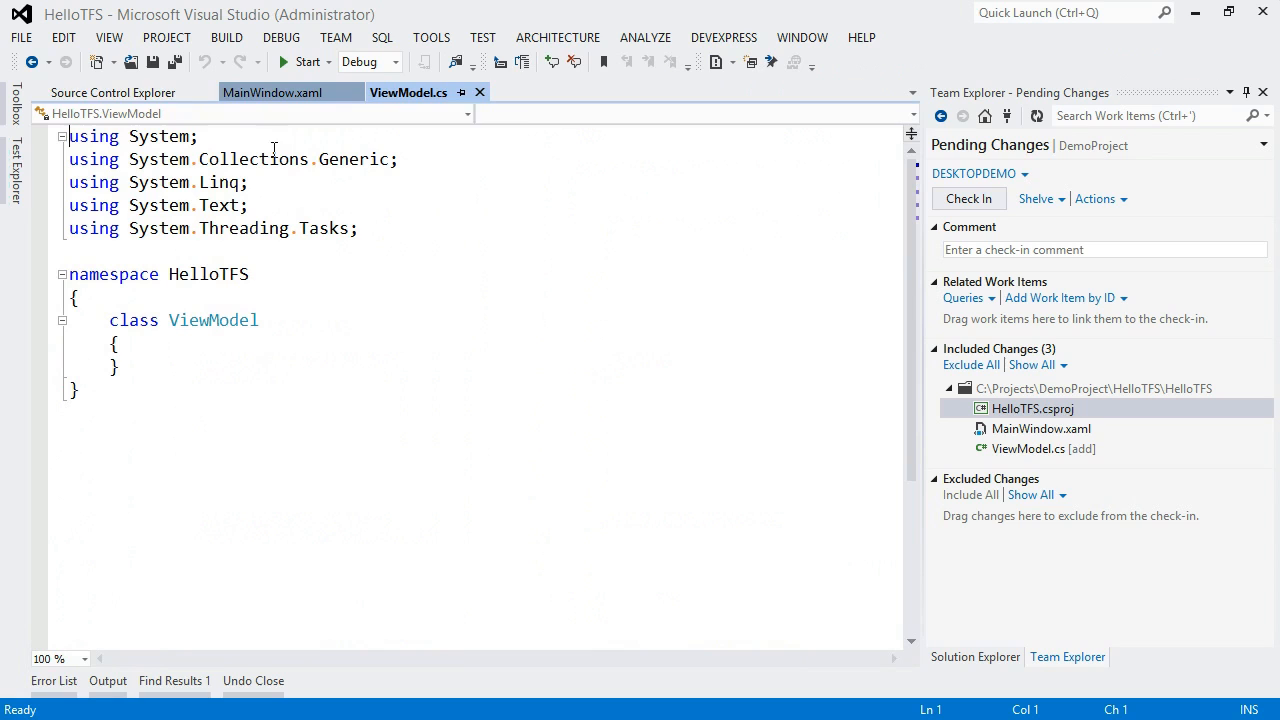
mouse_move(176, 62)
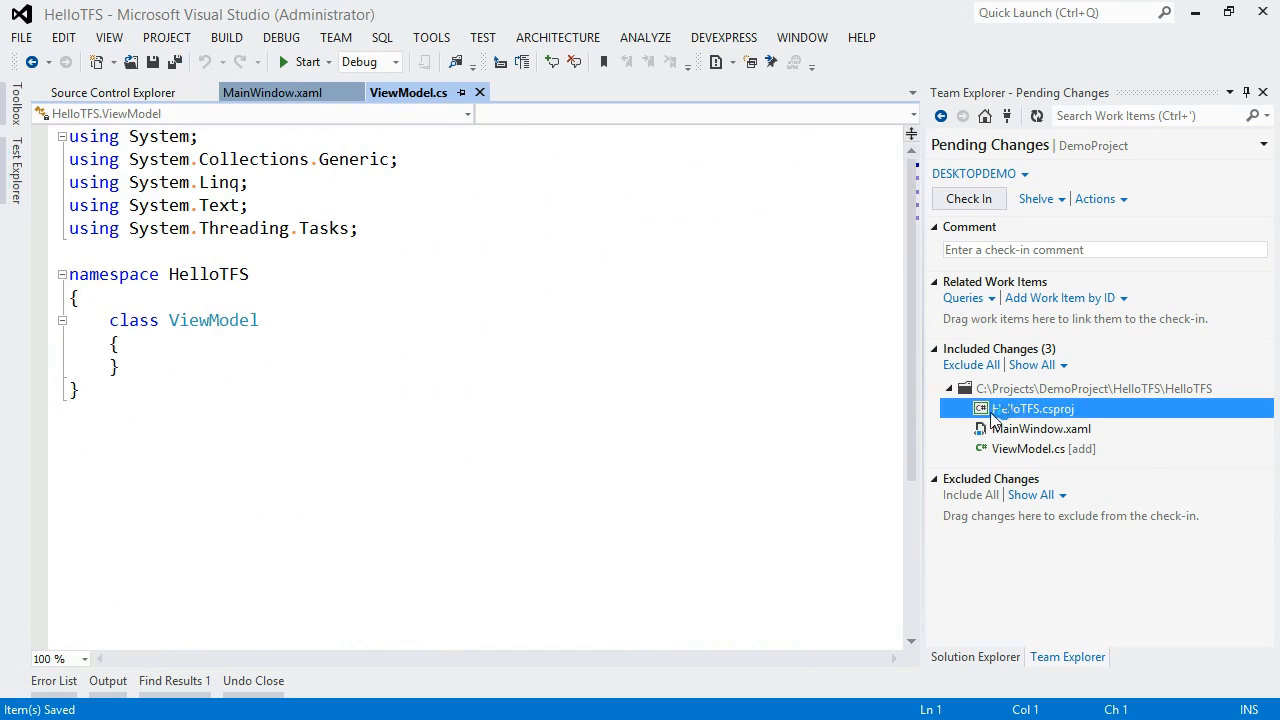
mouse_move(1032, 408)
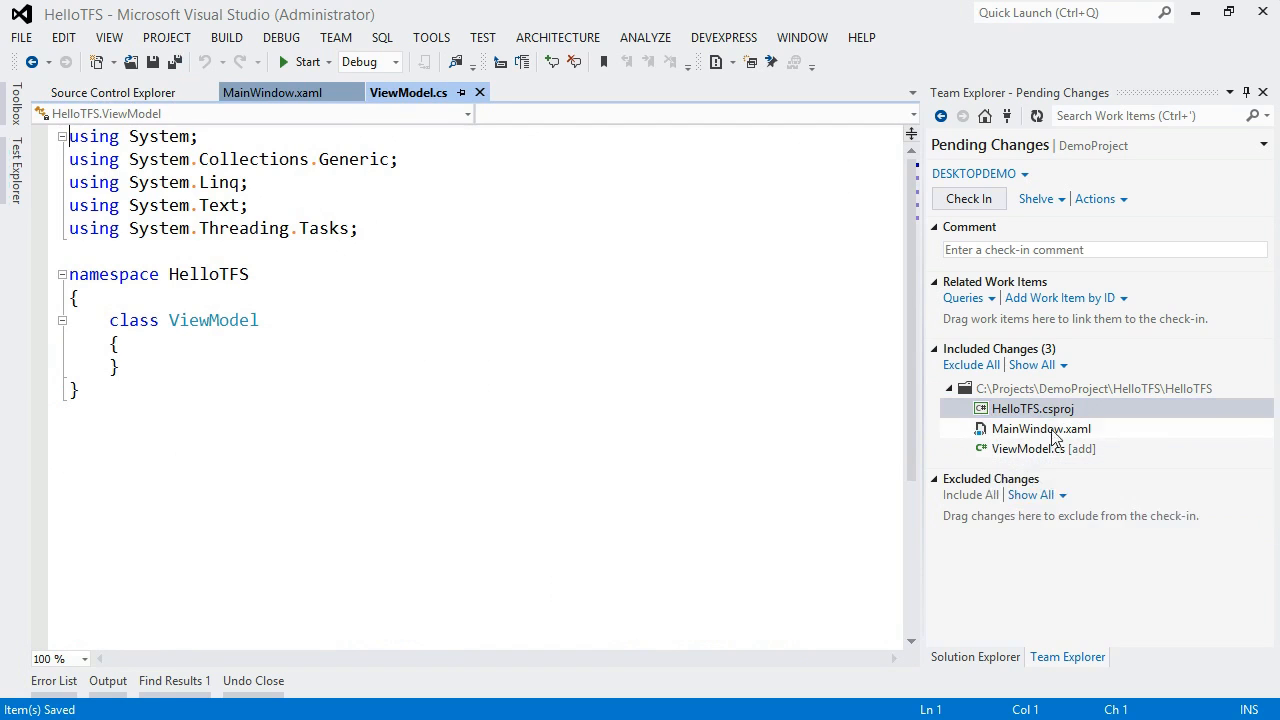
- Compare HelloTFS.csproj with its workspace version, showing the added Compile Include for ViewModel.cs
right_click(1032, 408)
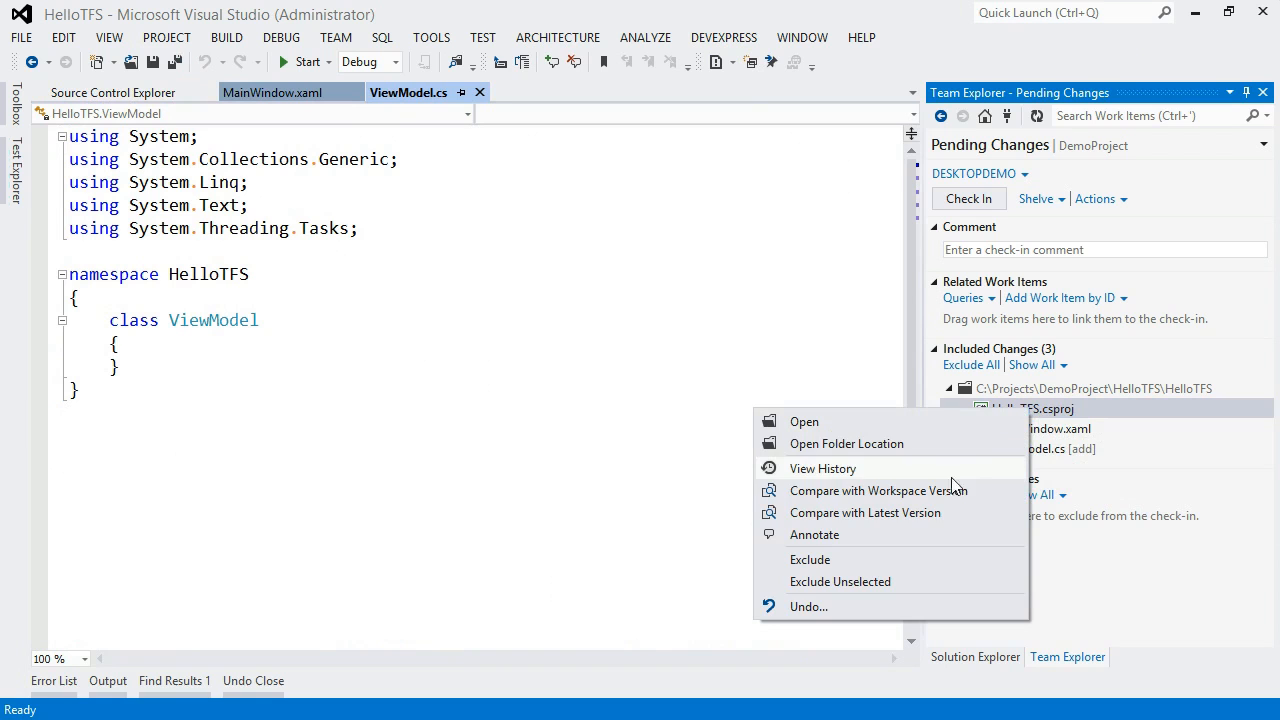
click(878, 490)
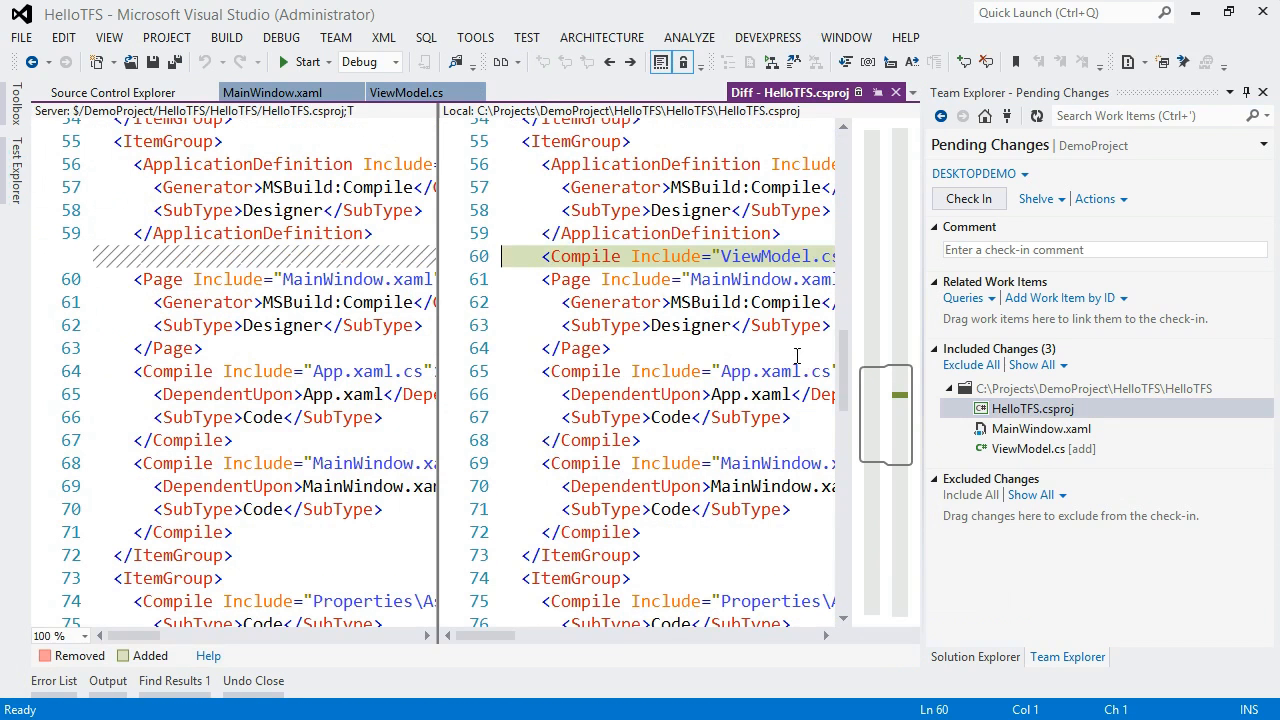
mouse_move(684, 256)
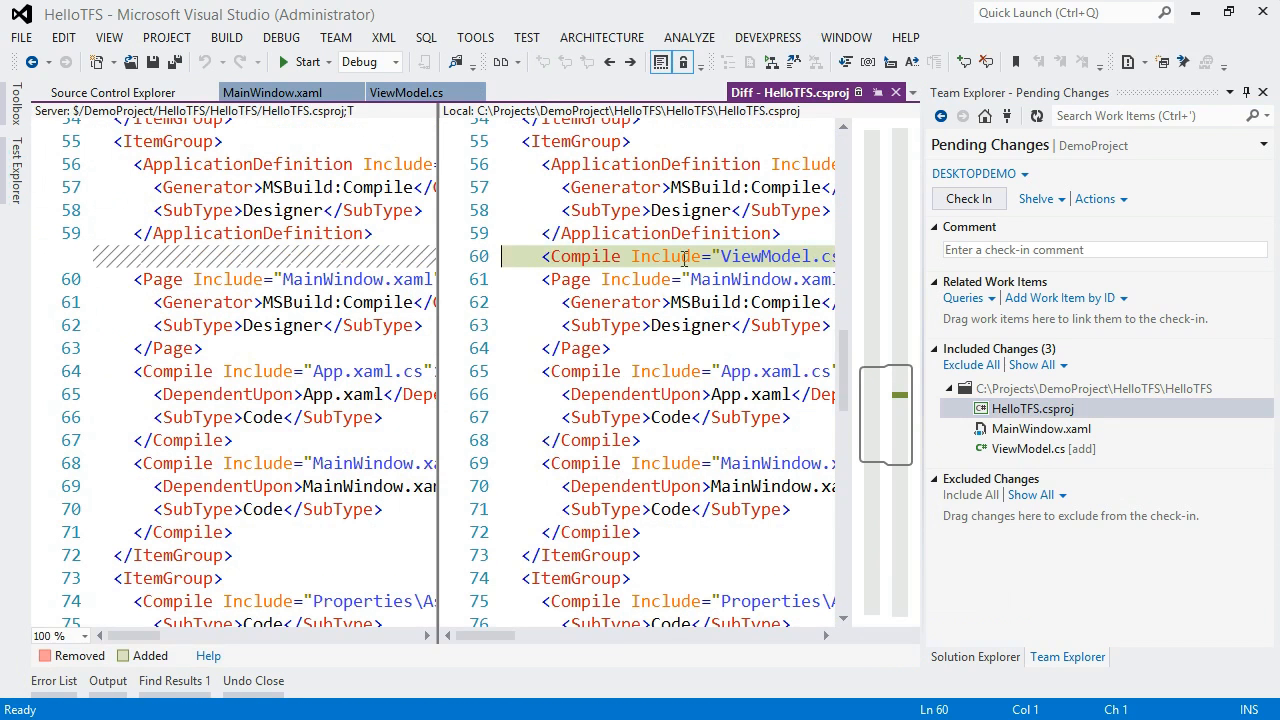
mouse_move(896, 420)
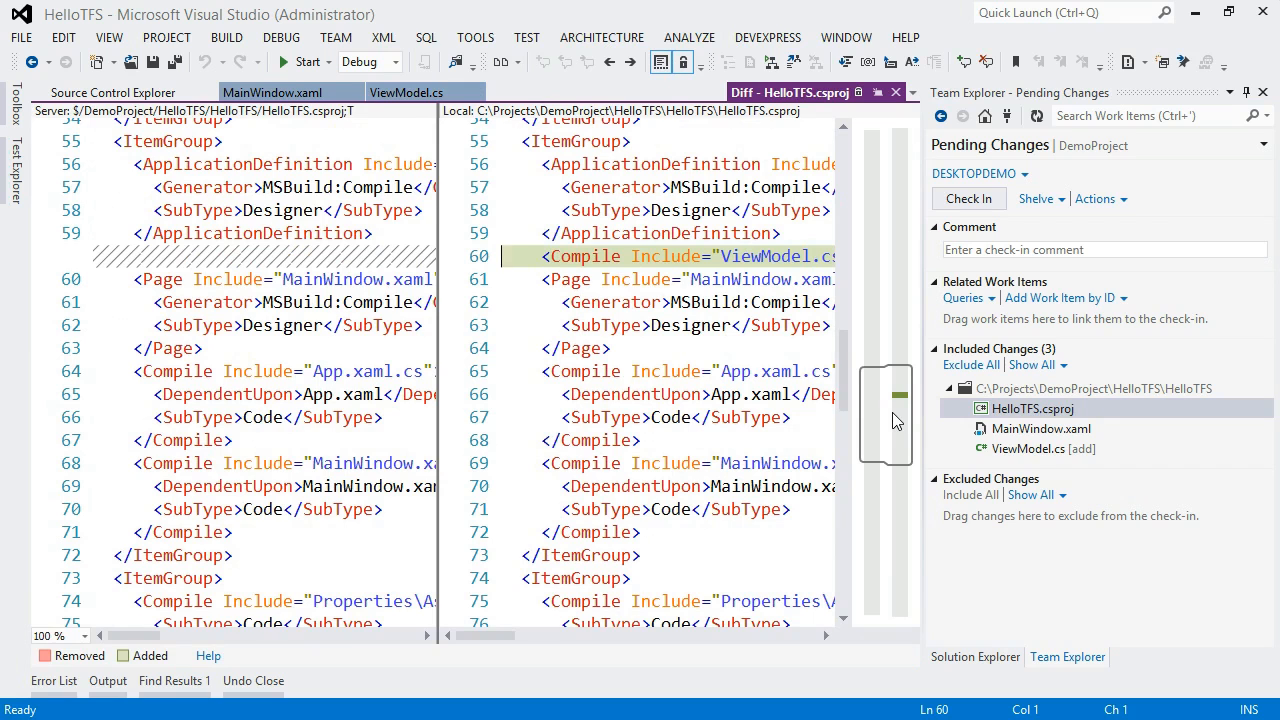
scroll(up, 3)
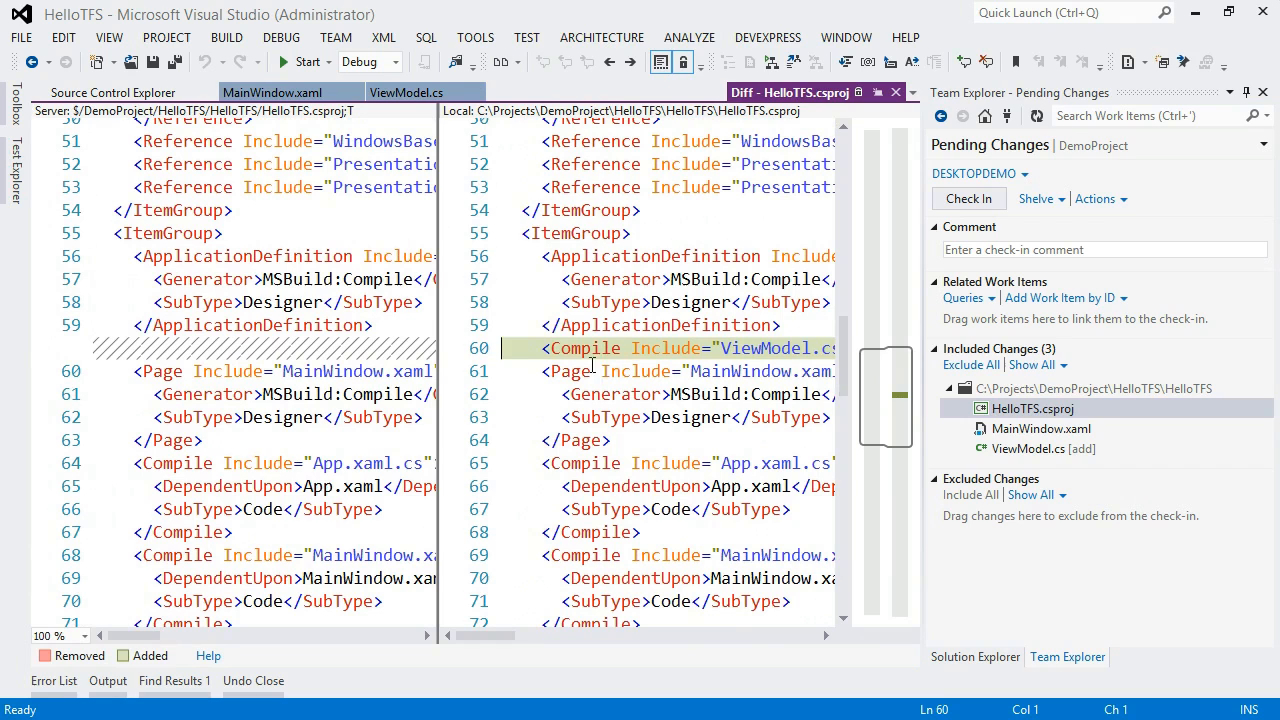
mouse_move(592, 368)
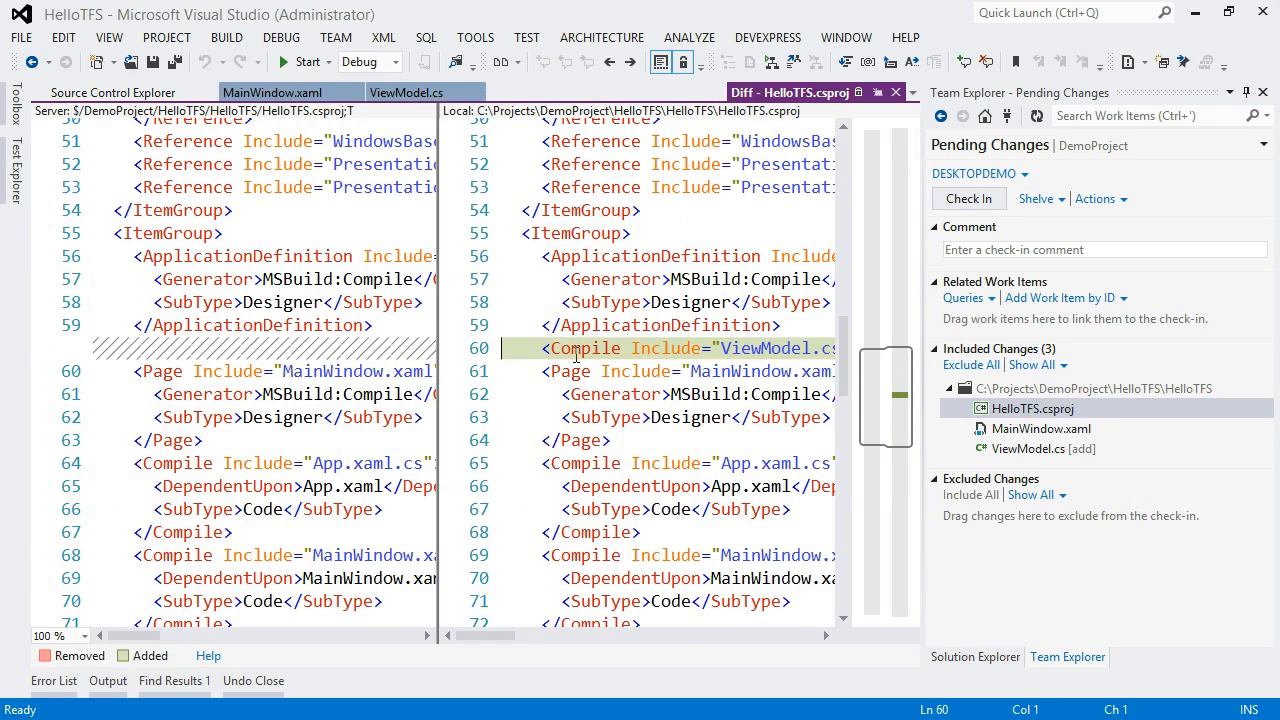
mouse_move(680, 428)
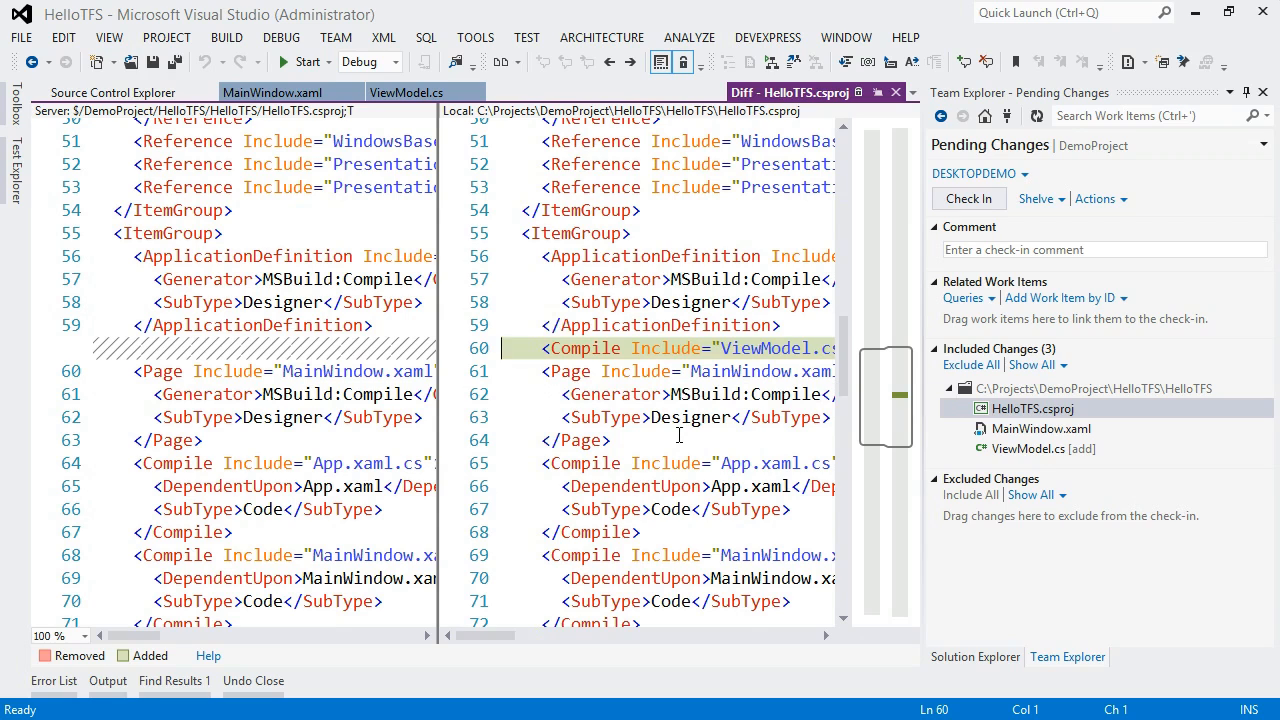
mouse_move(784, 264)
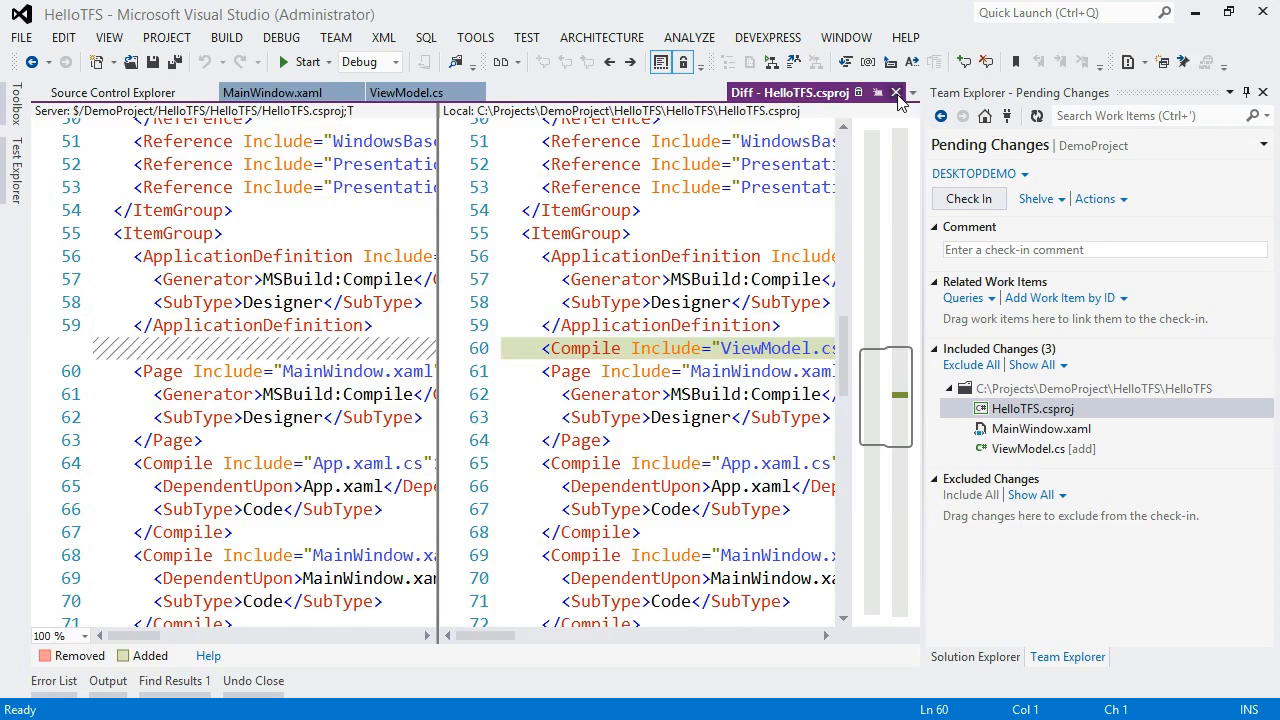
- Add work item 1 by ID to the pending changes and mark it as Resolve
click(896, 92)
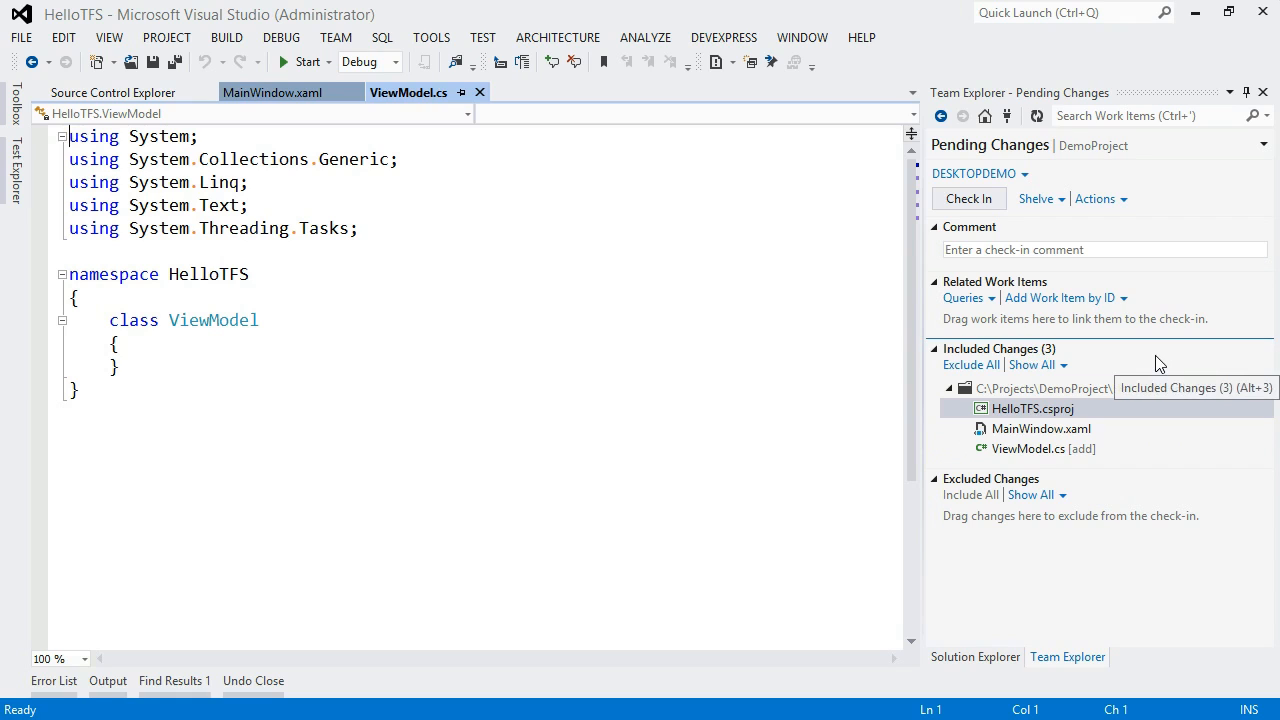
mouse_move(1144, 338)
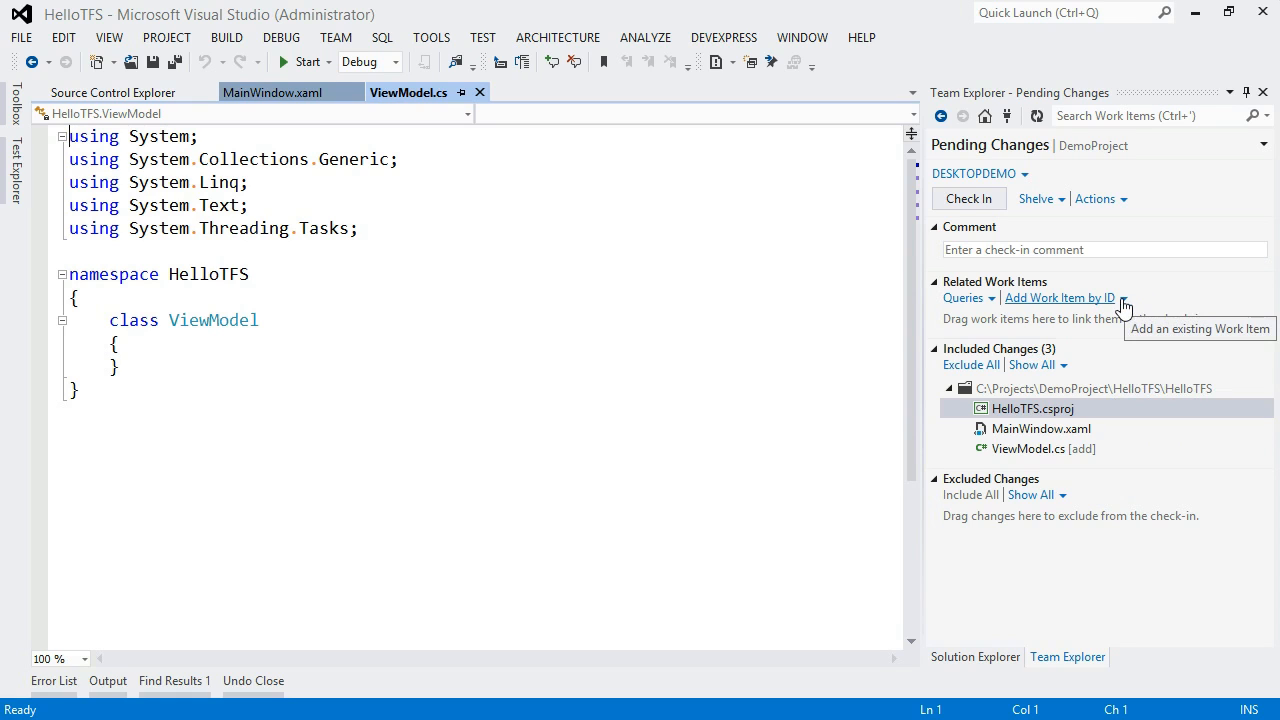
mouse_move(1064, 302)
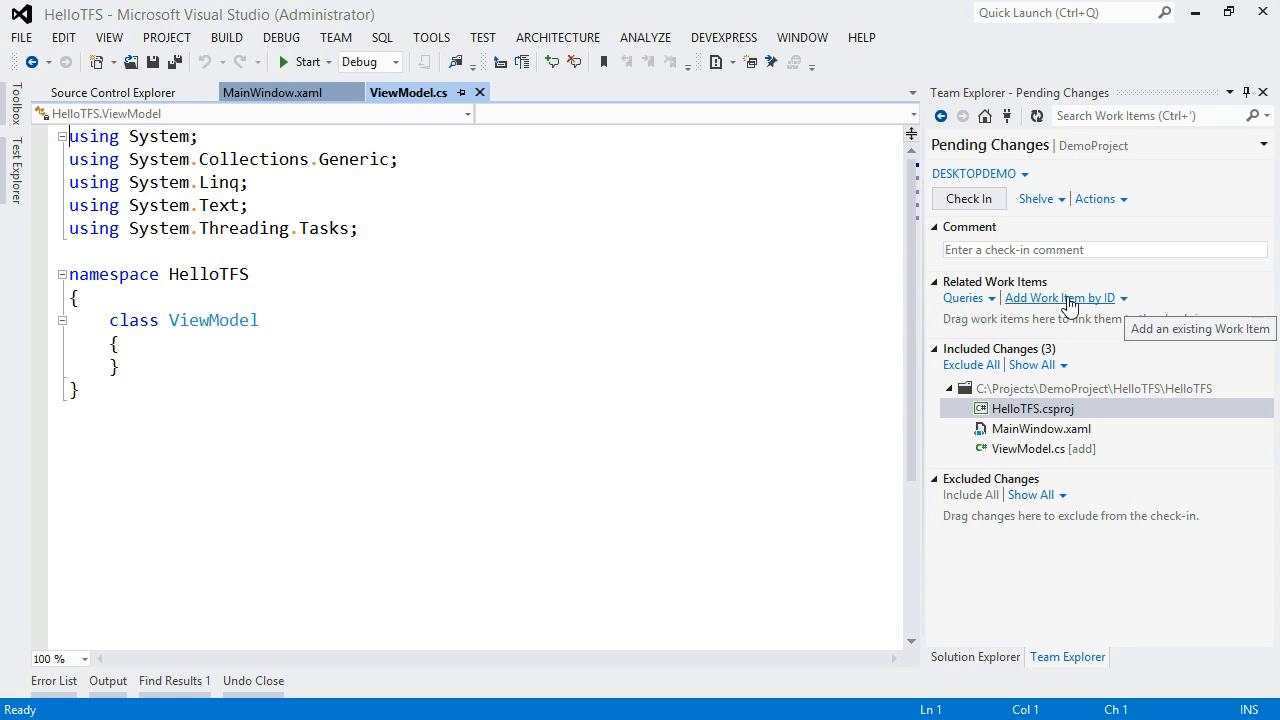
click(1058, 296)
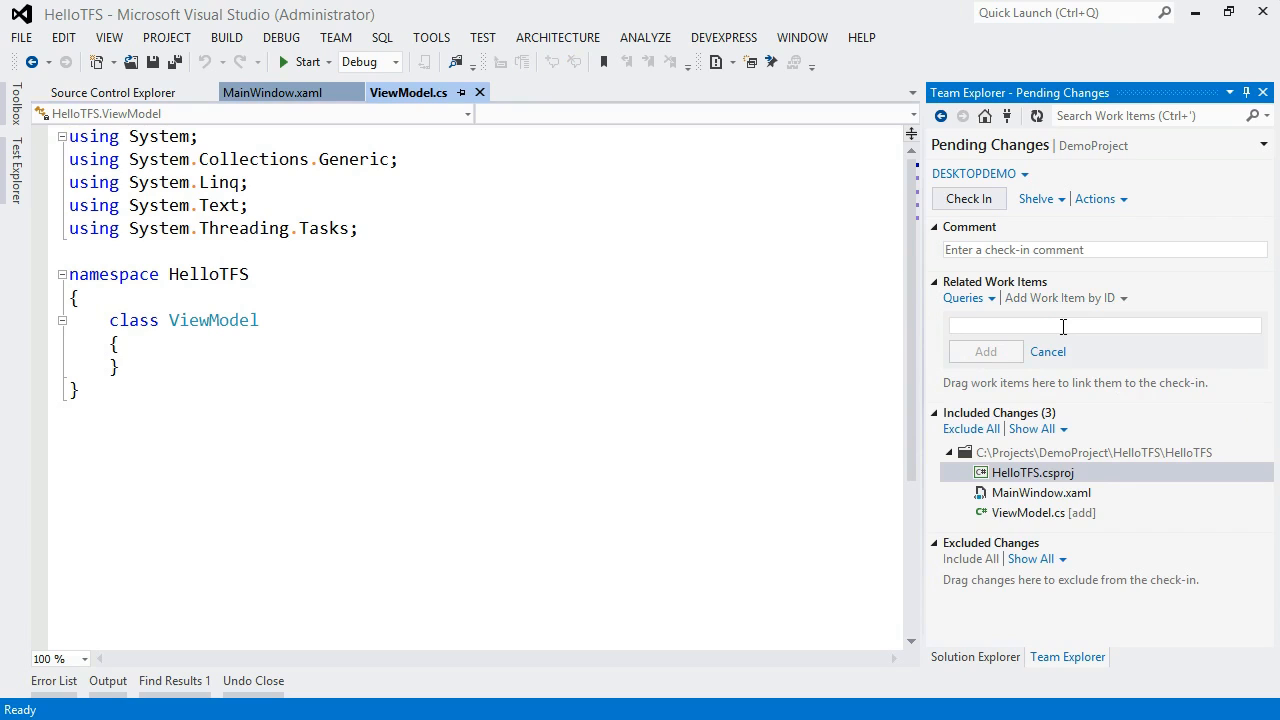
mouse_move(1066, 348)
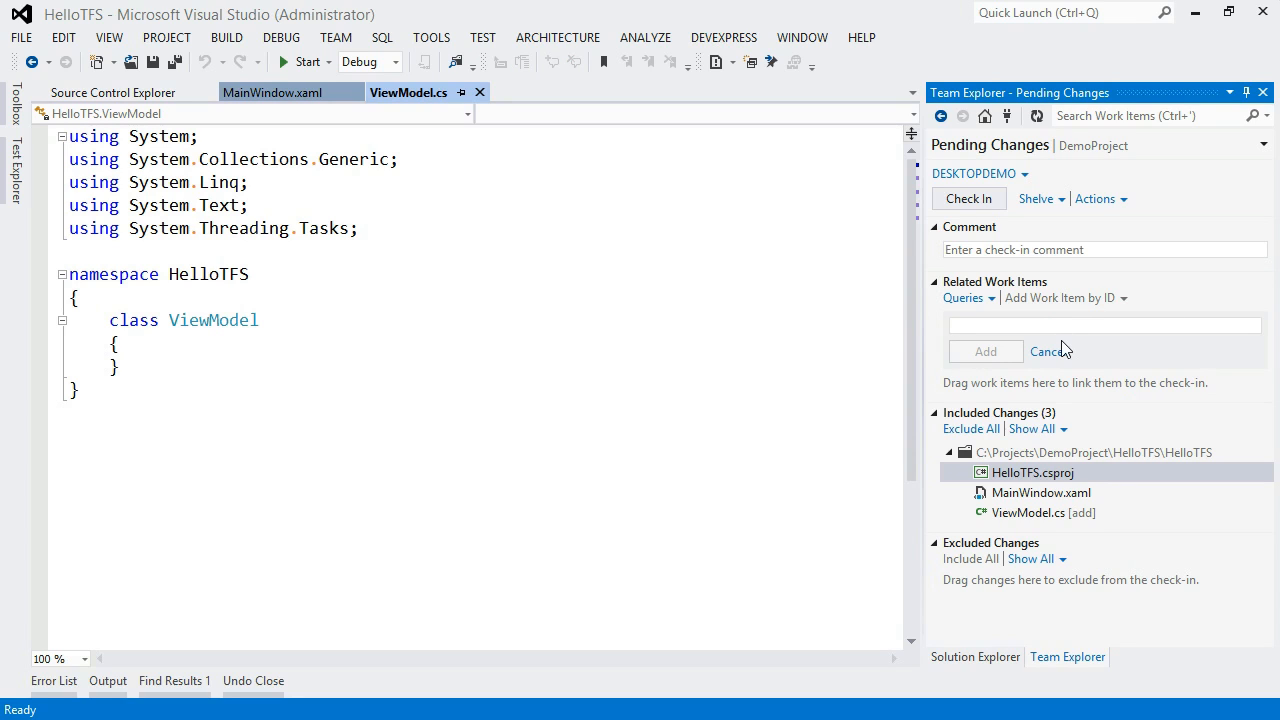
text(1)
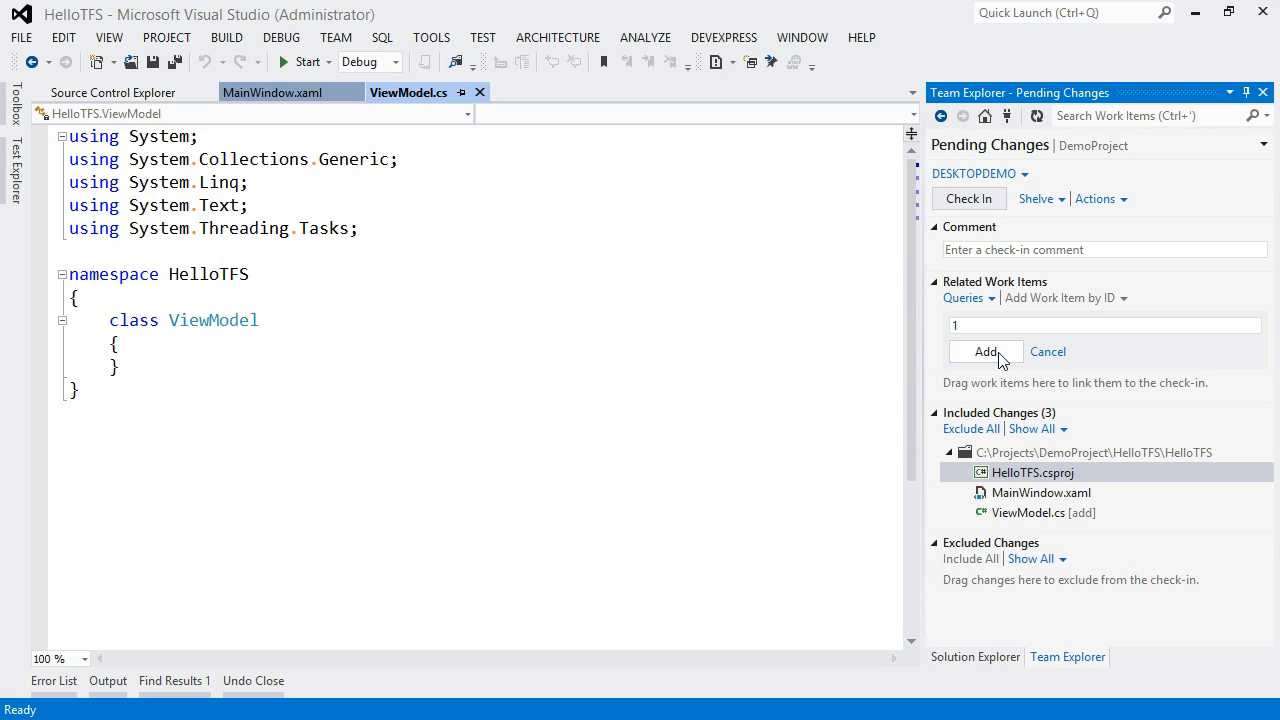
click(984, 352)
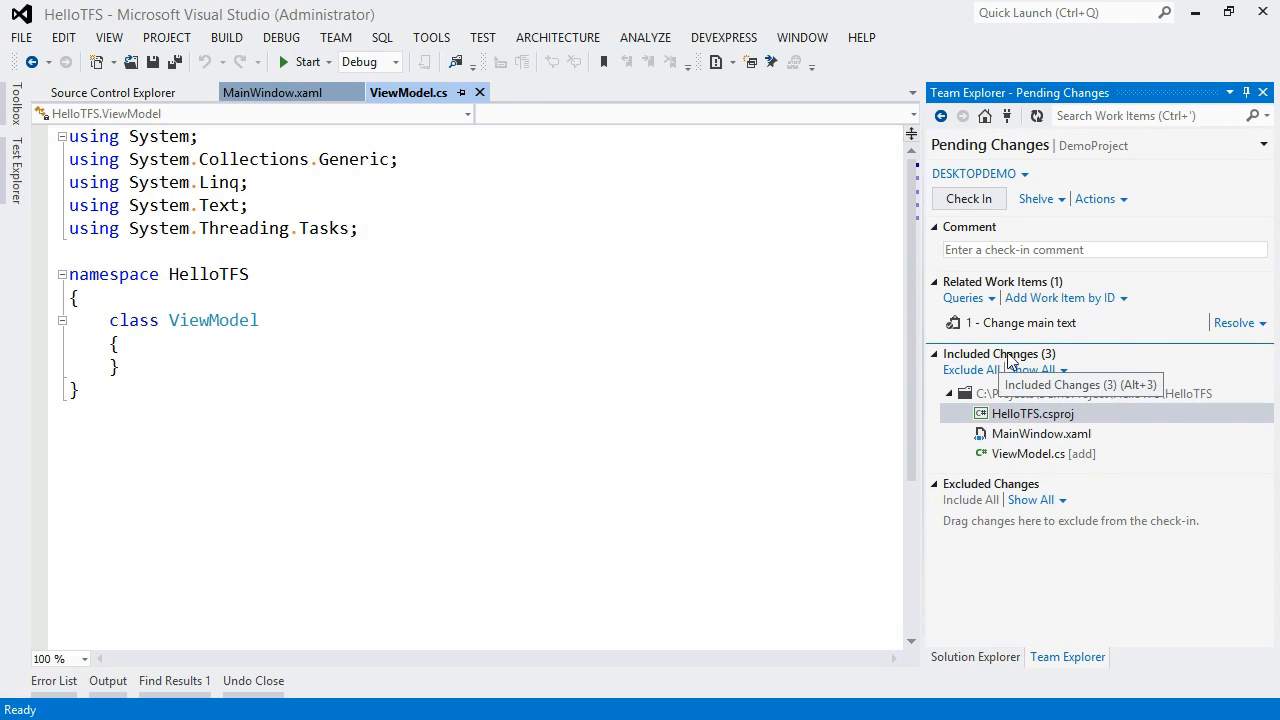
mouse_move(1036, 342)
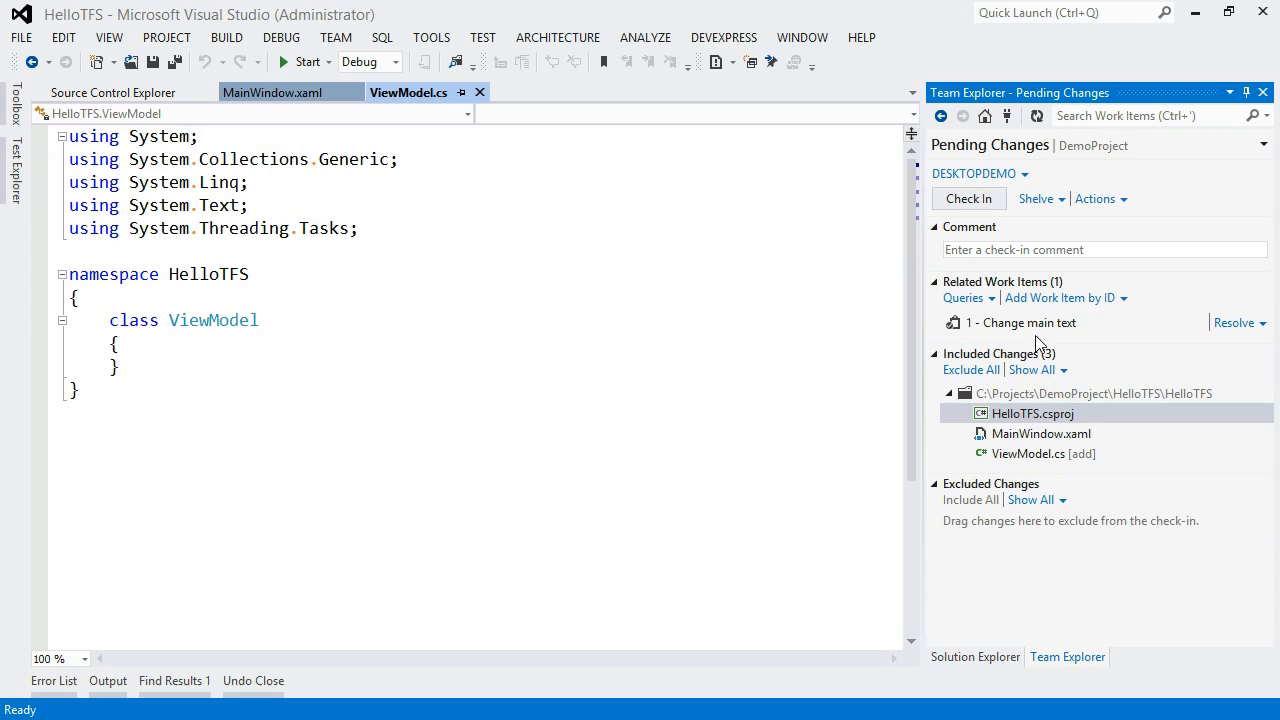
mouse_move(1020, 322)
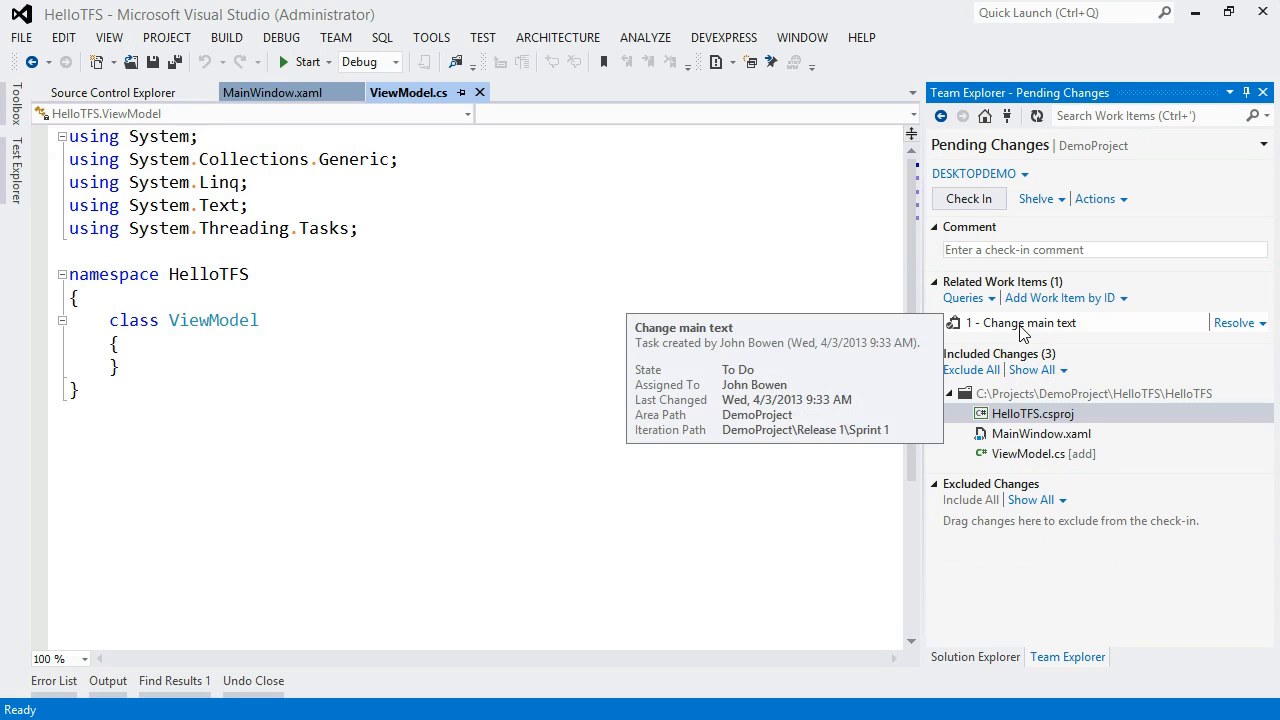
mouse_move(1096, 348)
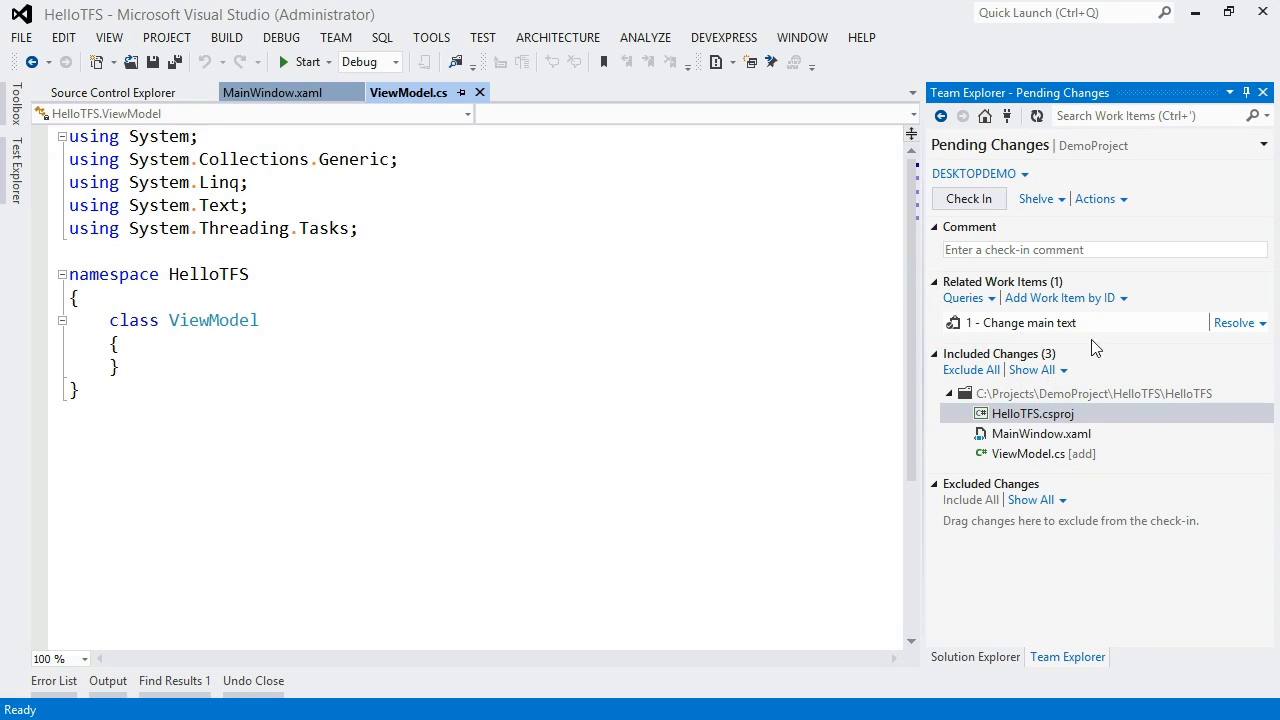
mouse_move(1236, 322)
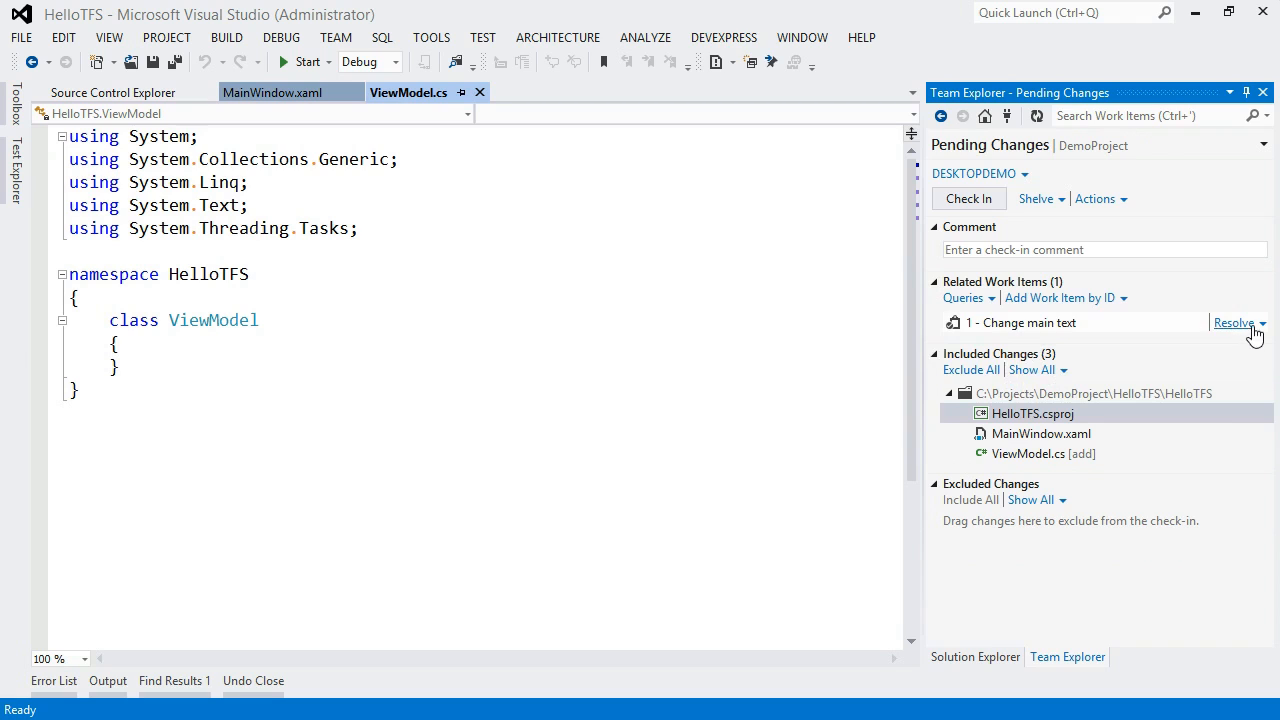
click(1260, 322)
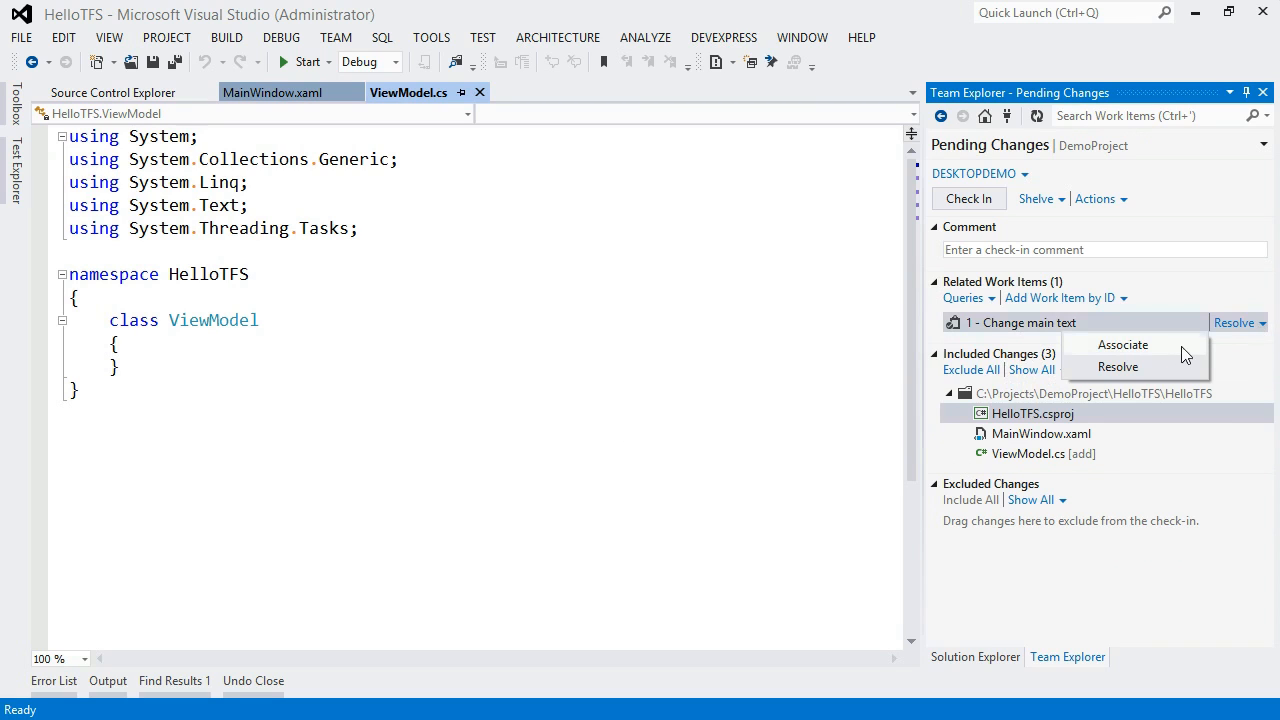
mouse_move(1150, 348)
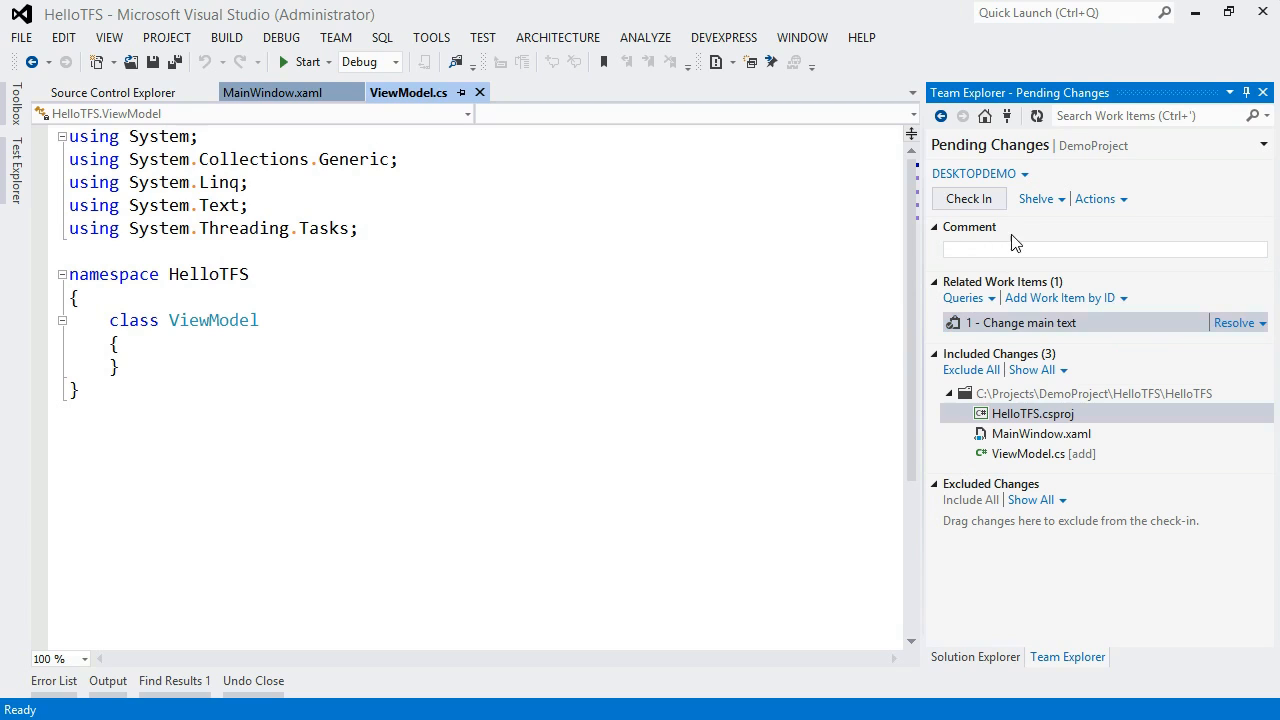
- Enter the comment 'Updating text, adding View Model' and check in the three changes
text(Updating text, adding View Model)
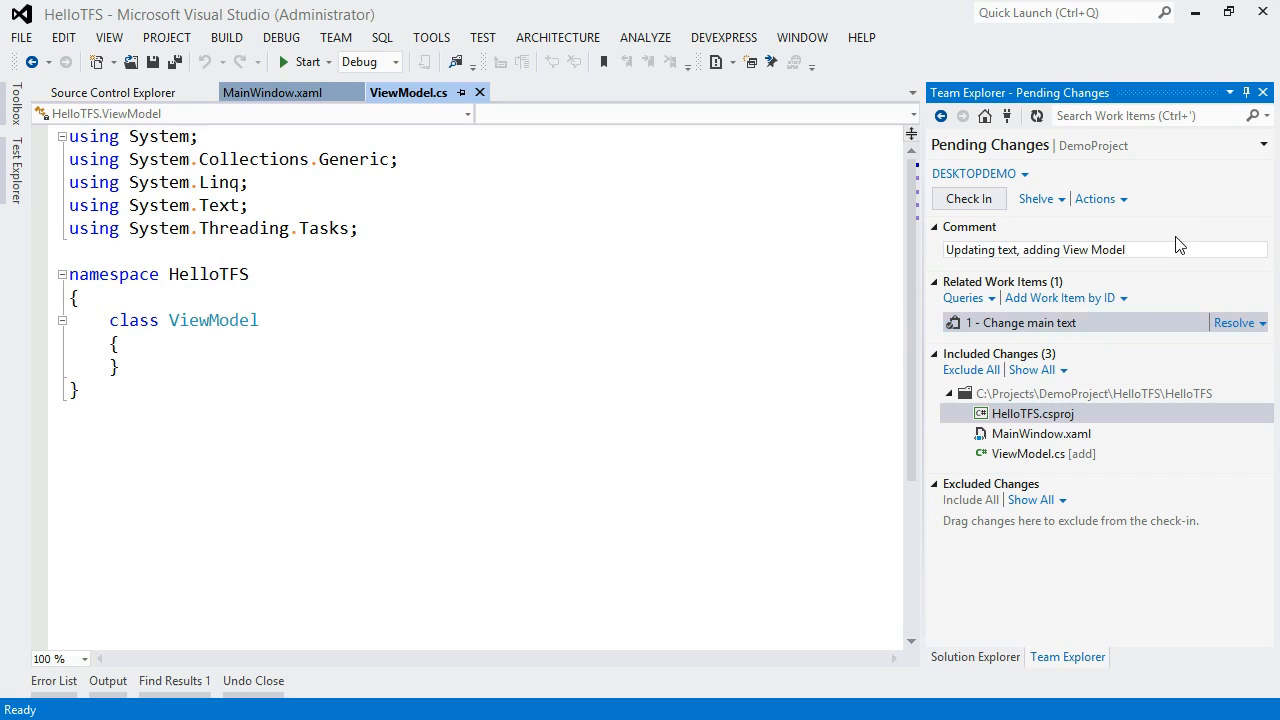
click(1032, 412)
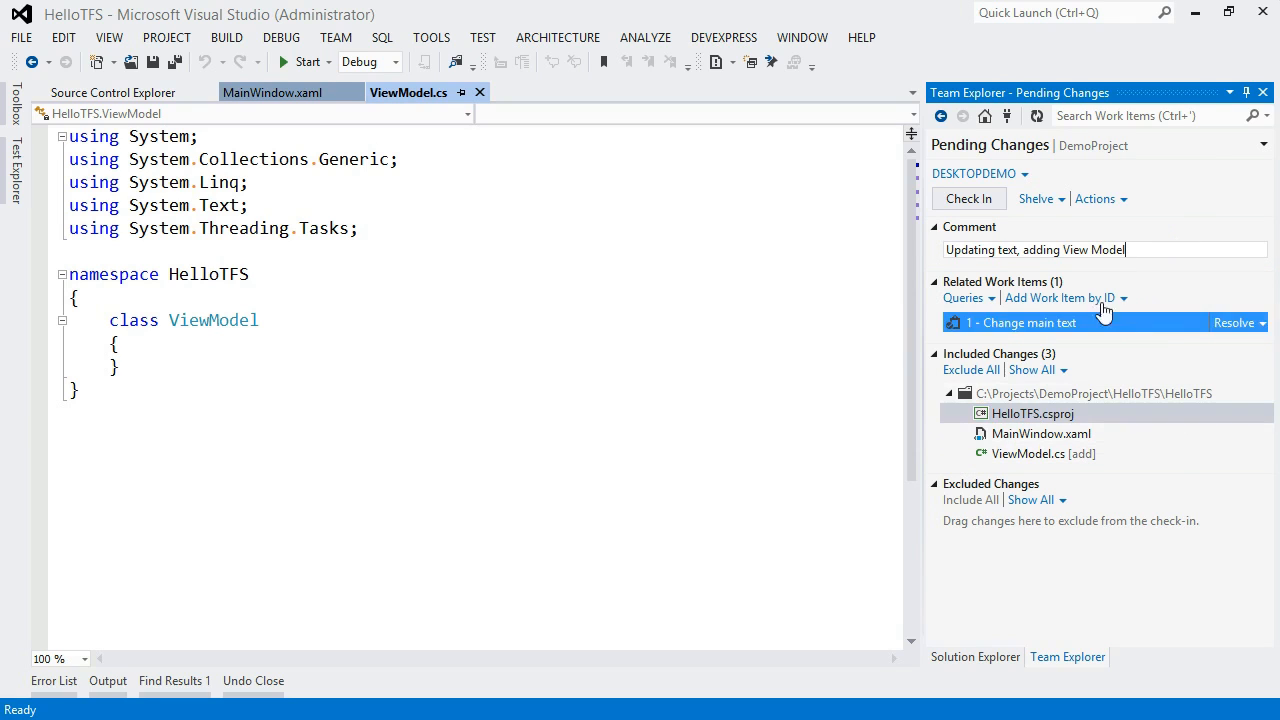
mouse_move(994, 204)
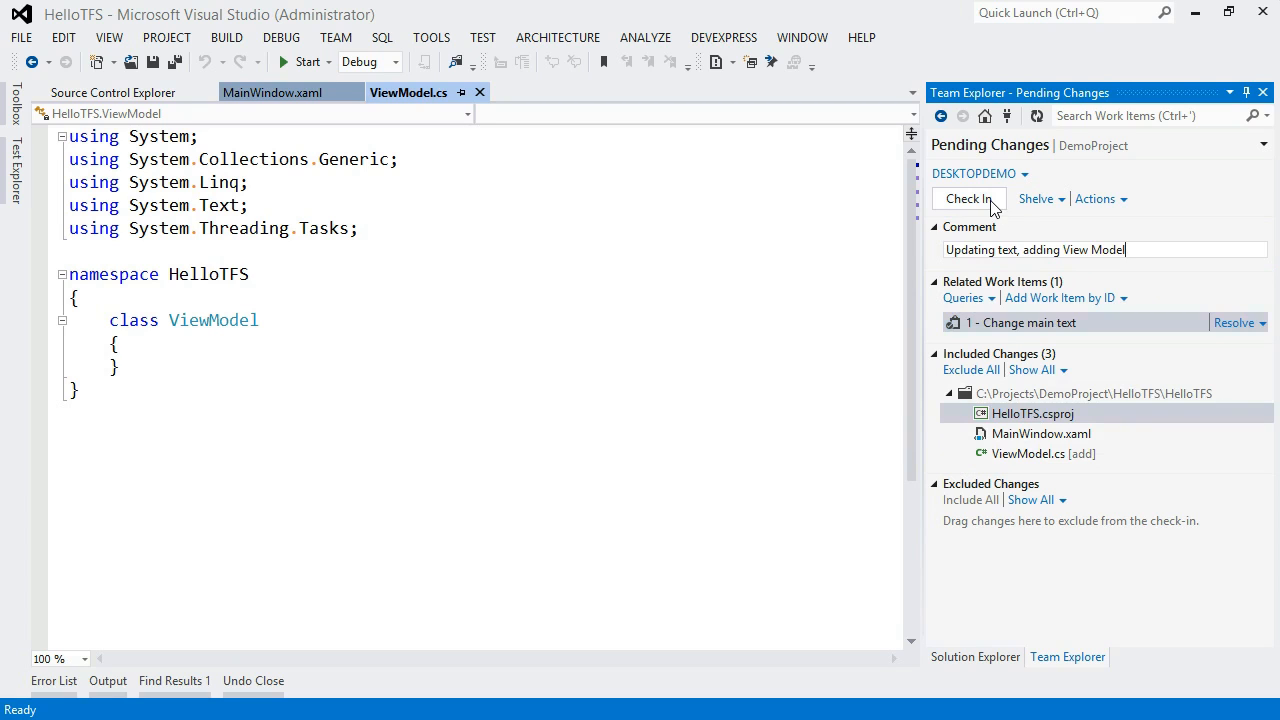
click(968, 198)
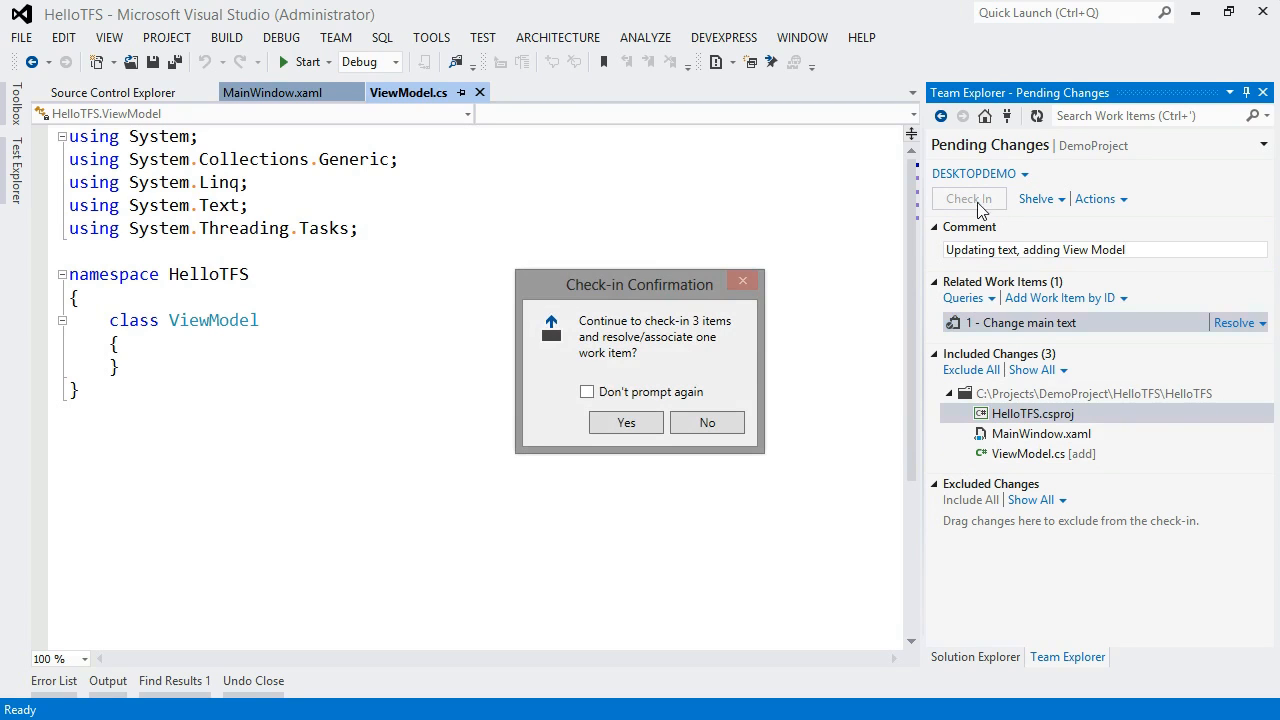
mouse_move(628, 376)
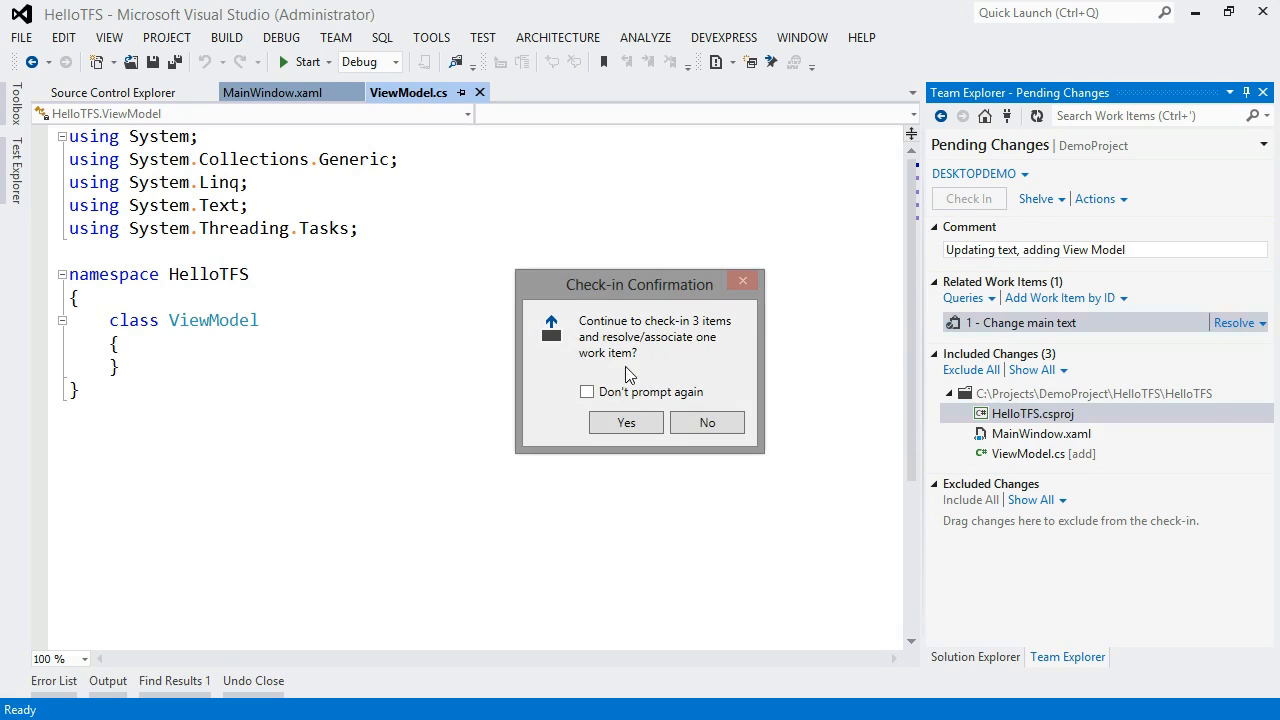
mouse_move(704, 376)
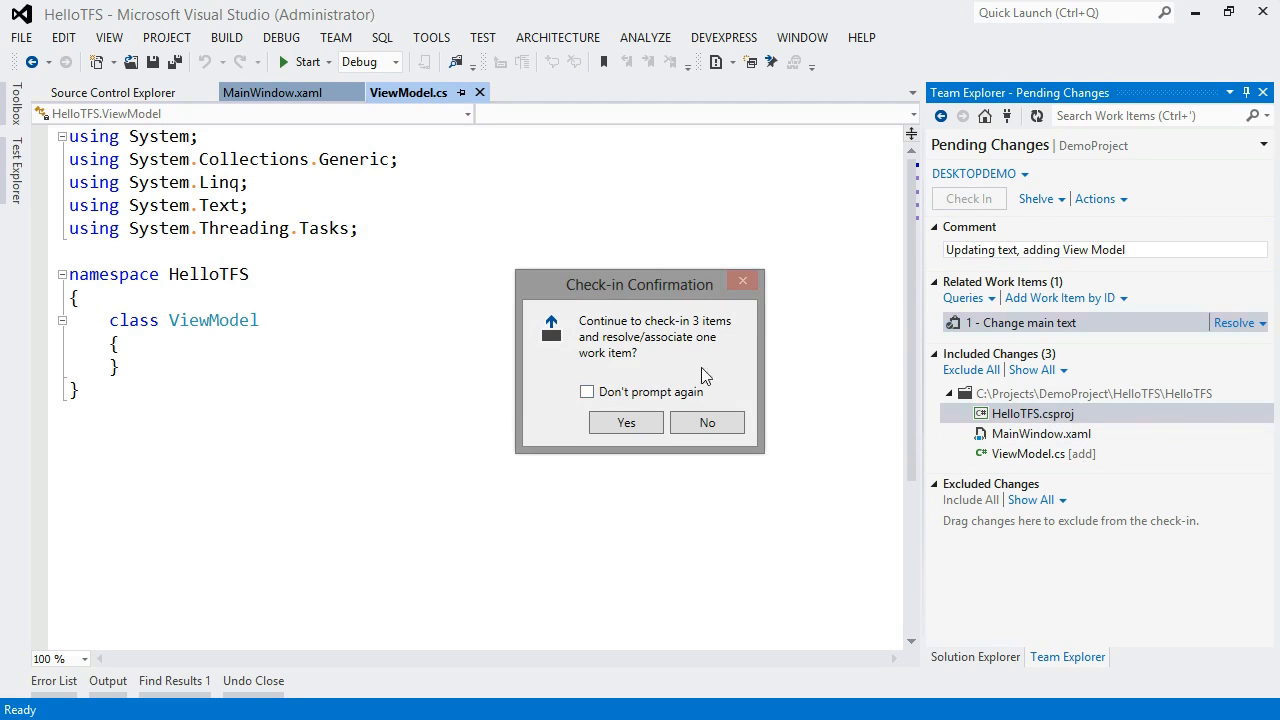
mouse_move(718, 368)
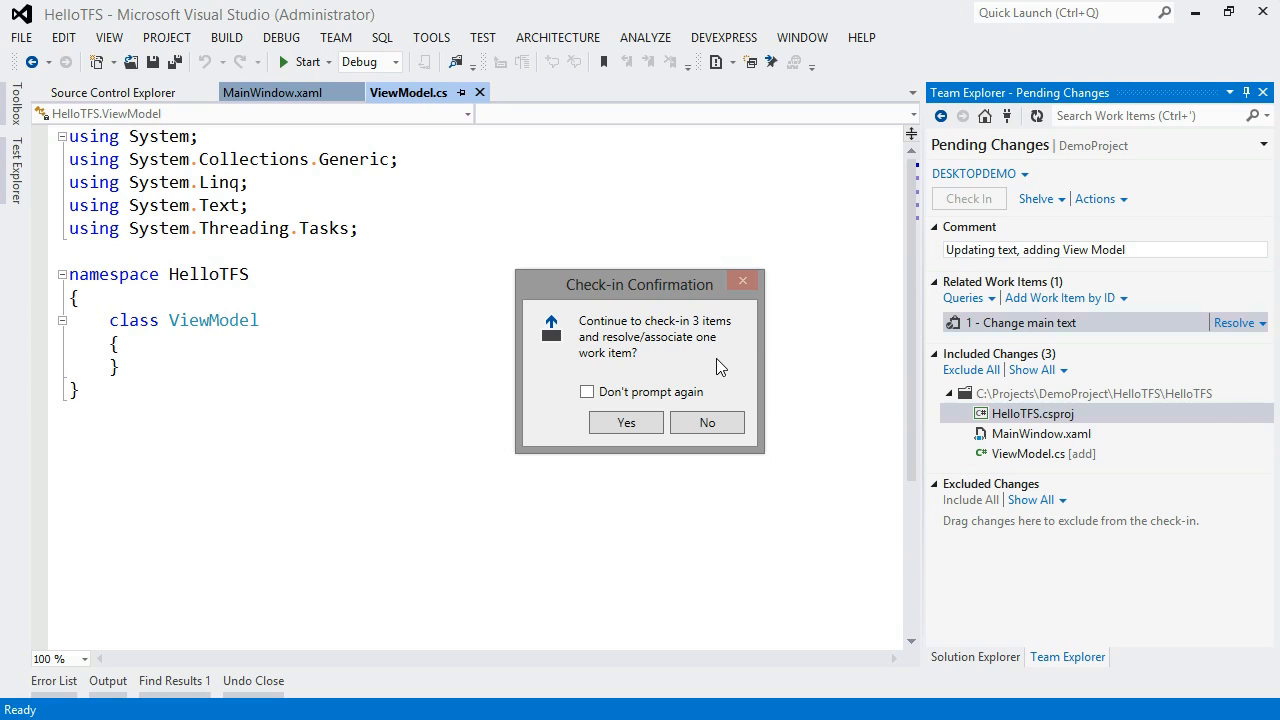
- Confirm the check-in, creating changeset 15 and clearing the pending changes
click(624, 420)
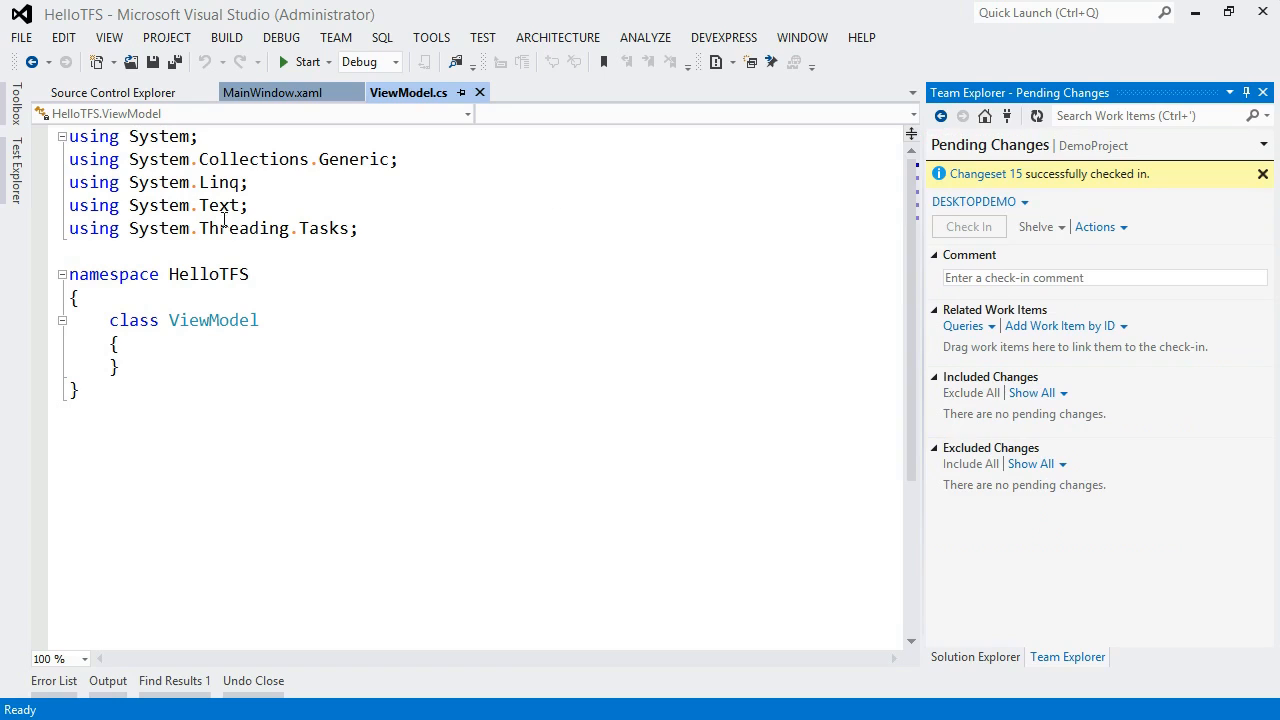
mouse_move(600, 352)
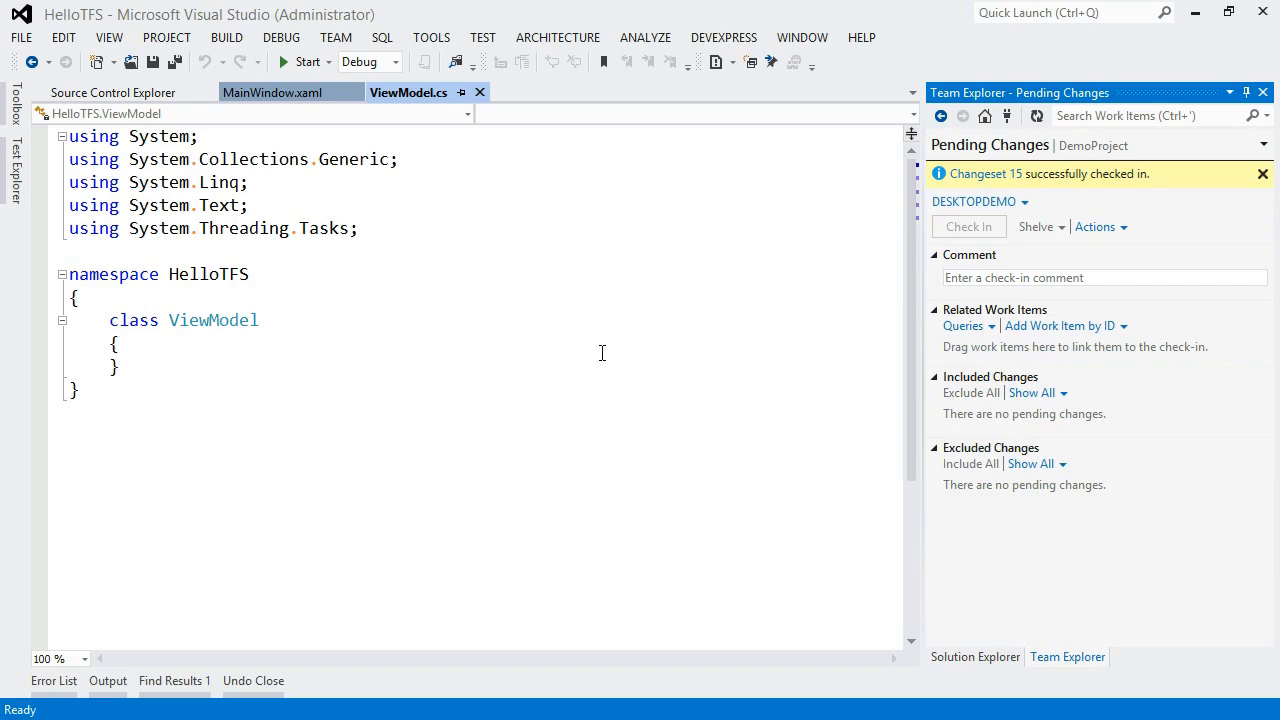
mouse_move(1090, 206)
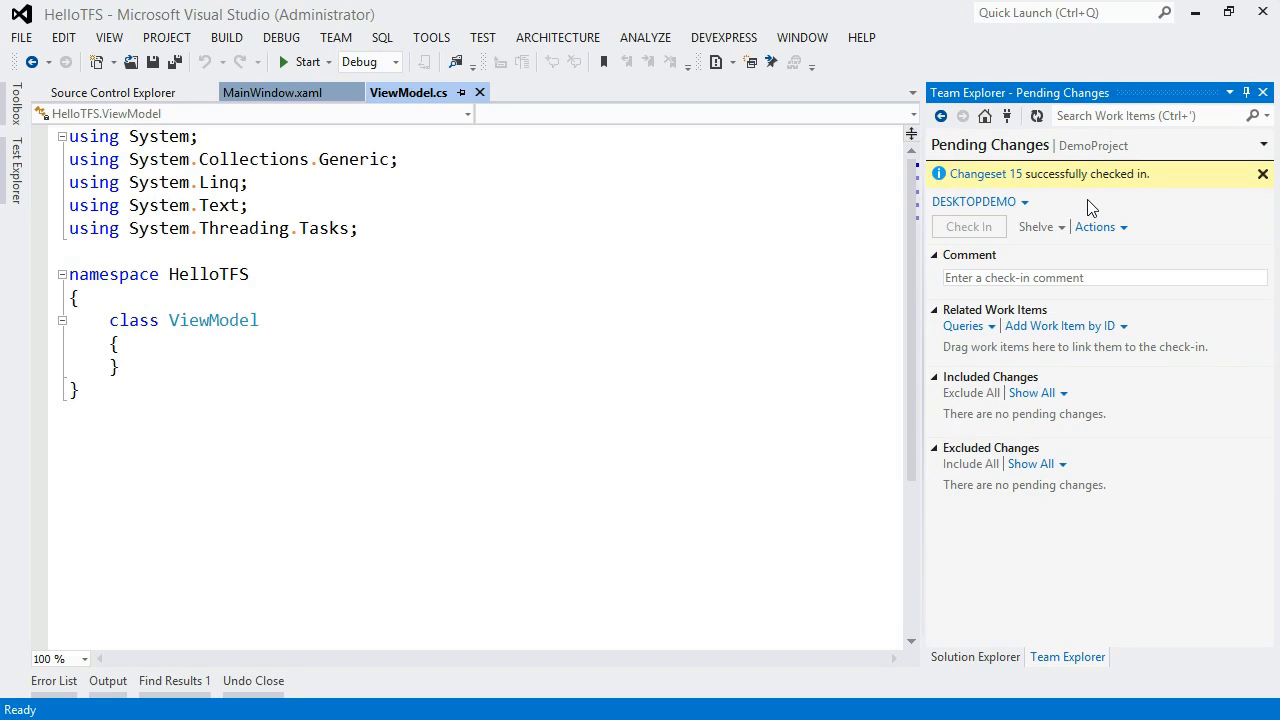
mouse_move(1080, 218)
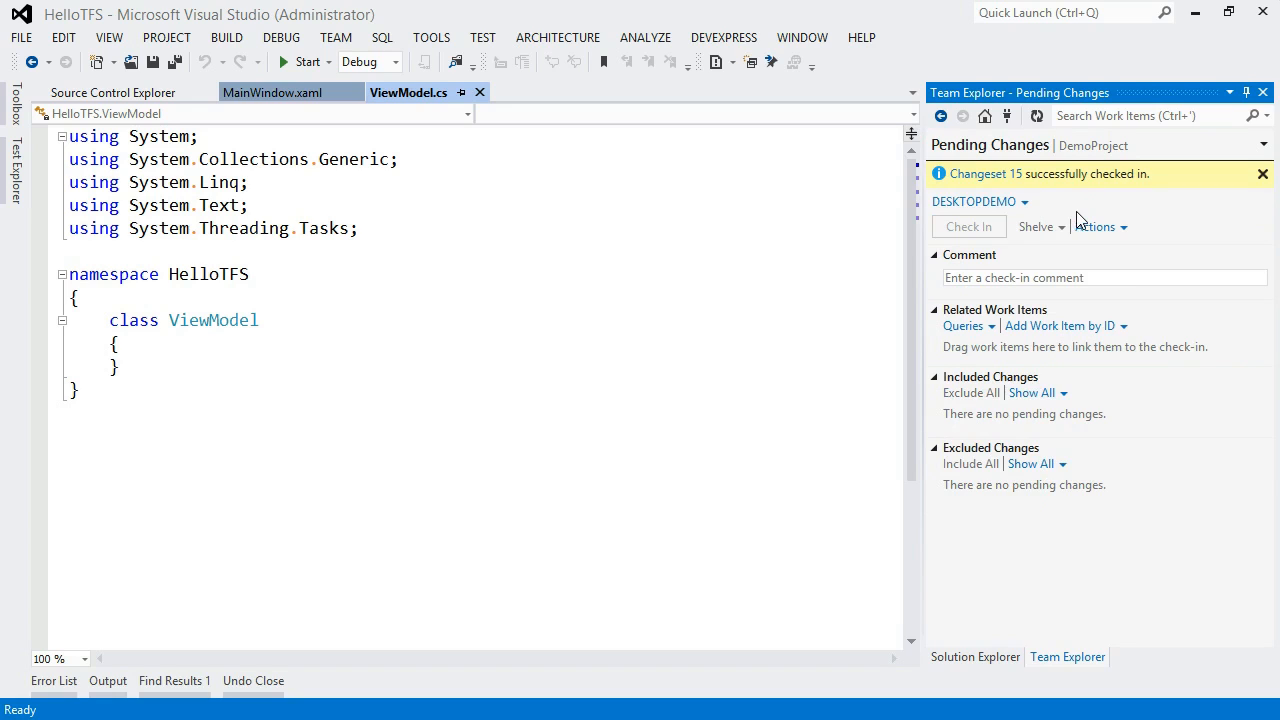
mouse_move(976, 190)
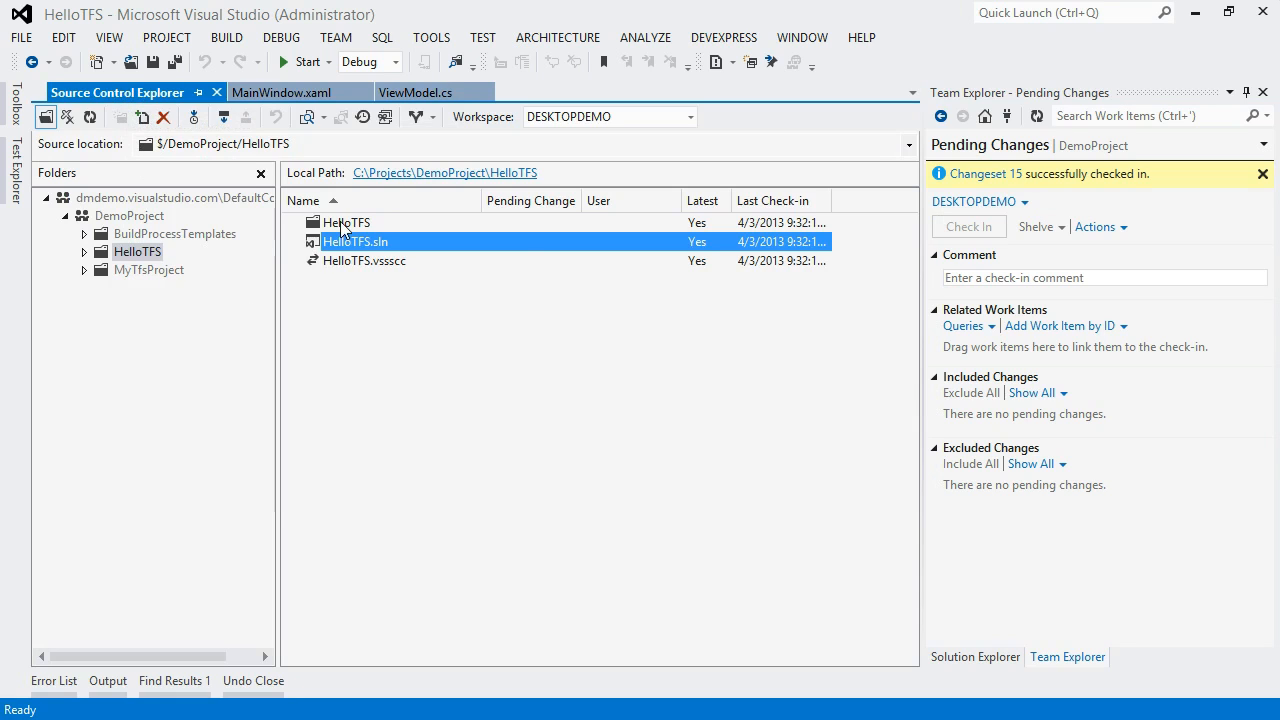
- Browse the server HelloTFS folder and select the newly checked-in ViewModel.cs
double_click(348, 222)
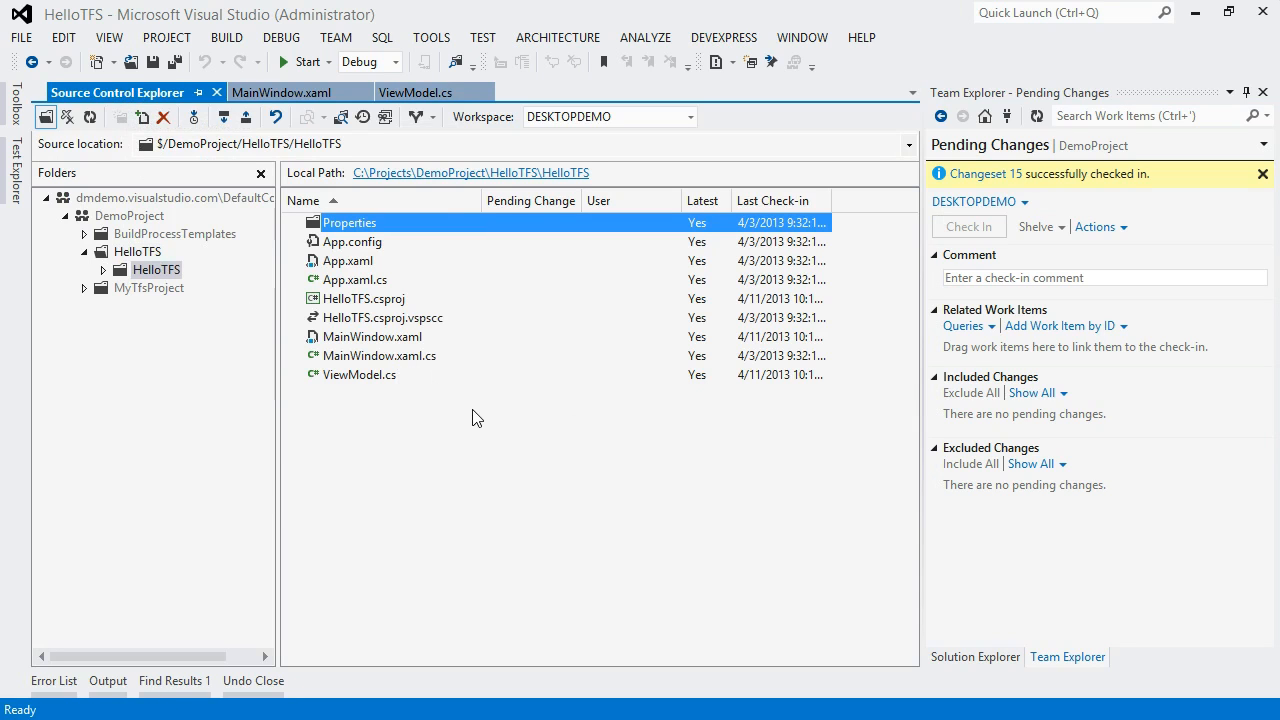
mouse_move(358, 374)
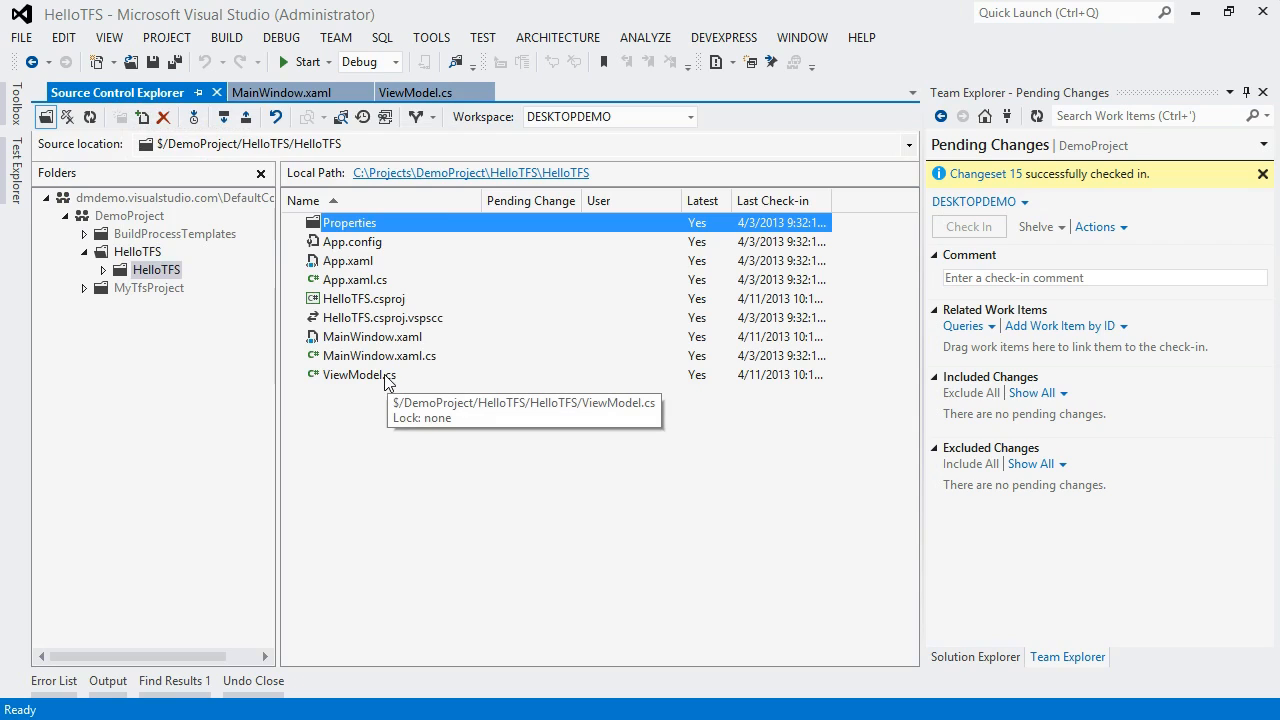
click(360, 374)
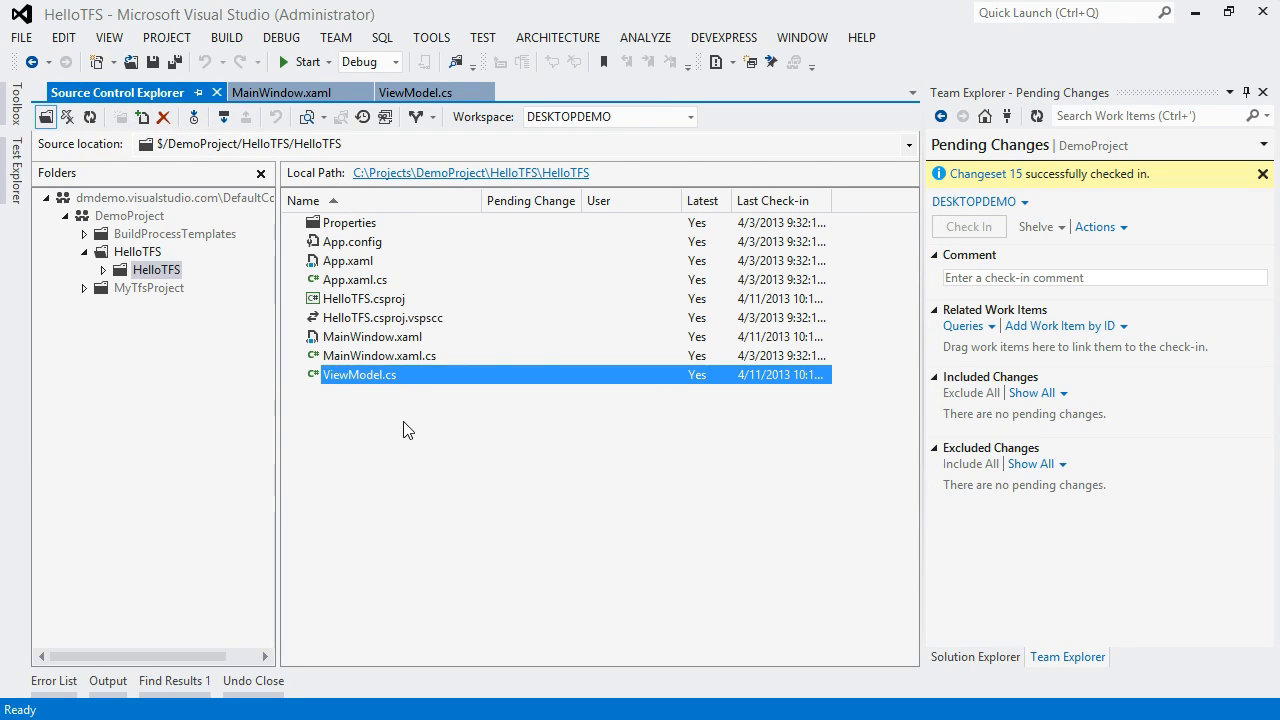
mouse_move(444, 410)
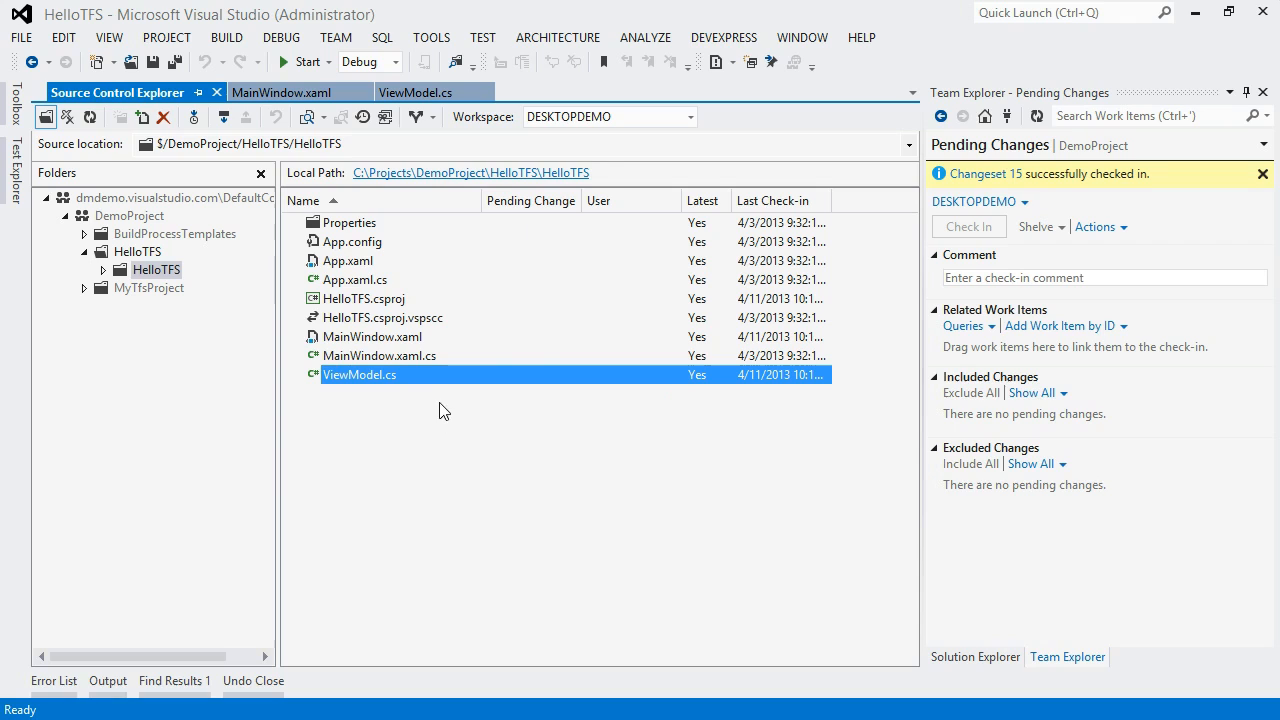
mouse_move(692, 318)
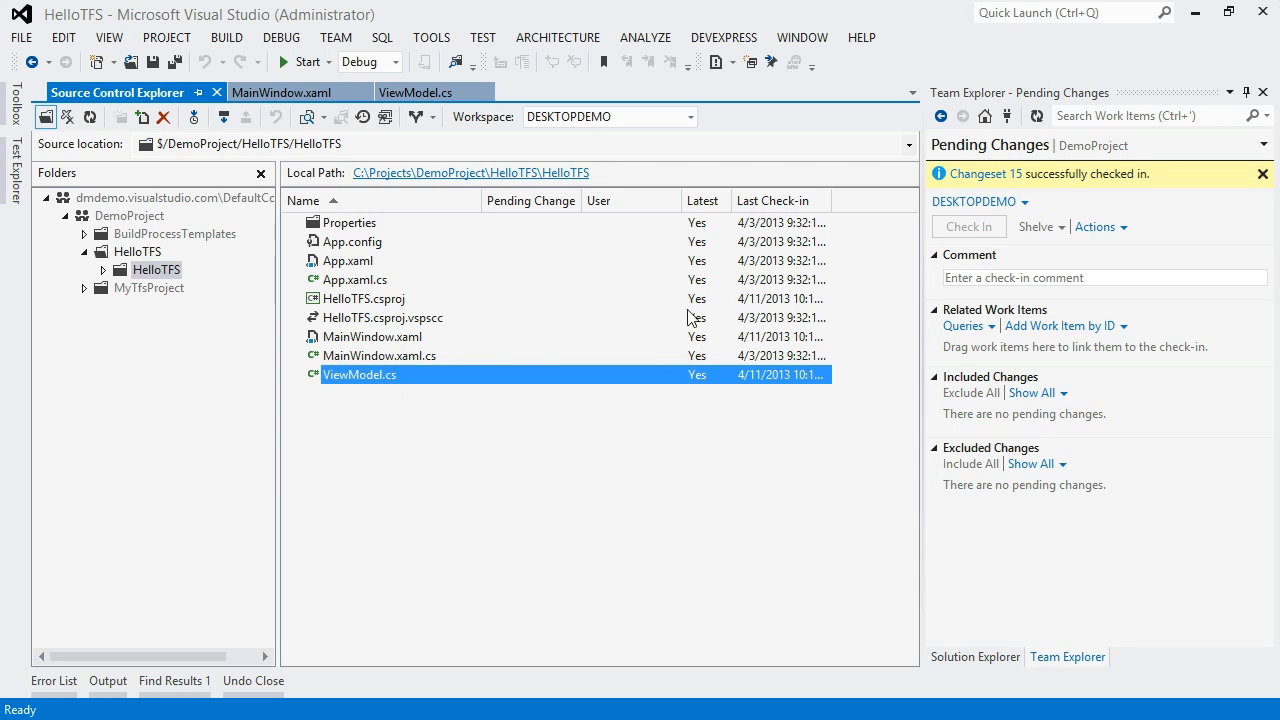
mouse_move(692, 438)
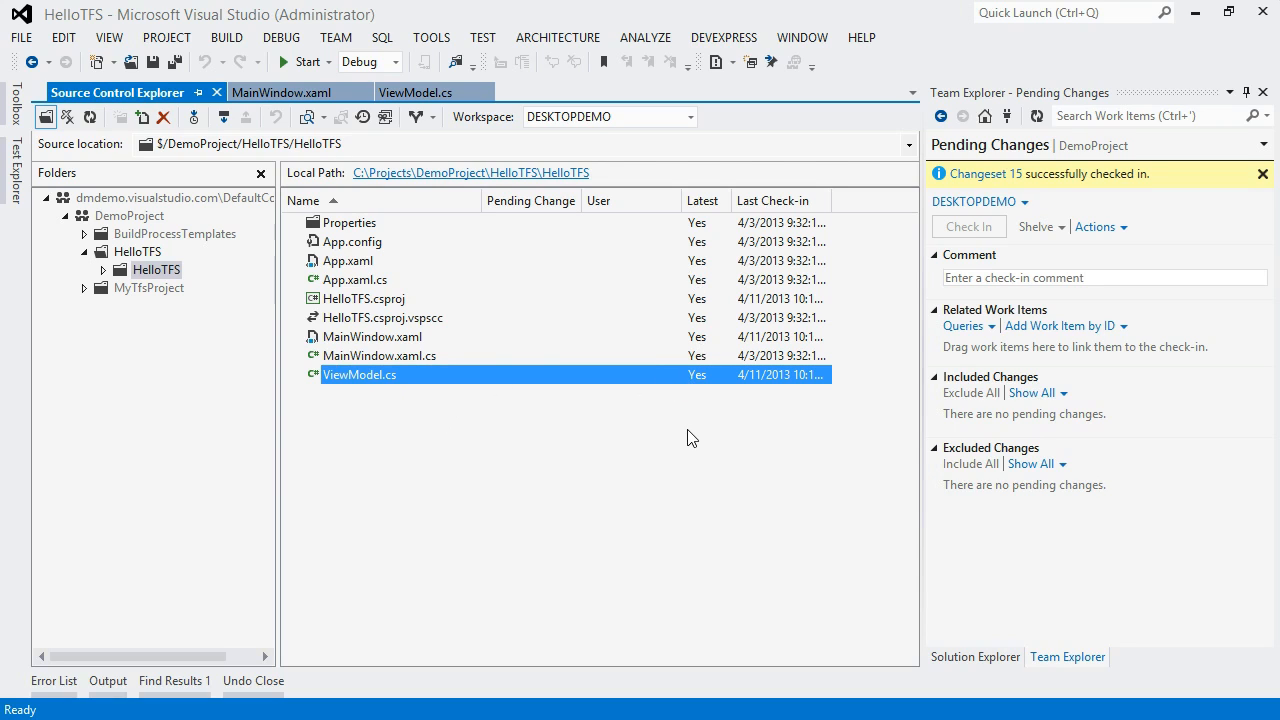